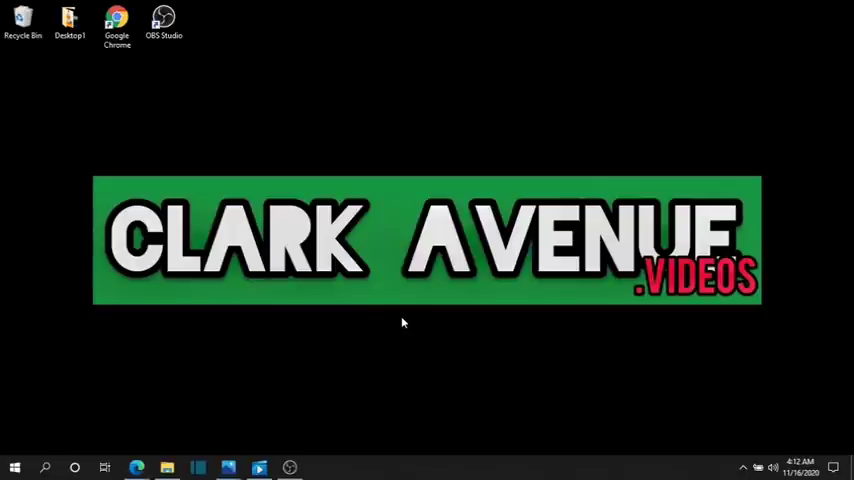
mouse_move(338, 291)
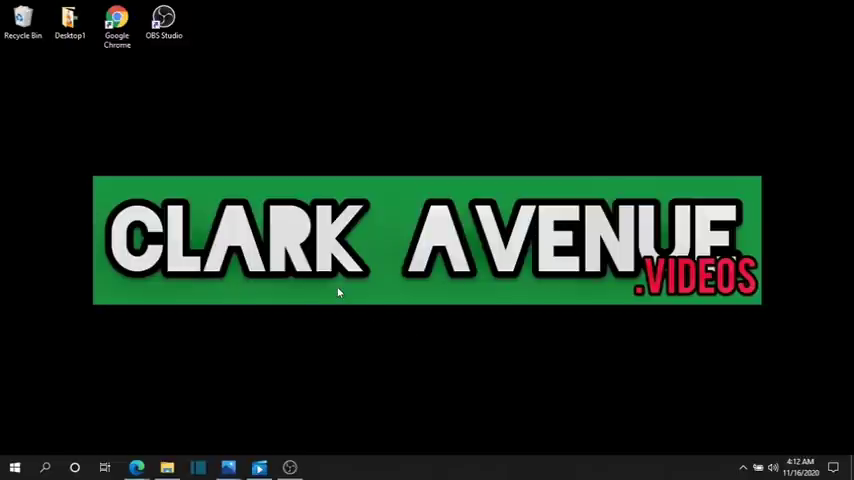
mouse_move(376, 321)
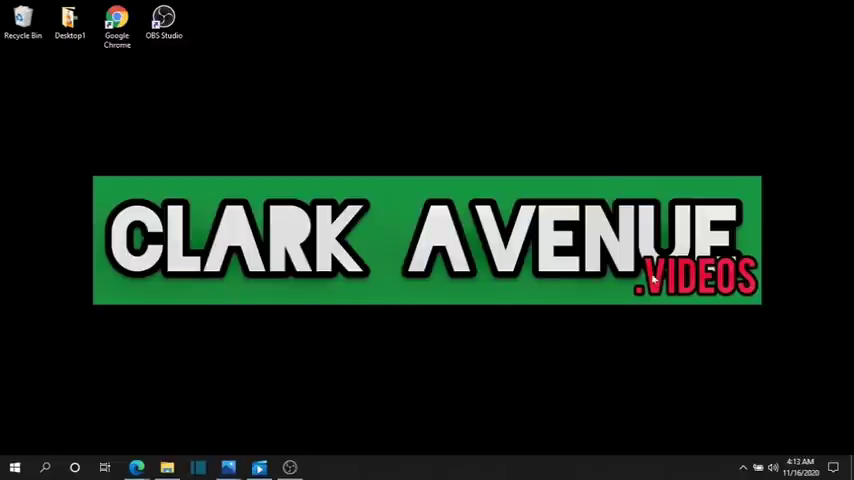
mouse_move(745, 238)
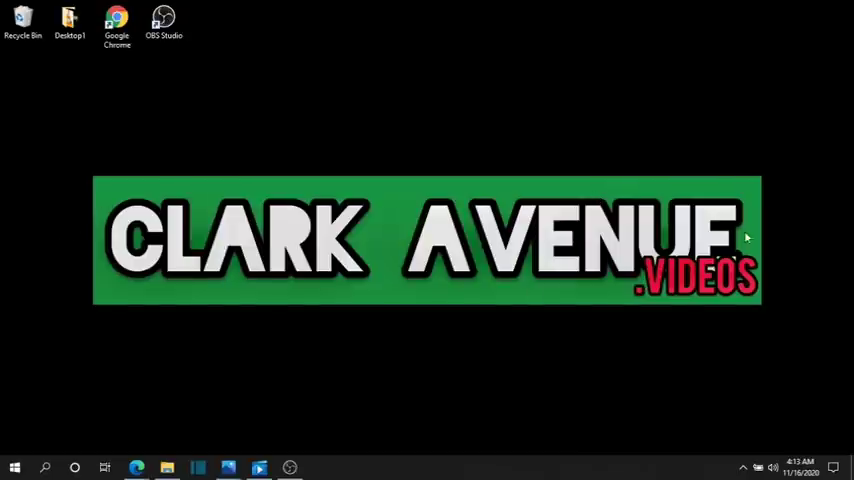
mouse_move(141, 156)
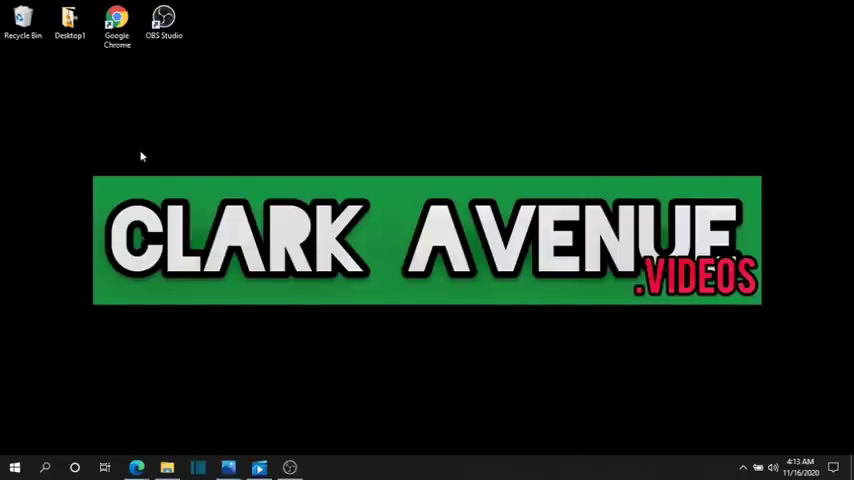
mouse_move(163, 194)
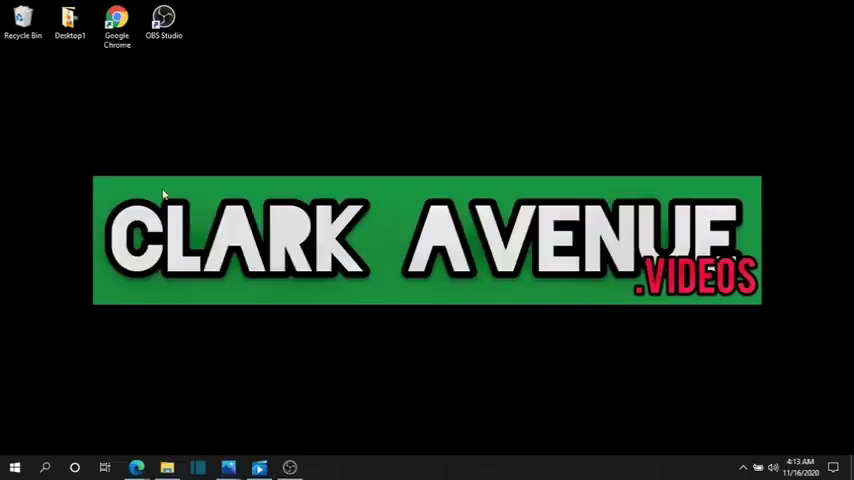
mouse_move(370, 248)
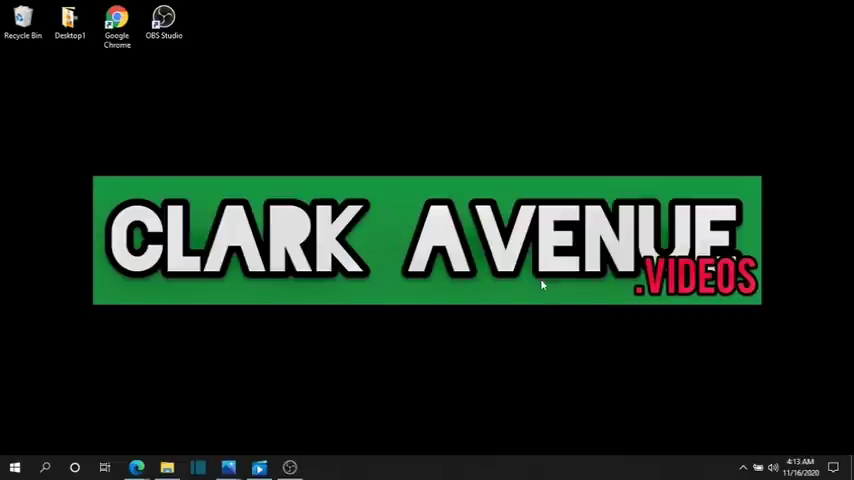
mouse_move(362, 272)
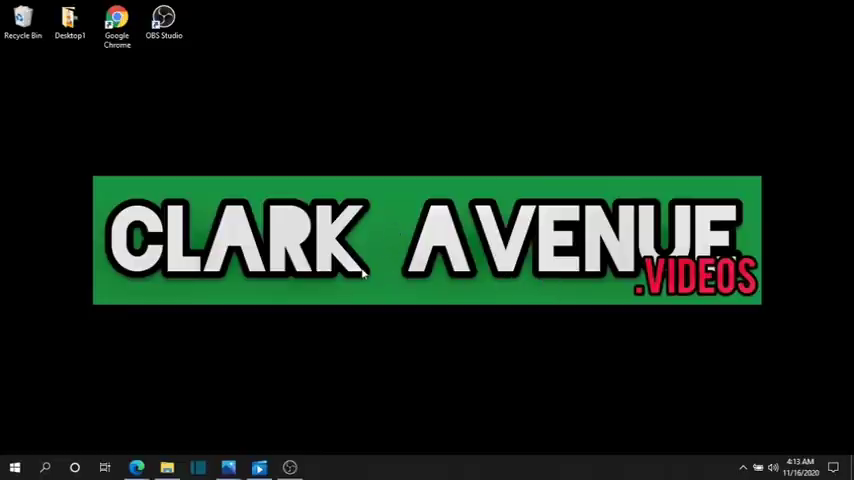
mouse_move(387, 248)
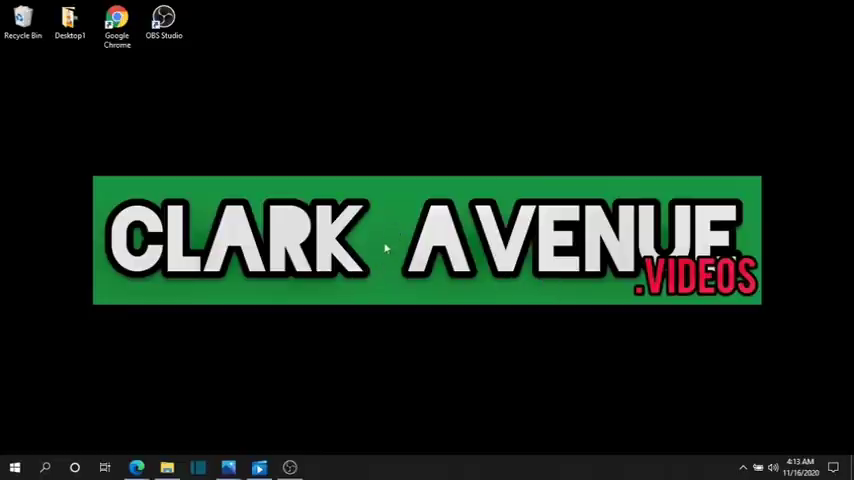
mouse_move(520, 237)
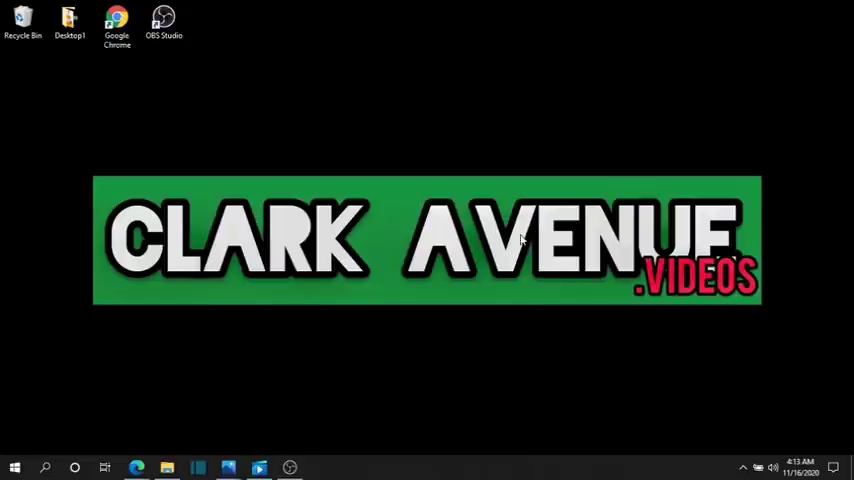
mouse_move(463, 217)
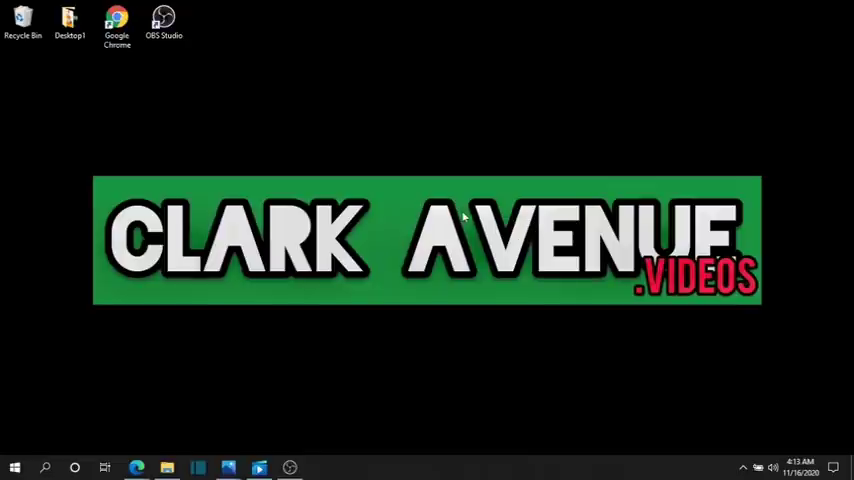
mouse_move(458, 197)
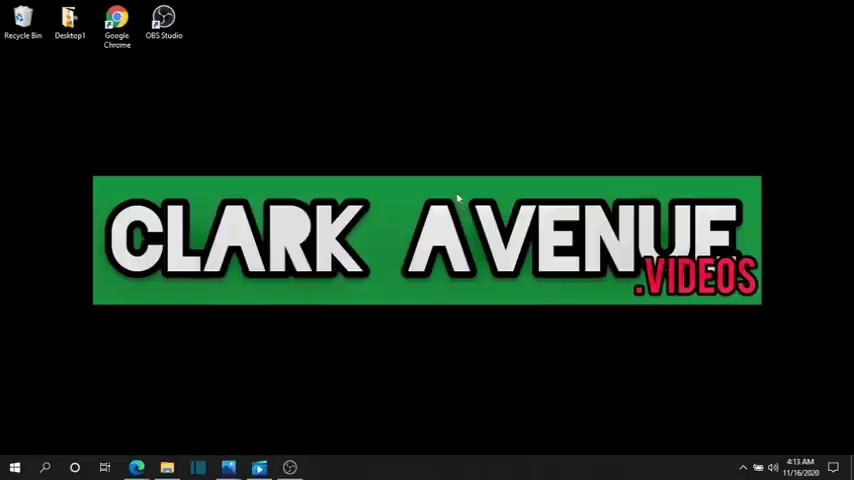
mouse_move(108, 175)
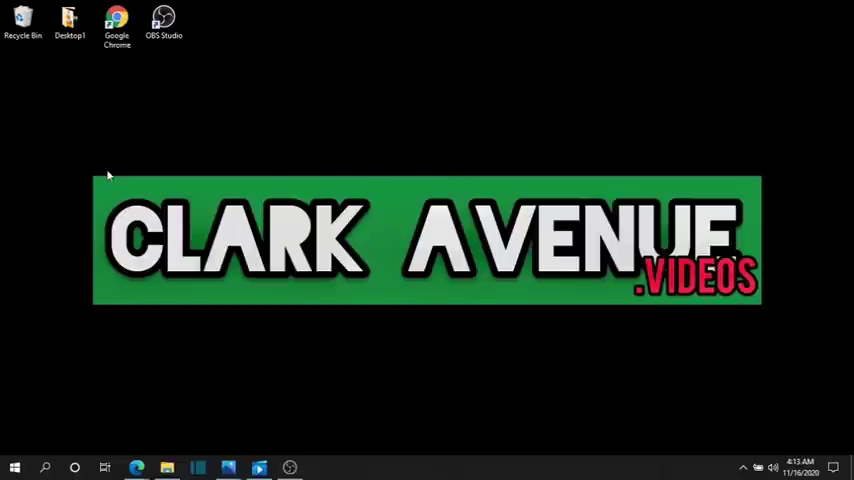
mouse_move(375, 263)
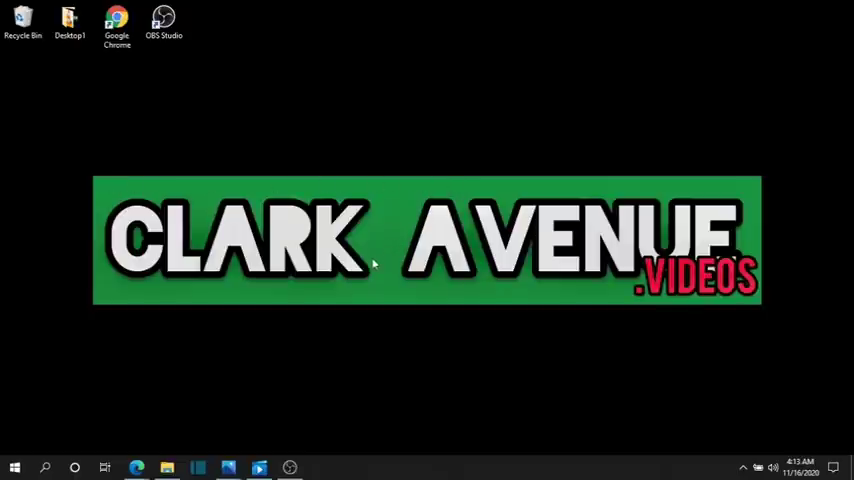
mouse_move(375, 198)
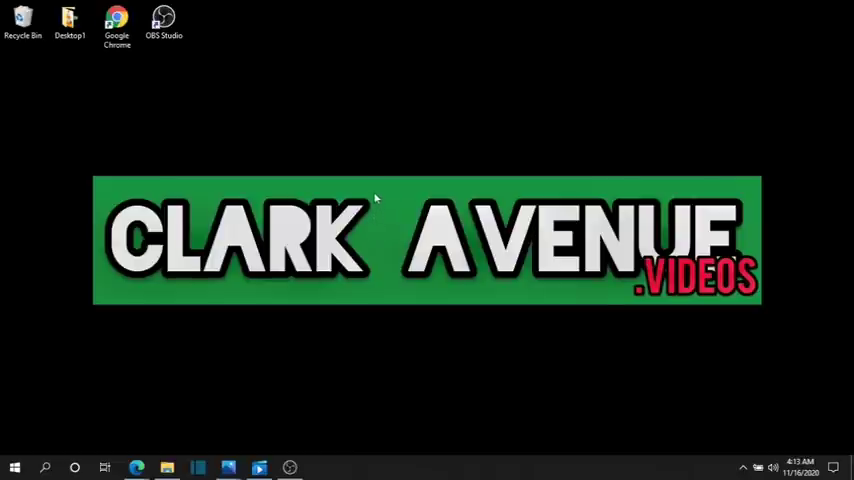
mouse_move(278, 187)
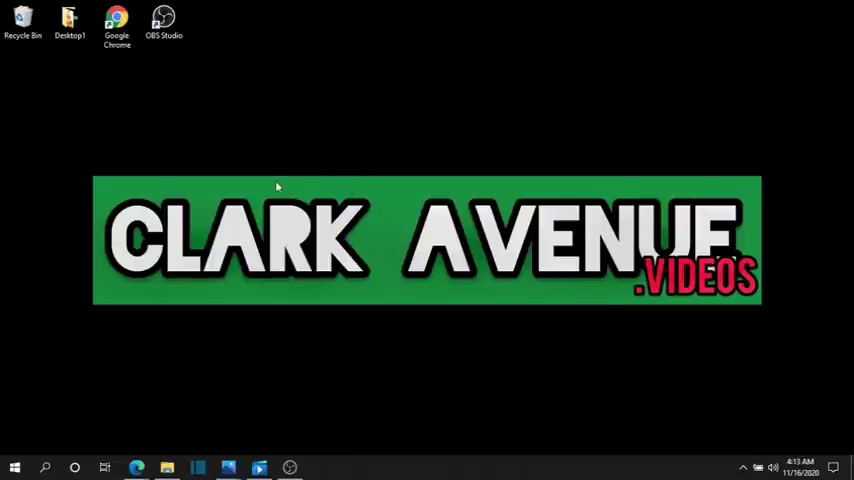
mouse_move(98, 243)
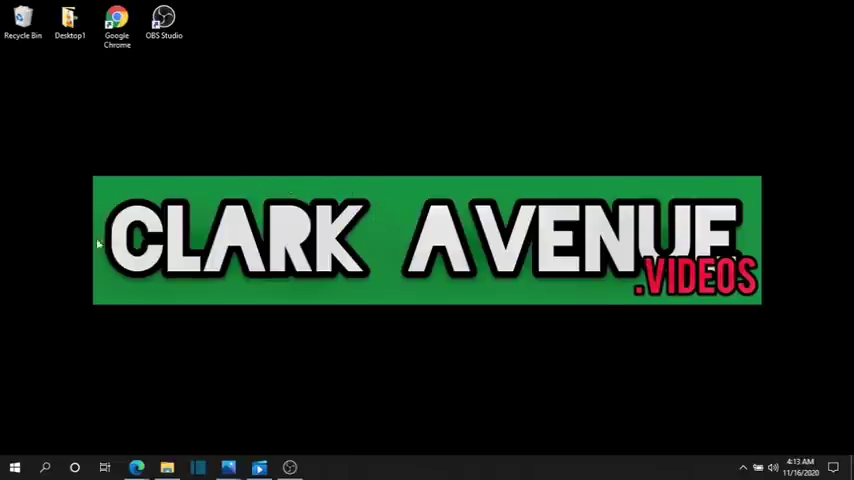
mouse_move(175, 289)
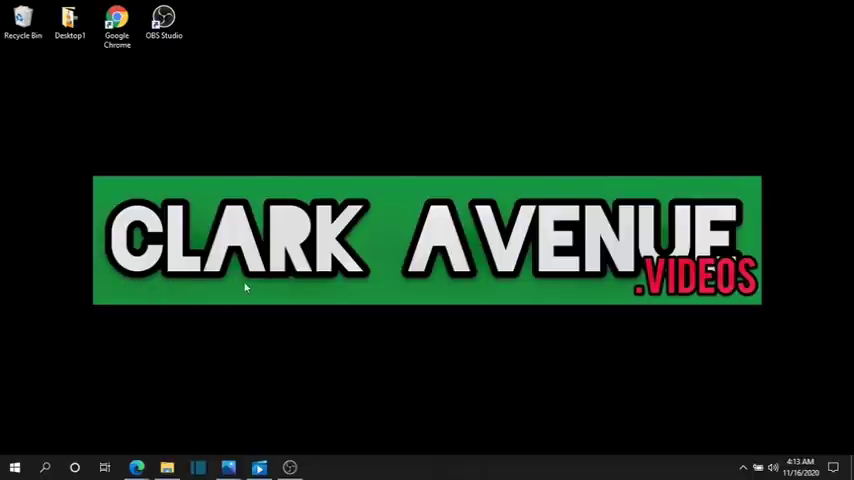
mouse_move(336, 284)
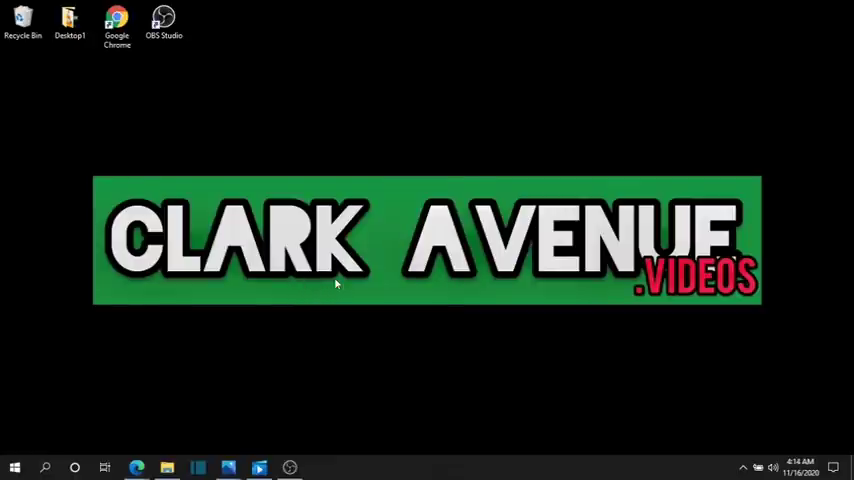
mouse_move(425, 287)
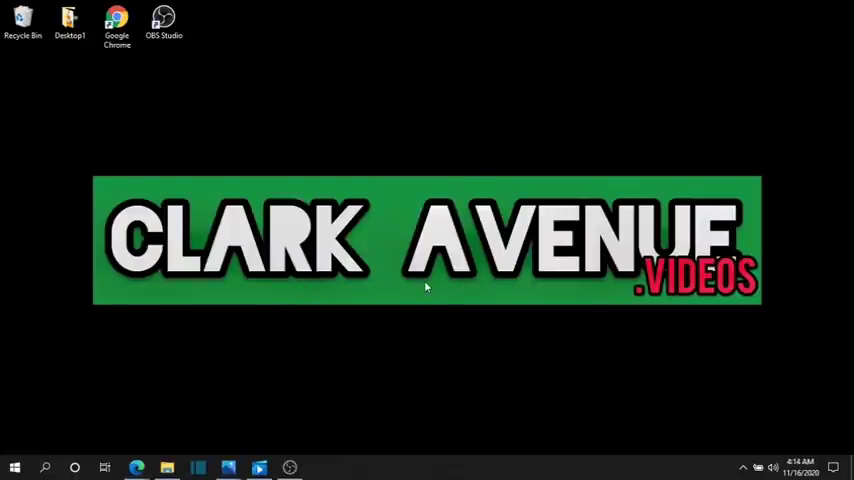
mouse_move(620, 291)
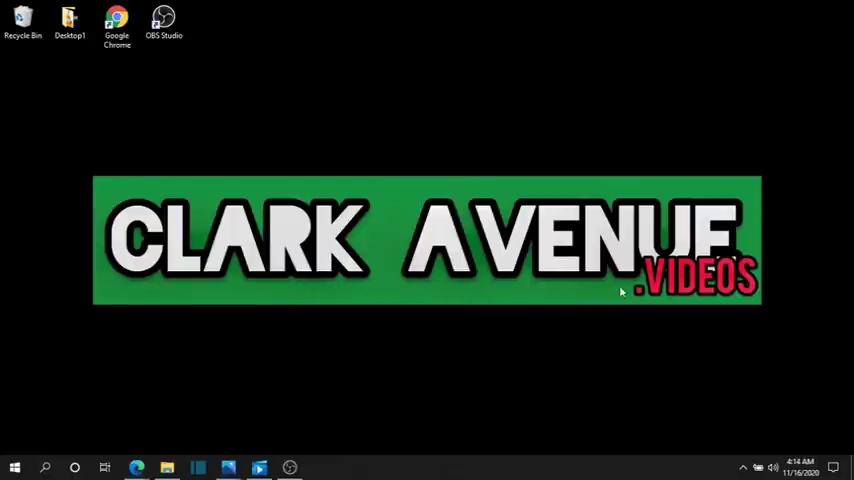
mouse_move(320, 290)
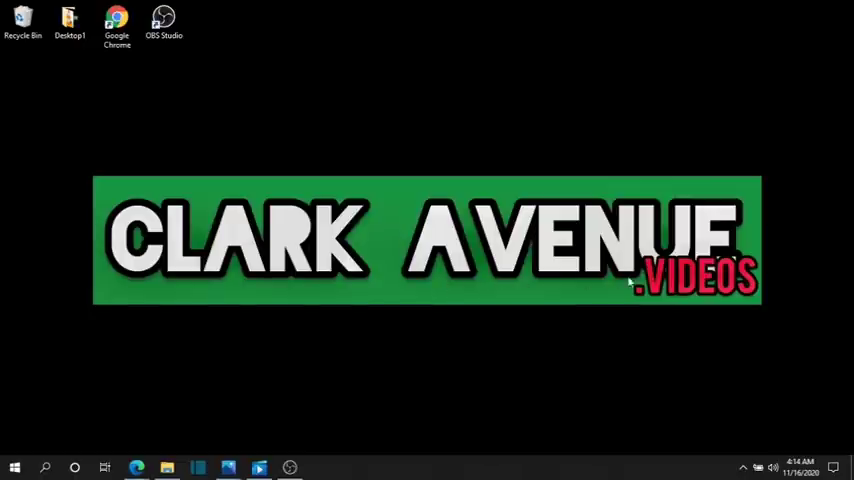
mouse_move(380, 281)
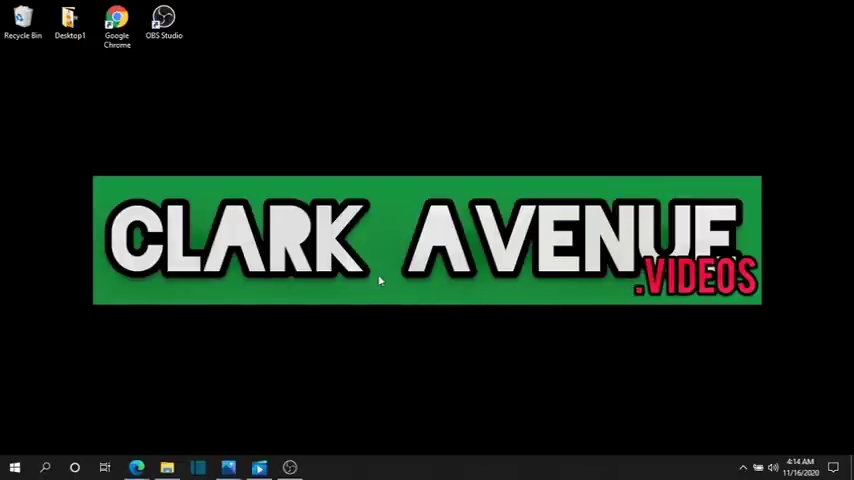
mouse_move(414, 197)
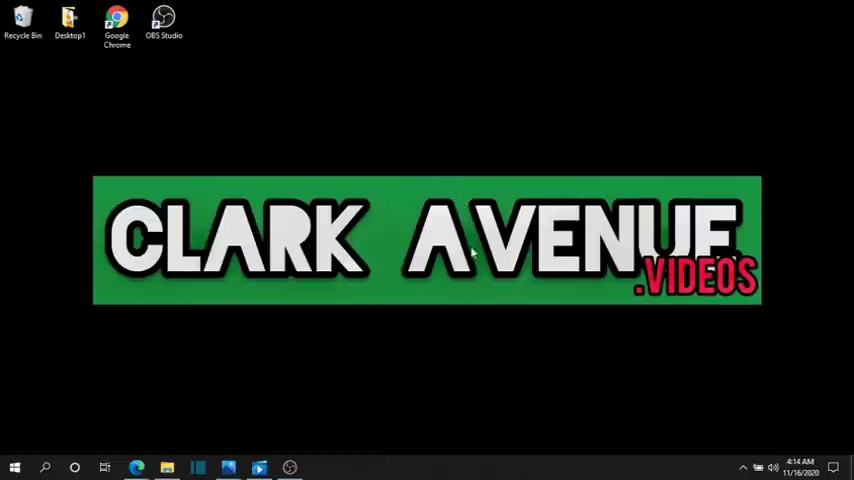
mouse_move(465, 222)
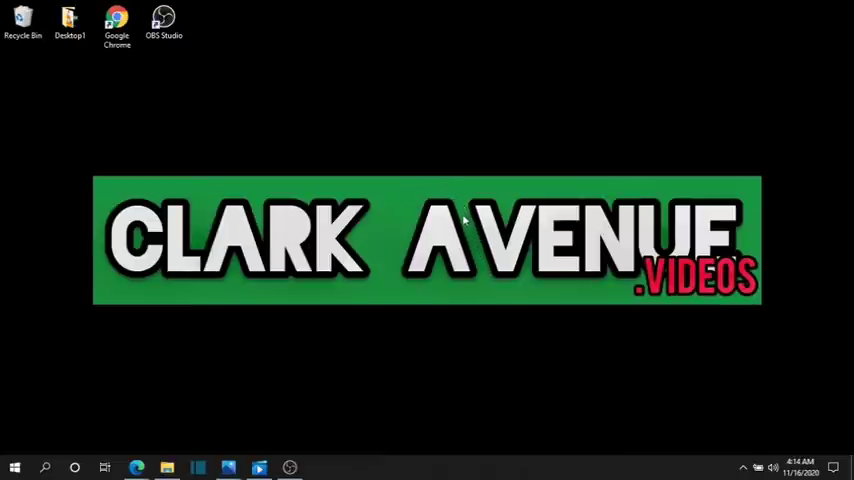
mouse_move(458, 196)
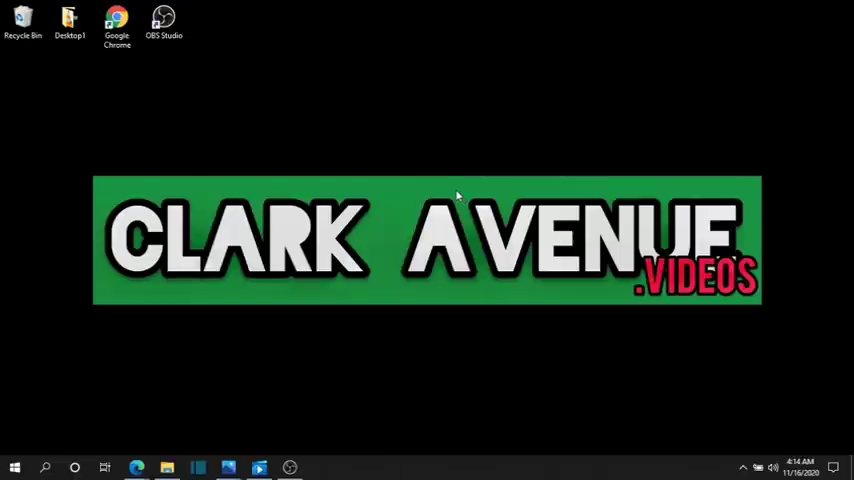
mouse_move(521, 193)
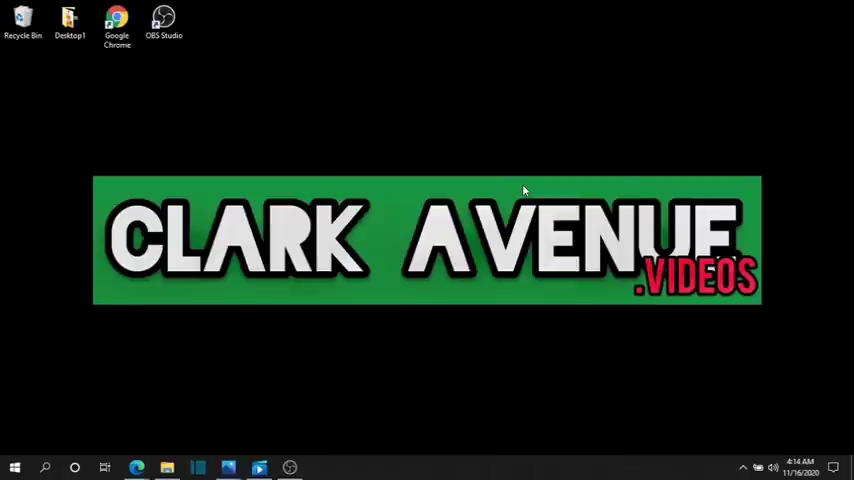
mouse_move(210, 194)
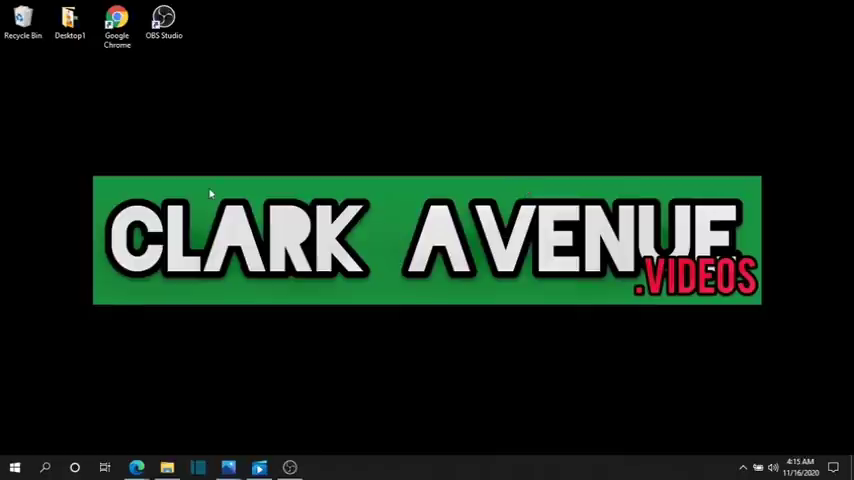
mouse_move(238, 140)
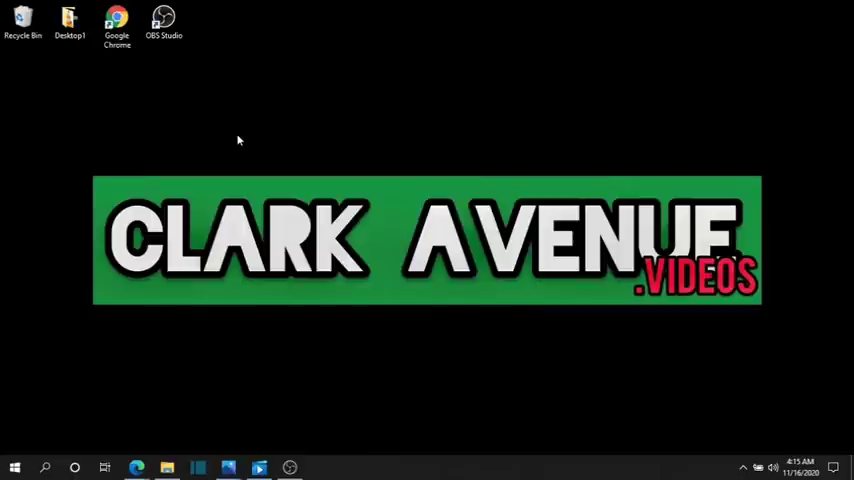
mouse_move(346, 189)
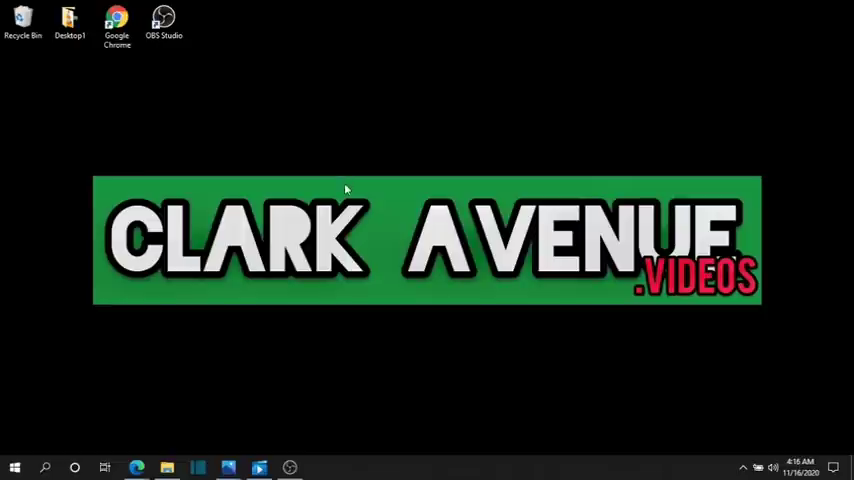
mouse_move(84, 182)
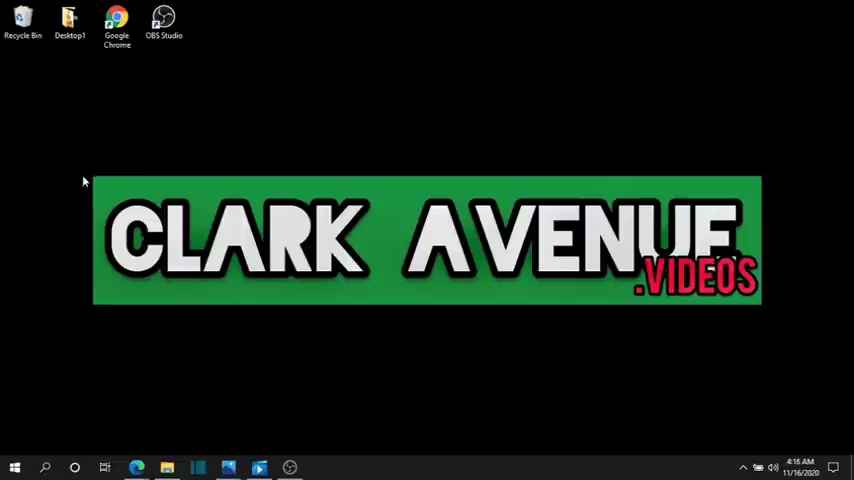
mouse_move(124, 188)
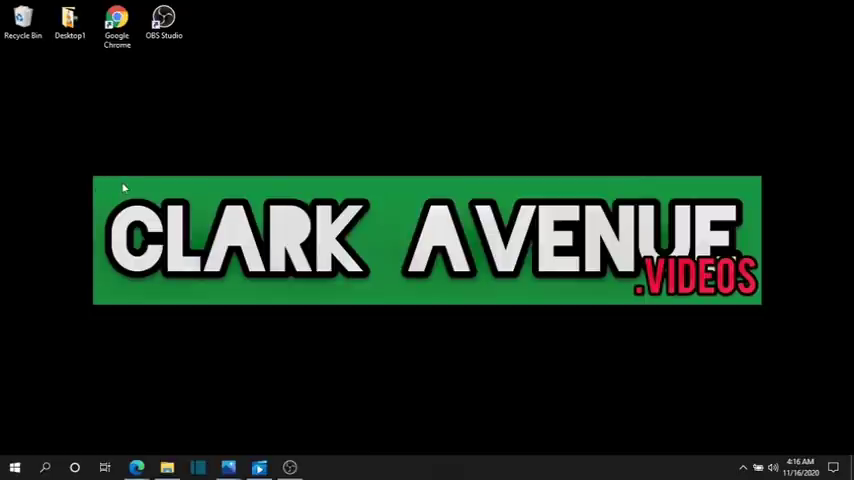
mouse_move(156, 196)
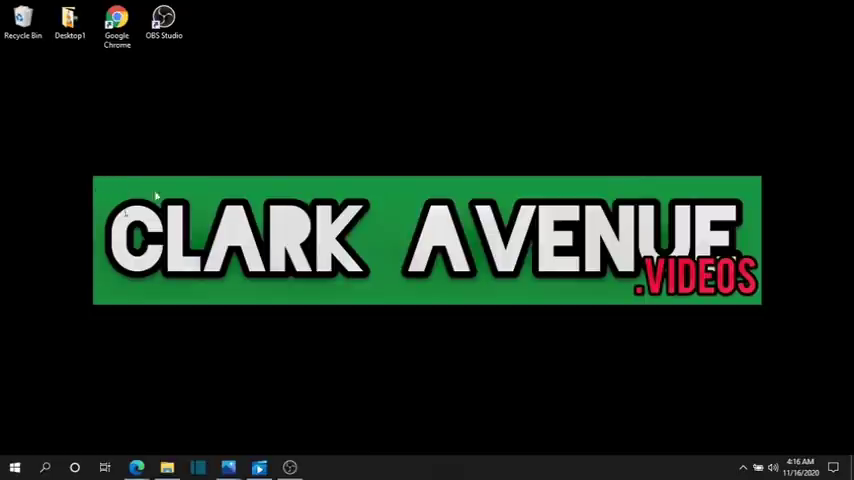
mouse_move(418, 287)
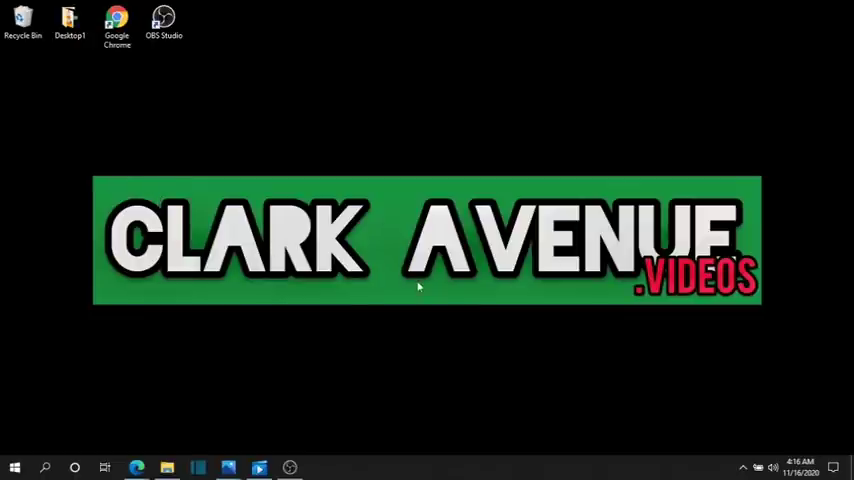
mouse_move(489, 302)
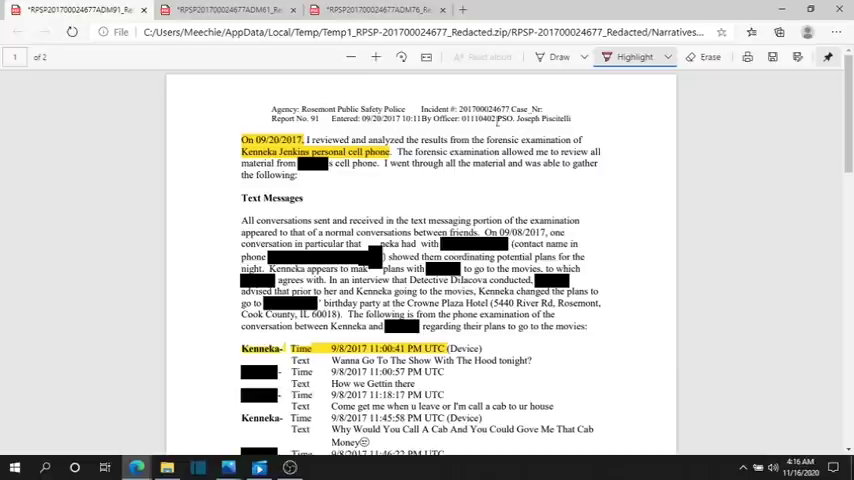
Scroll through the report's forensic Text Messages log to the highlighted first timestamp.
scroll("down", 3)
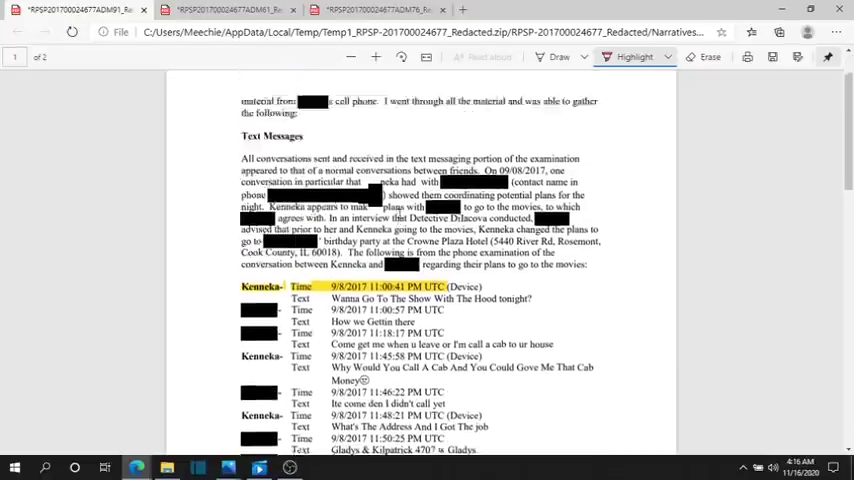
scroll("down", 3)
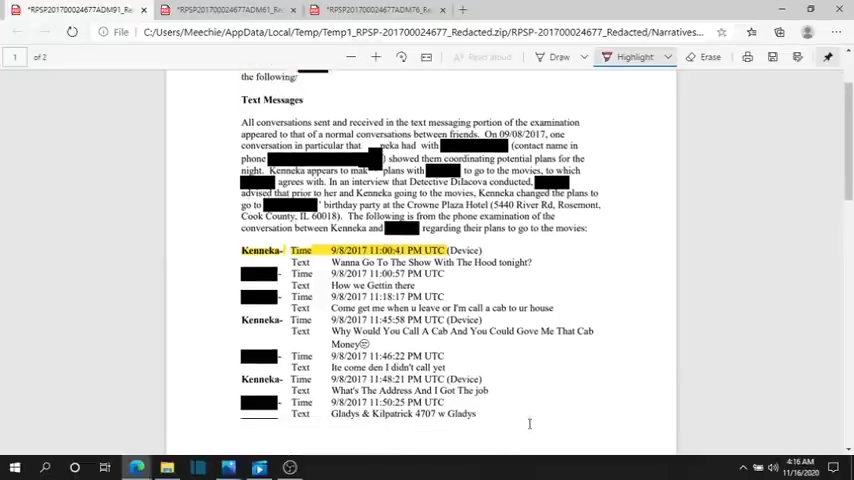
scroll("down", 3)
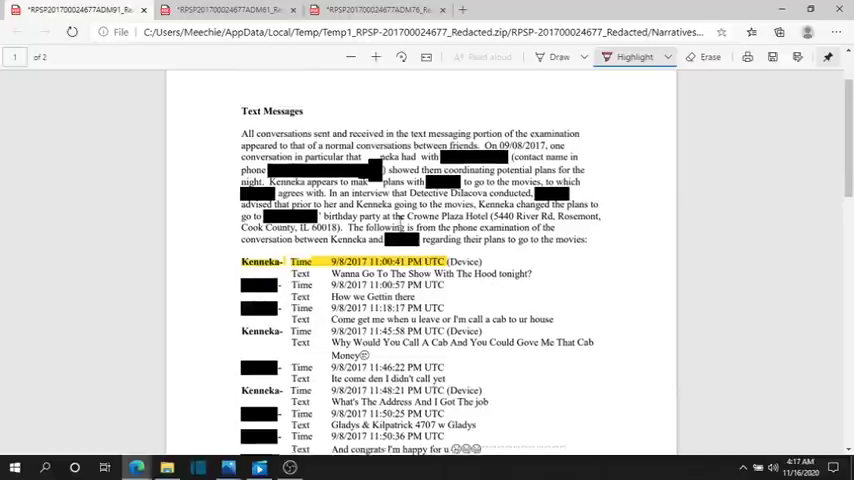
scroll("up", 3)
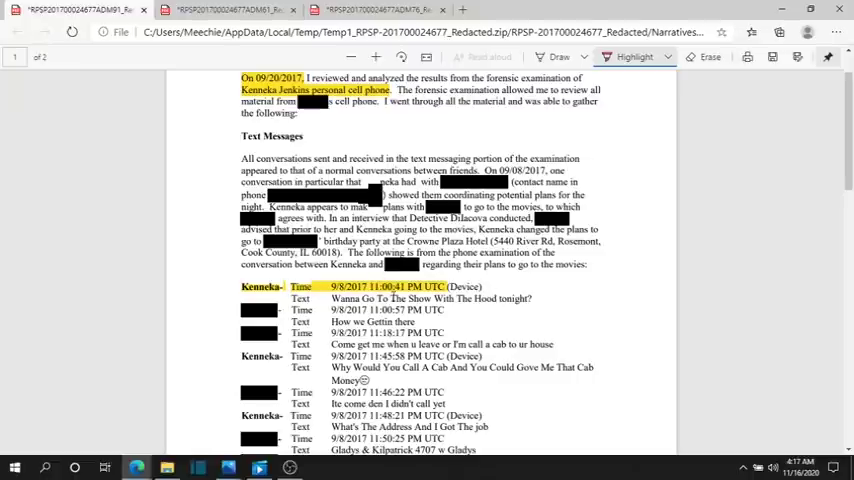
scroll("down", 3)
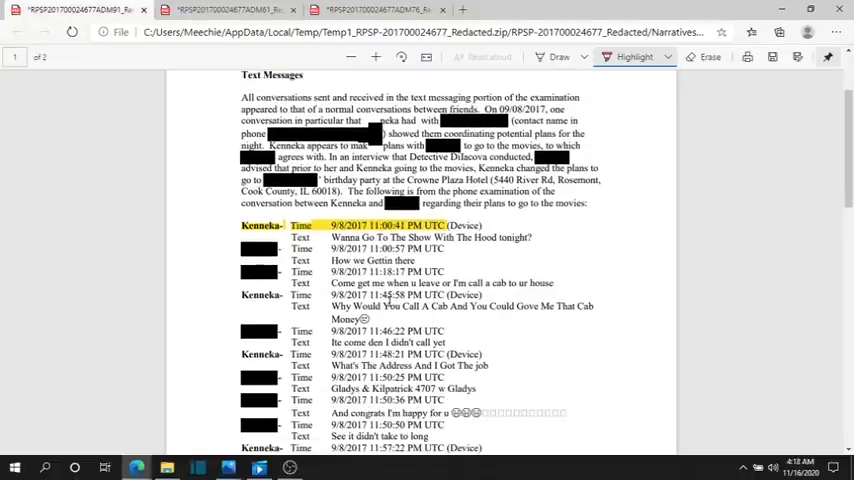
scroll("up", 3)
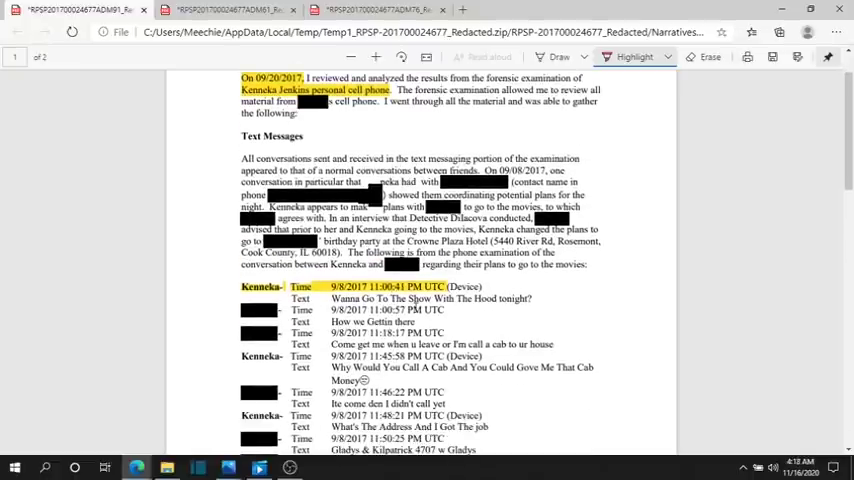
scroll("up", 3)
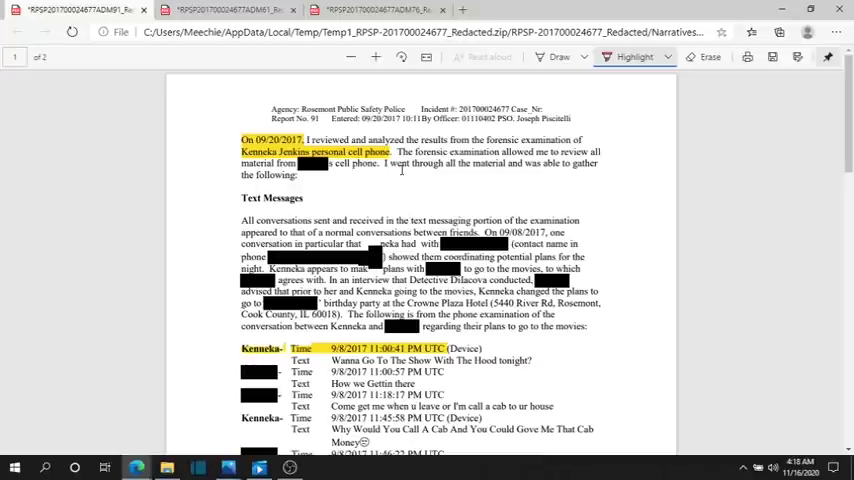
mouse_move(400, 199)
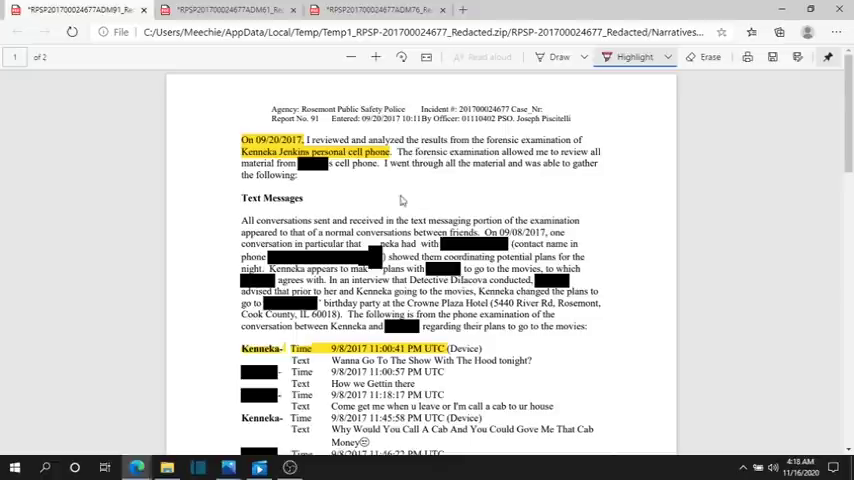
scroll("down", 3)
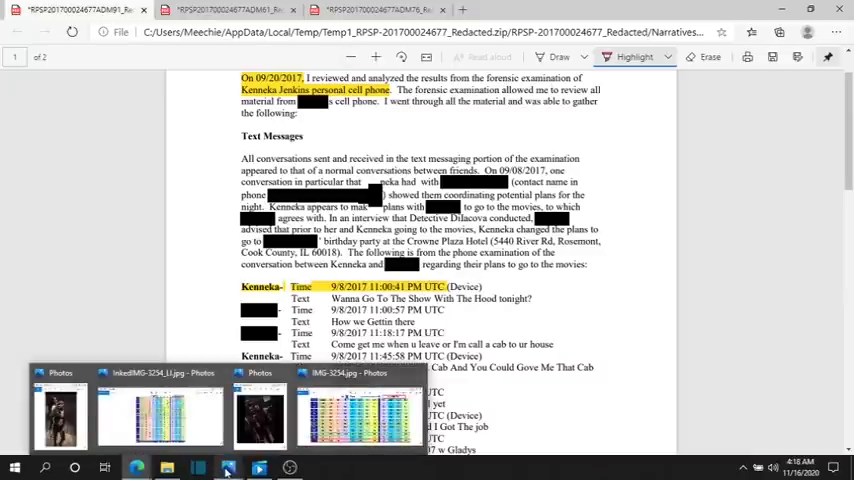
Bring up IMG-3254.jpg in Photos and zoom in on the UTC chart.
left_click(357, 415)
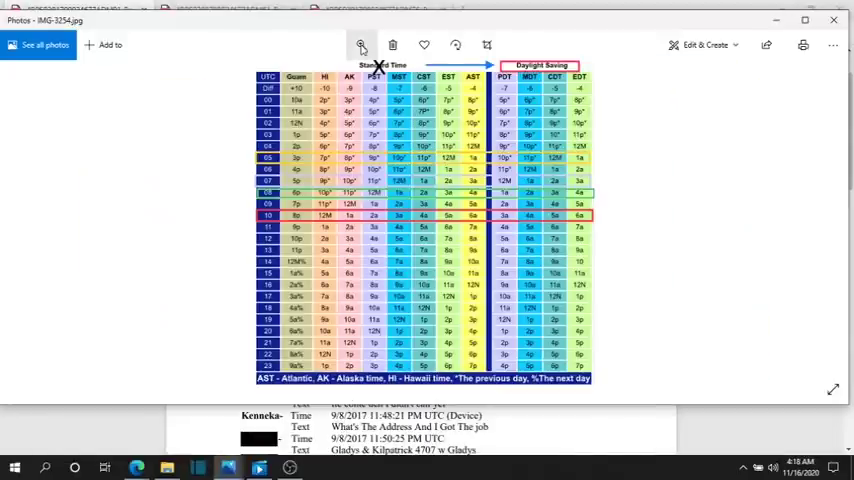
left_click(361, 44)
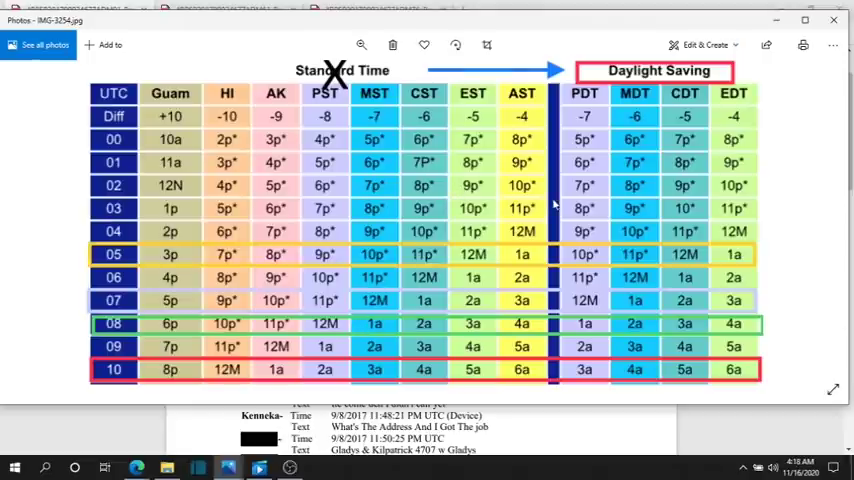
mouse_move(345, 180)
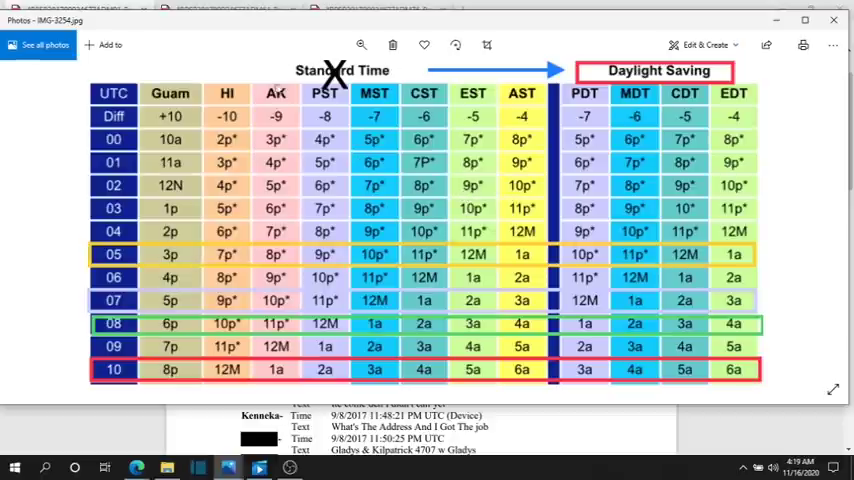
mouse_move(506, 256)
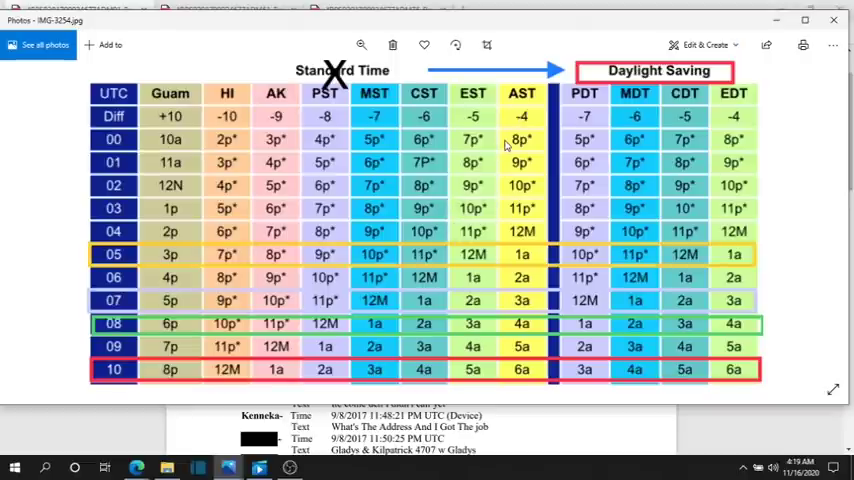
mouse_move(316, 172)
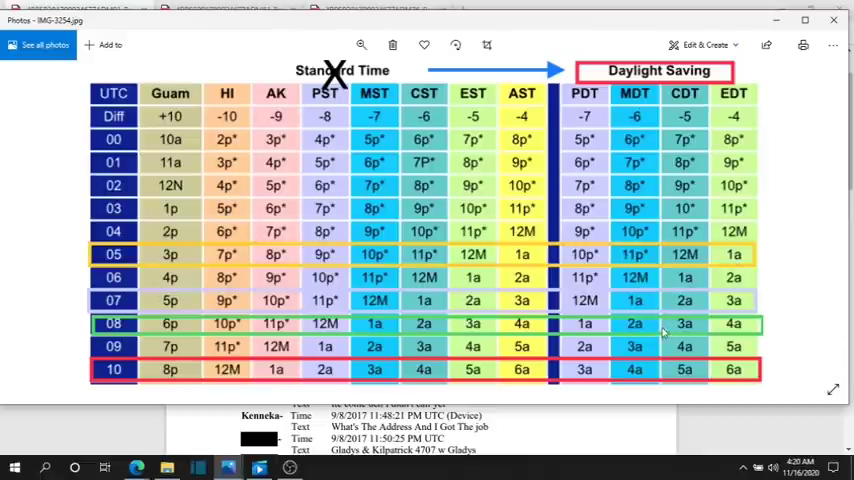
mouse_move(748, 98)
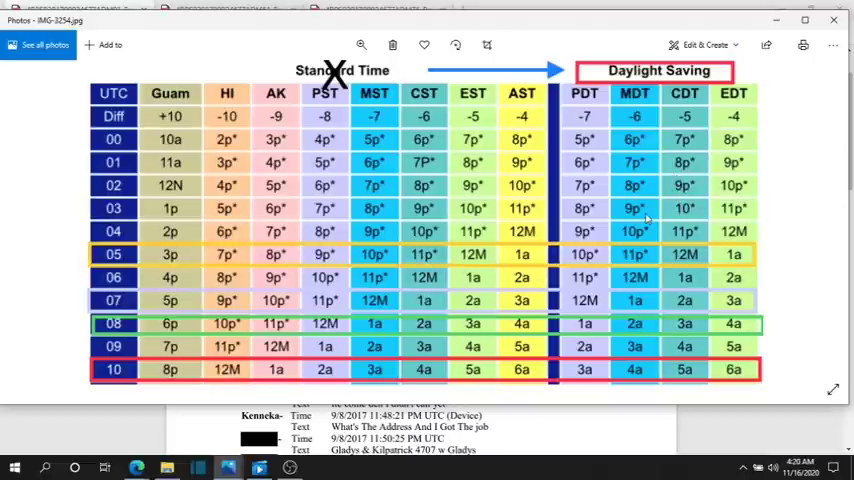
mouse_move(388, 22)
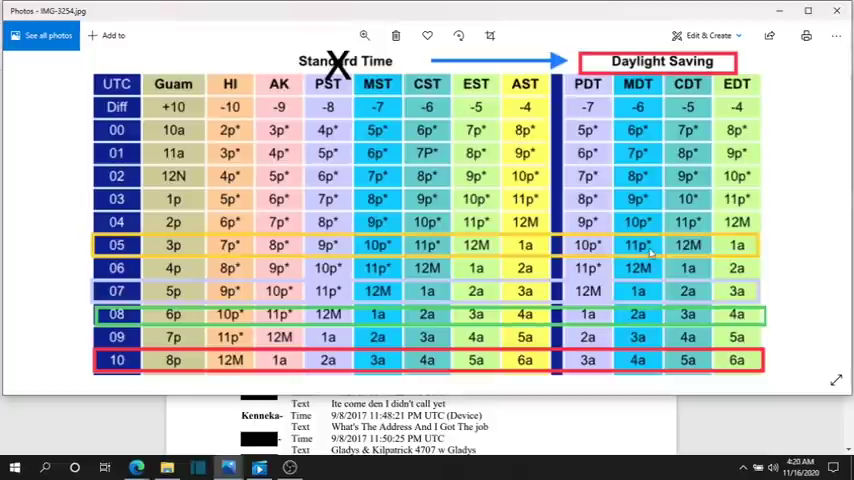
mouse_move(513, 313)
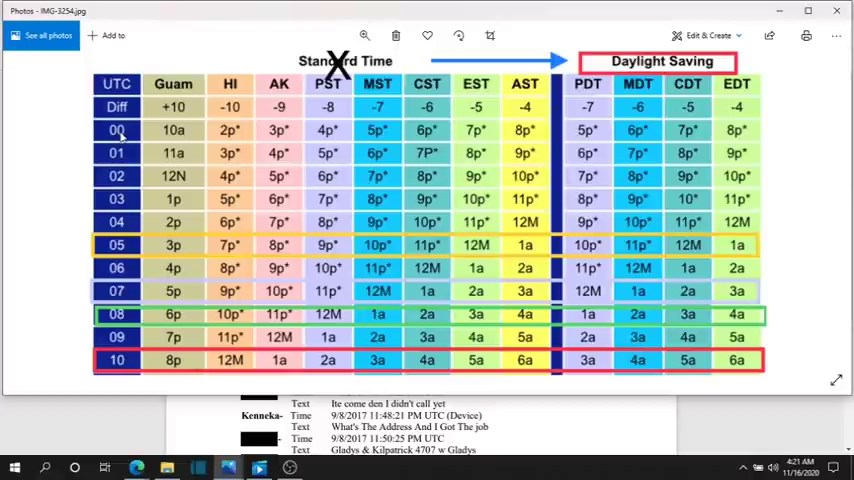
mouse_move(783, 283)
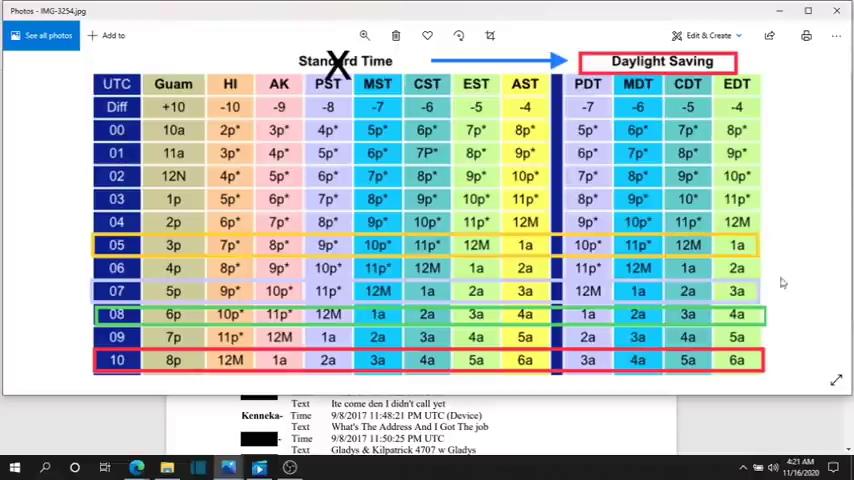
Scroll the chart to UTC hours 11–23, then back to the 11:00:41 PM entry.
scroll("down", 3)
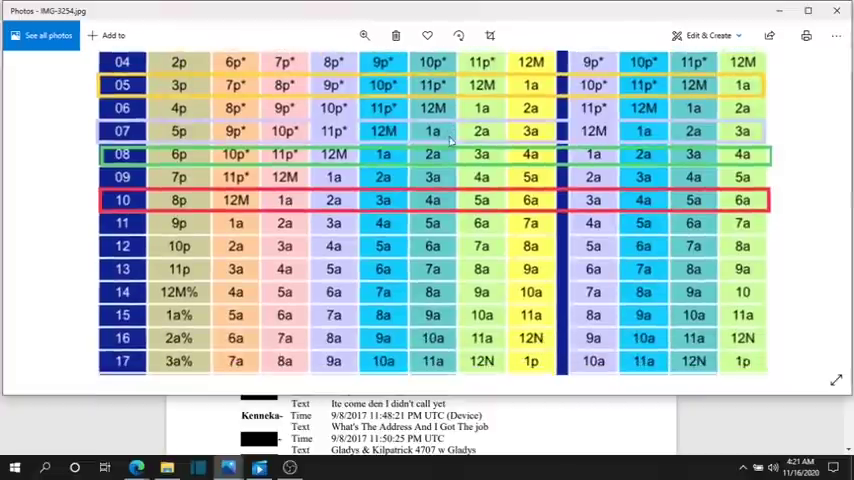
scroll("down", 3)
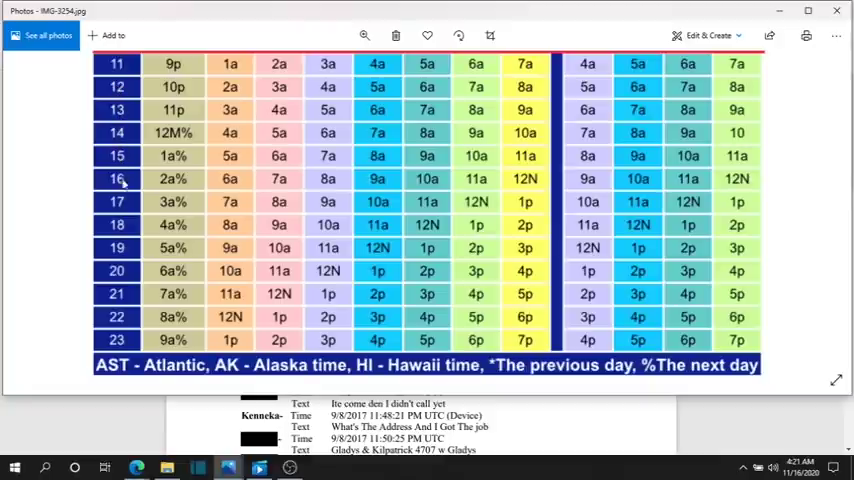
mouse_move(120, 271)
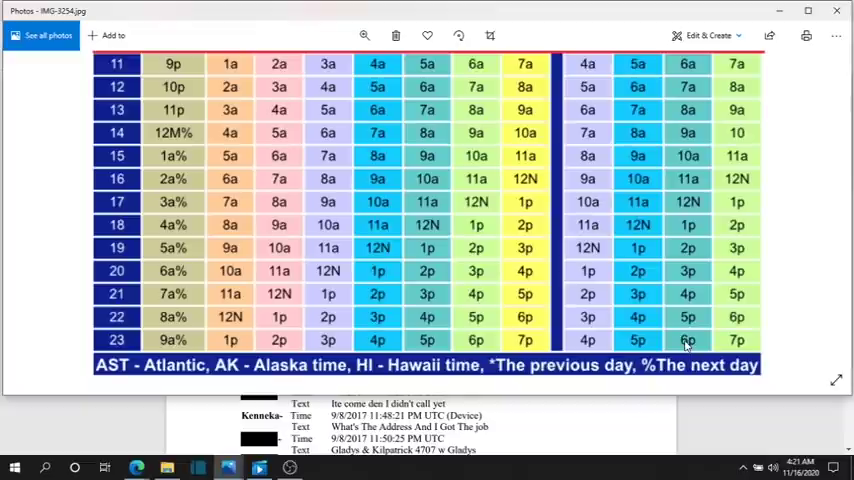
mouse_move(692, 343)
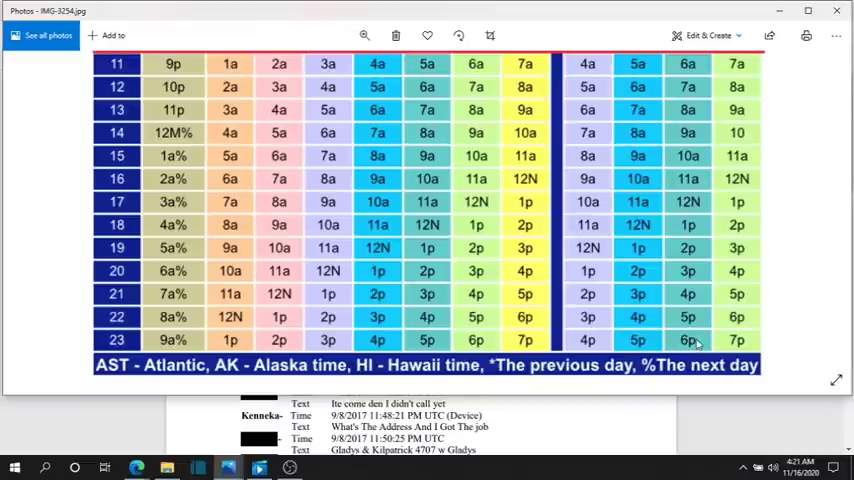
mouse_move(693, 344)
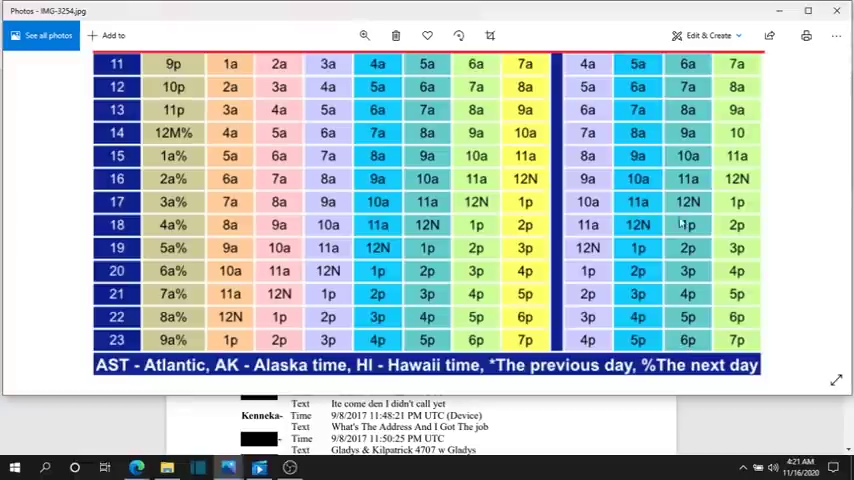
scroll("up", 3)
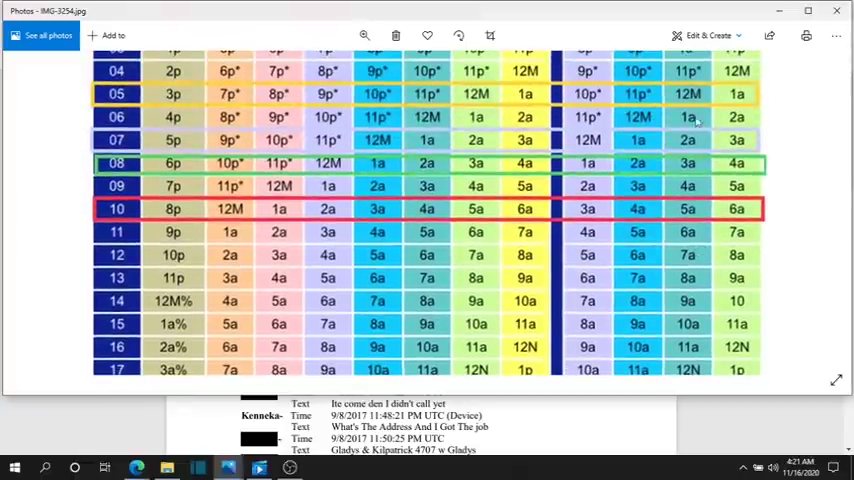
scroll("down", 3)
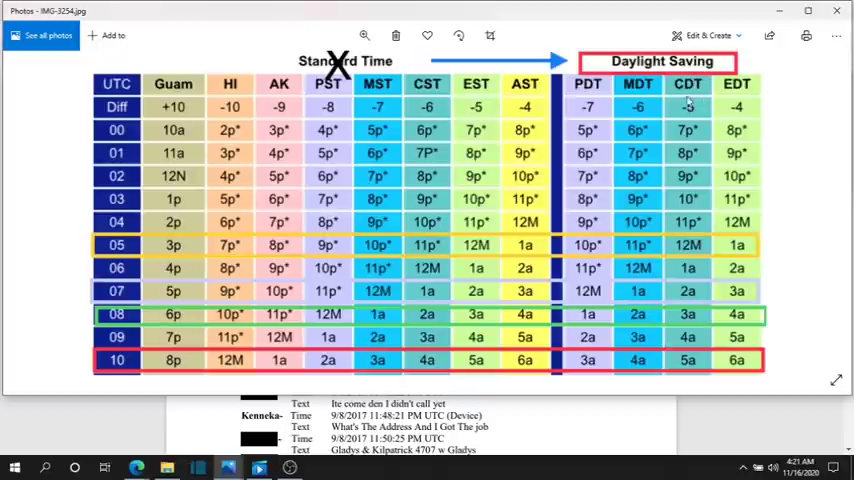
scroll("down", 3)
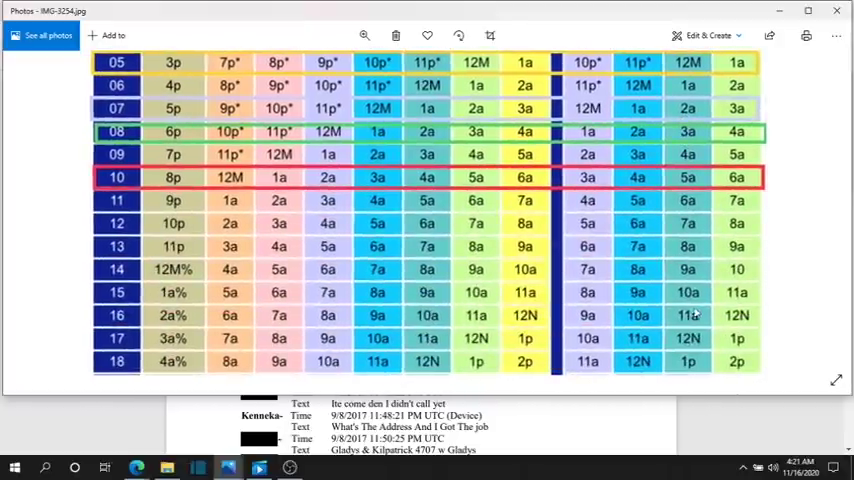
scroll("down", 3)
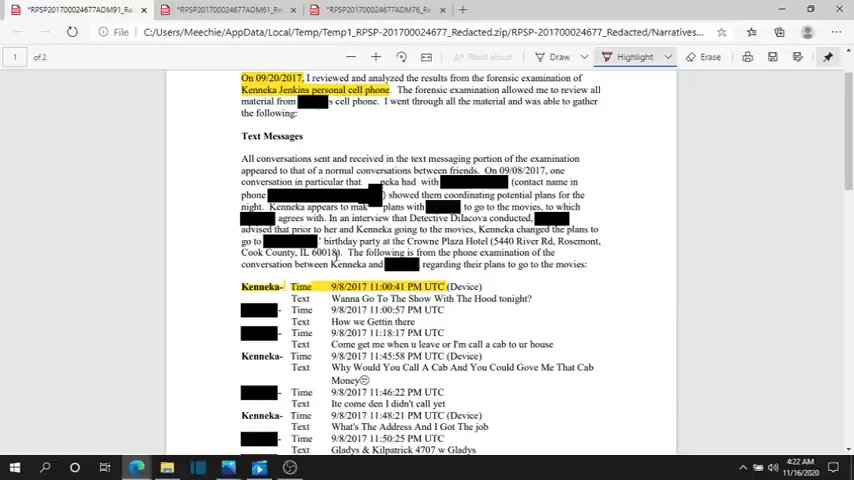
Scroll to page 2 showing highlighted 5:02:42, 6:20:11 and 6:58:39 AM UTC messages.
scroll("down", 3)
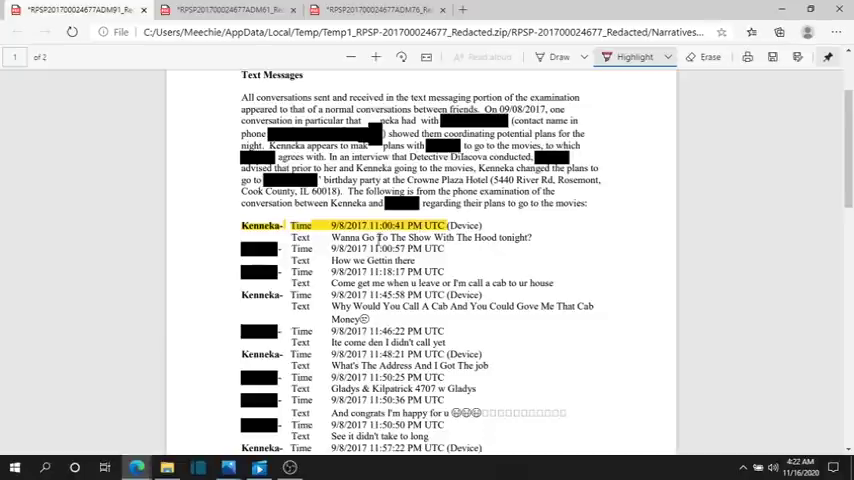
scroll("down", 3)
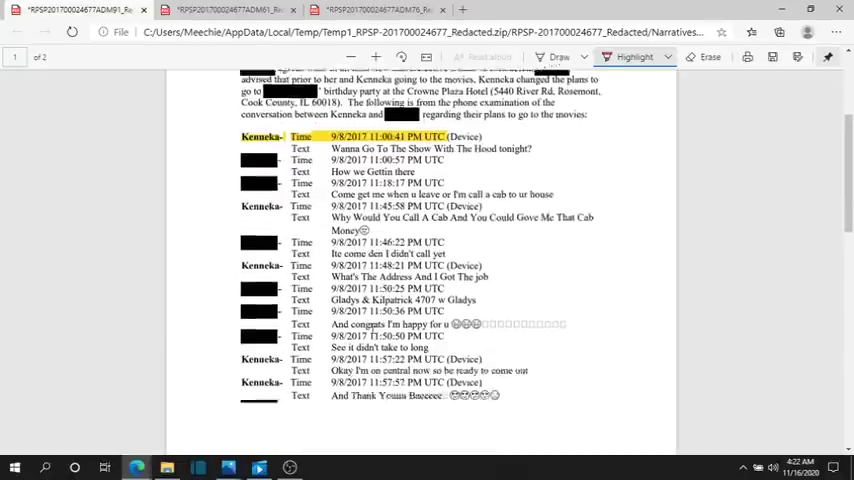
scroll("down", 3)
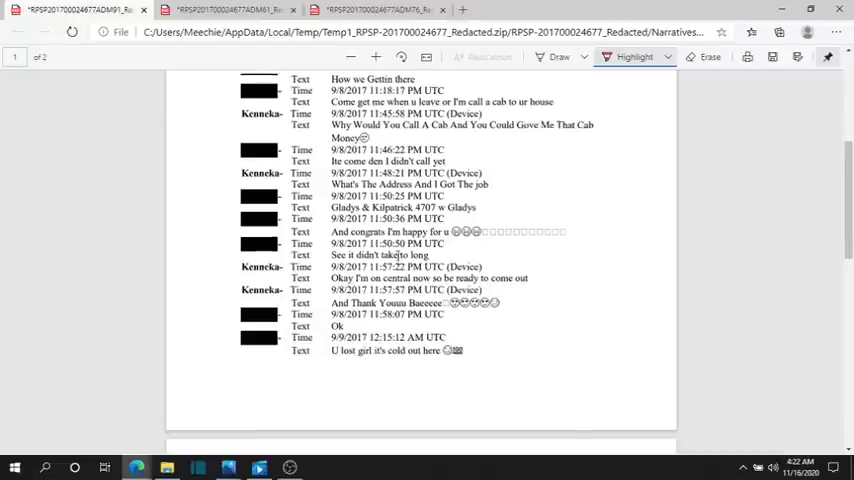
scroll("up", 3)
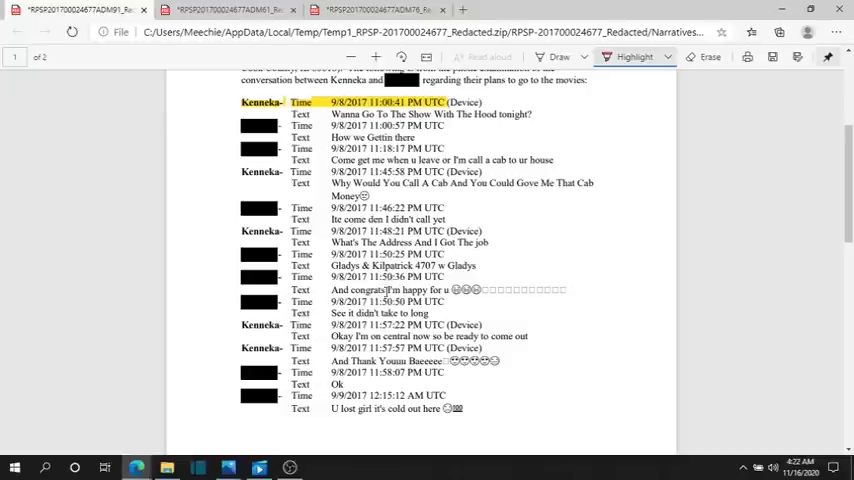
scroll("down", 3)
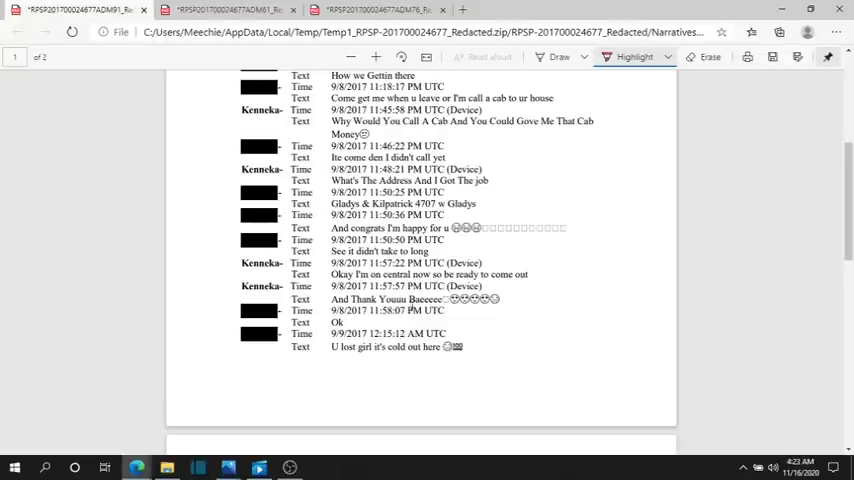
mouse_move(378, 328)
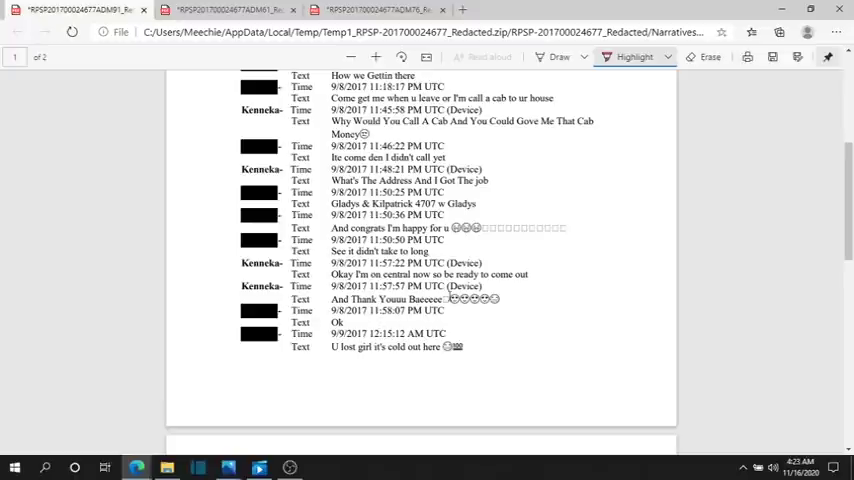
scroll("down", 3)
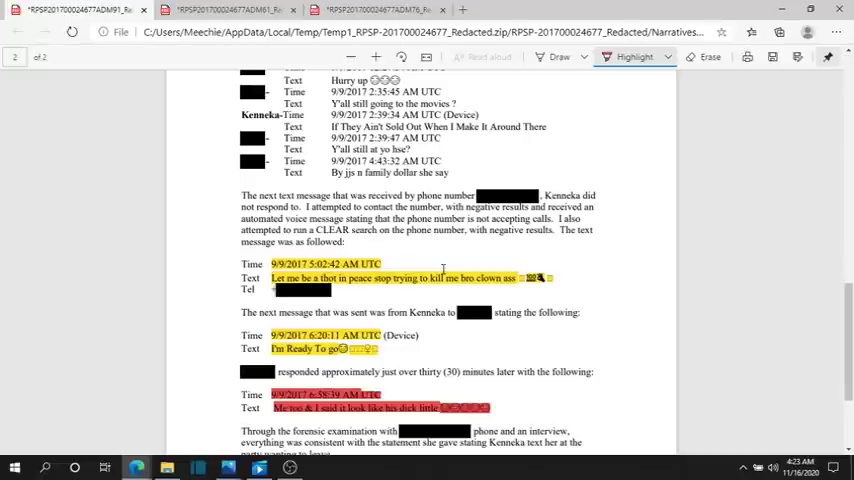
scroll("up", 3)
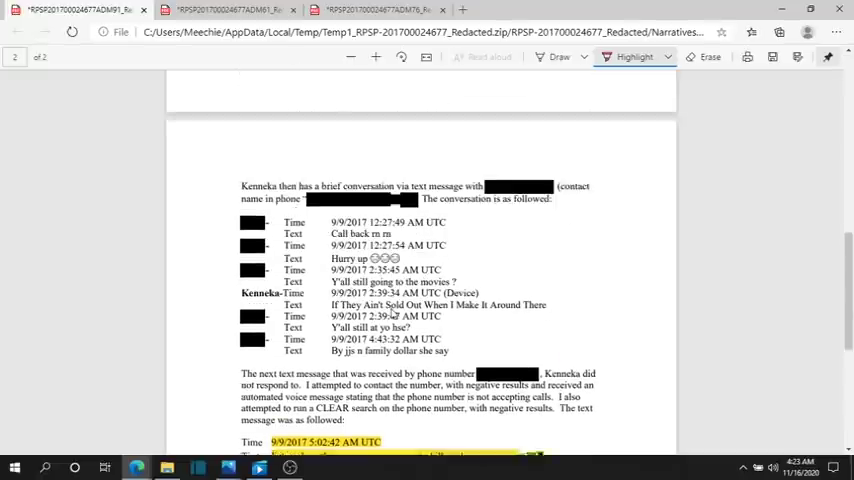
scroll("down", 3)
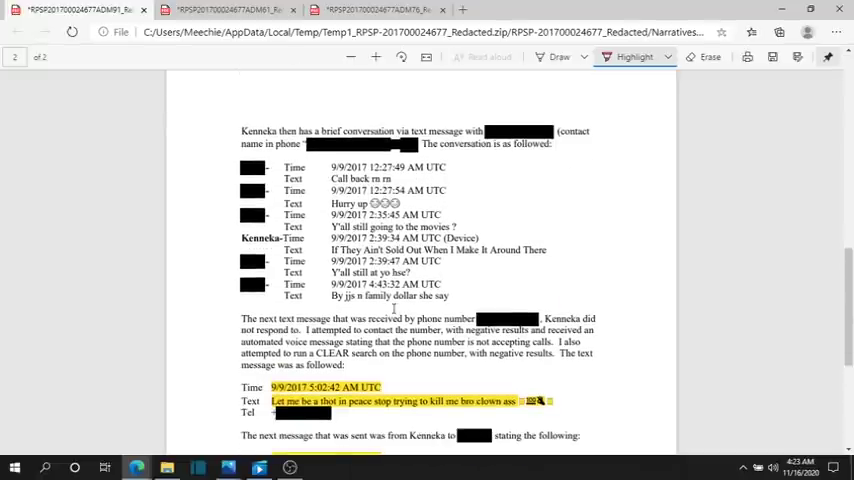
scroll("down", 3)
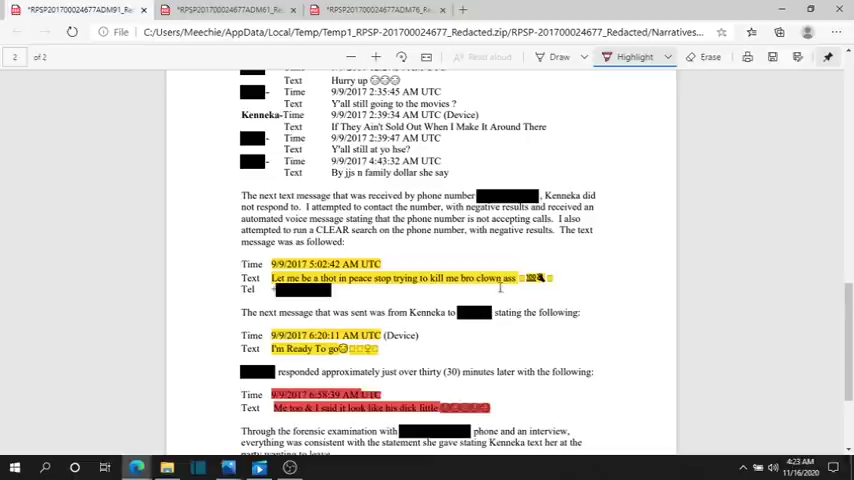
mouse_move(446, 271)
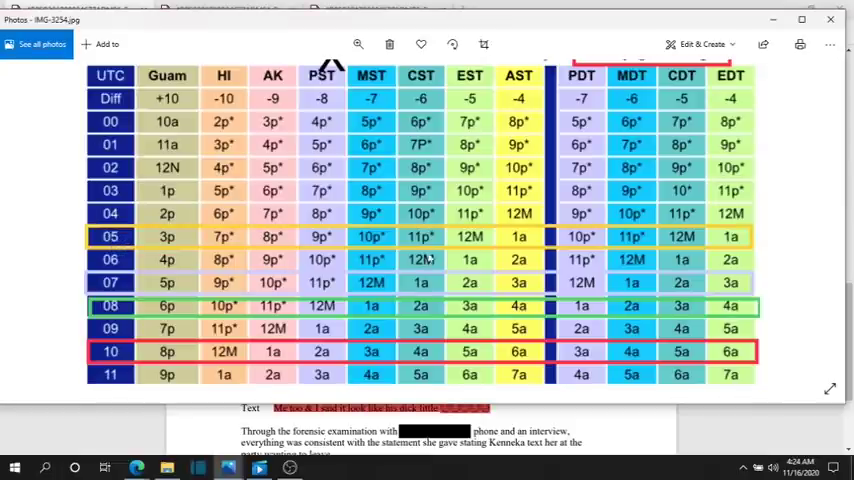
mouse_move(660, 250)
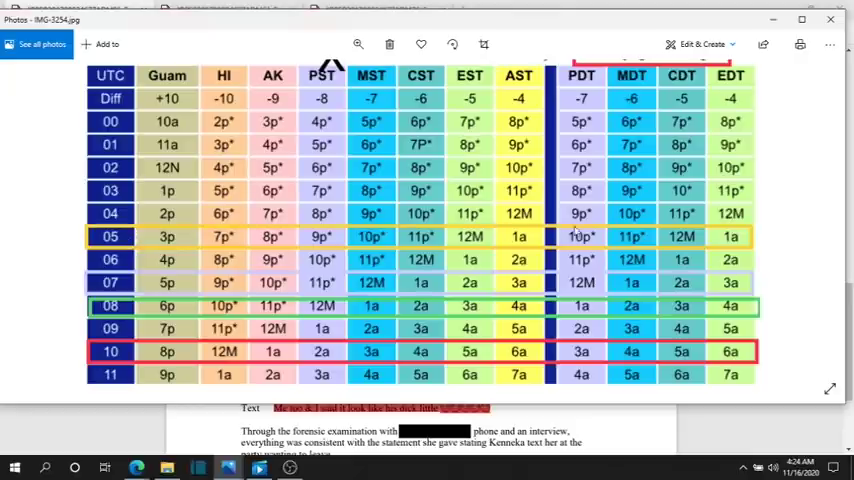
mouse_move(700, 245)
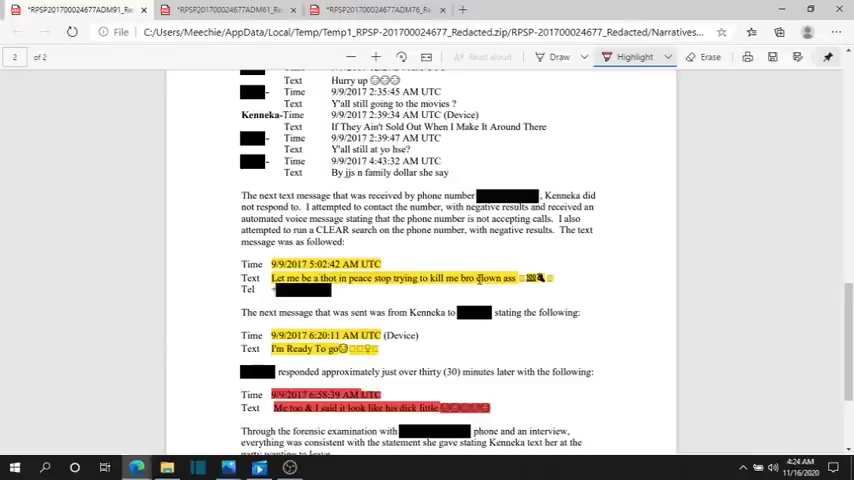
mouse_move(351, 299)
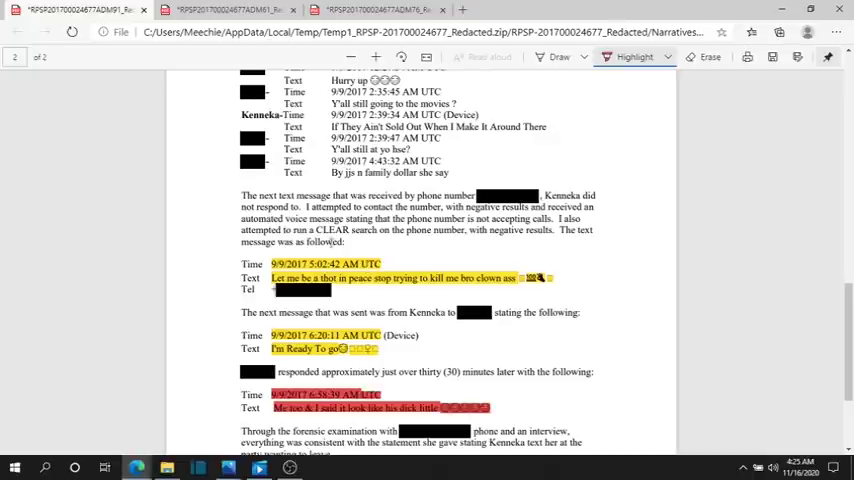
mouse_move(505, 241)
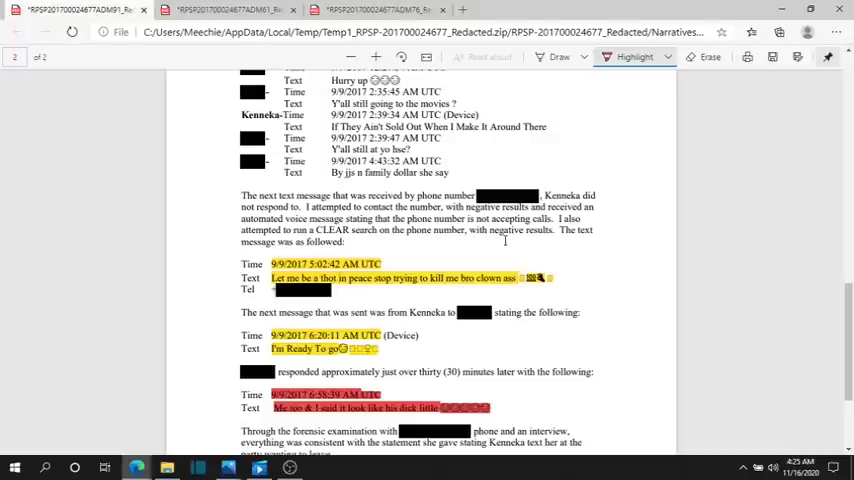
mouse_move(155, 326)
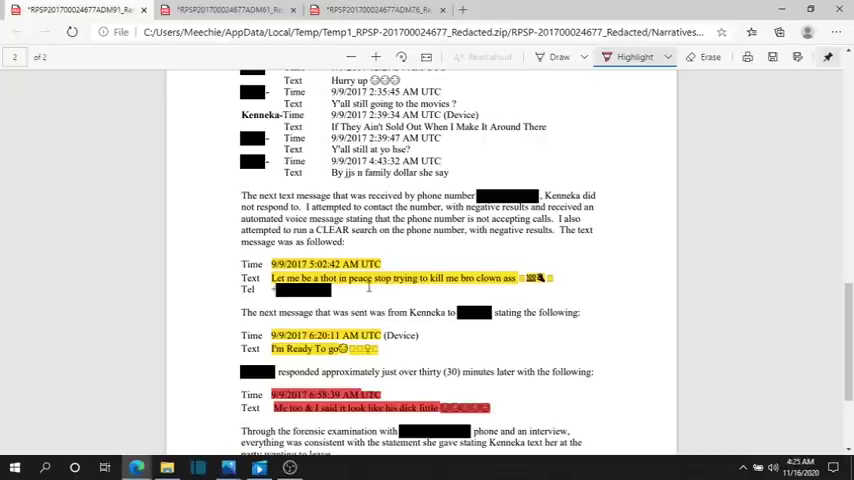
mouse_move(400, 299)
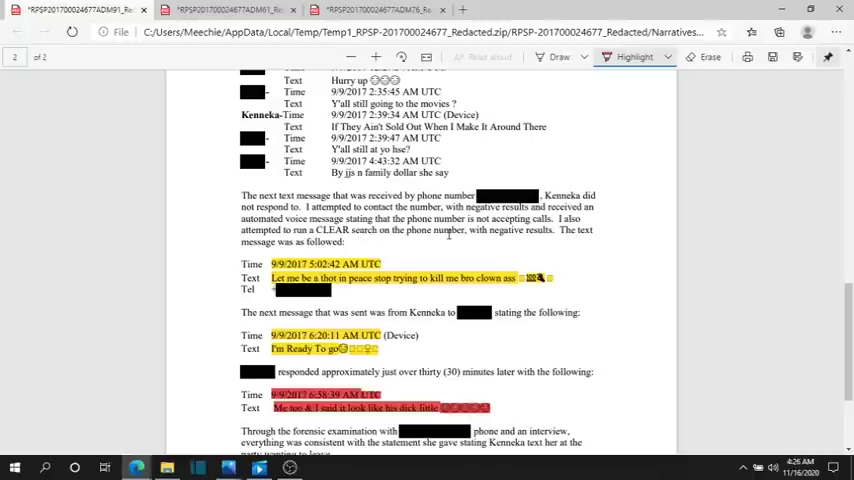
mouse_move(584, 257)
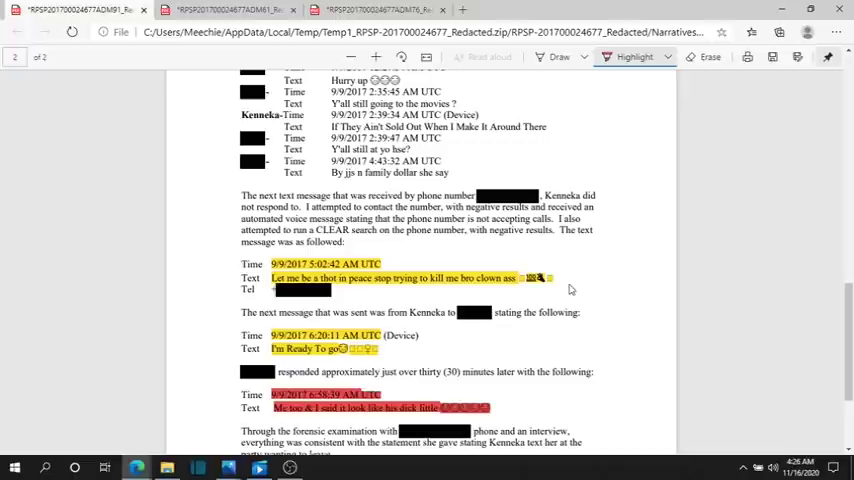
mouse_move(571, 289)
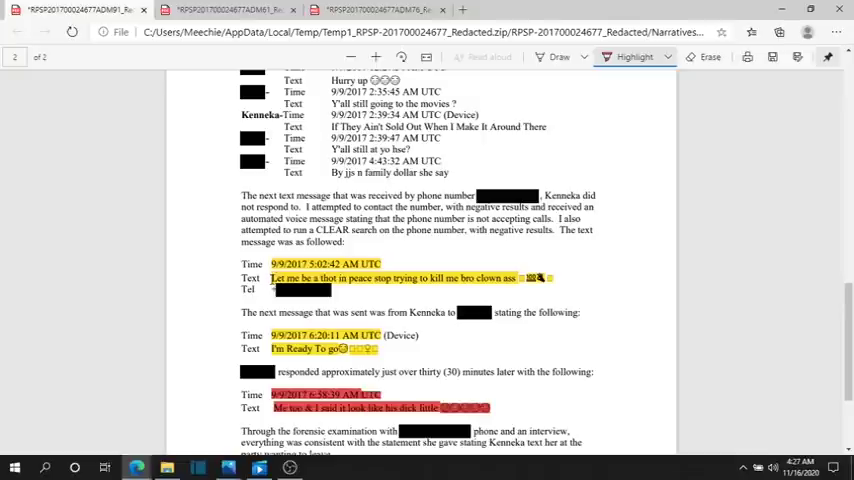
mouse_move(522, 280)
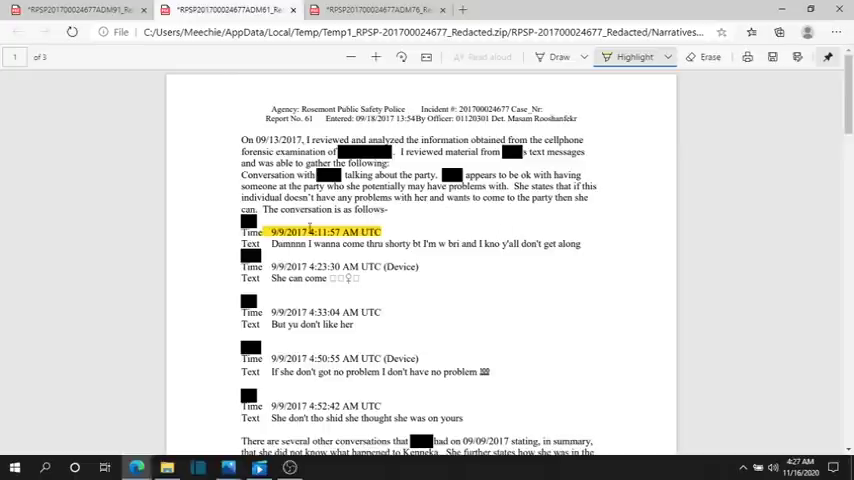
mouse_move(425, 405)
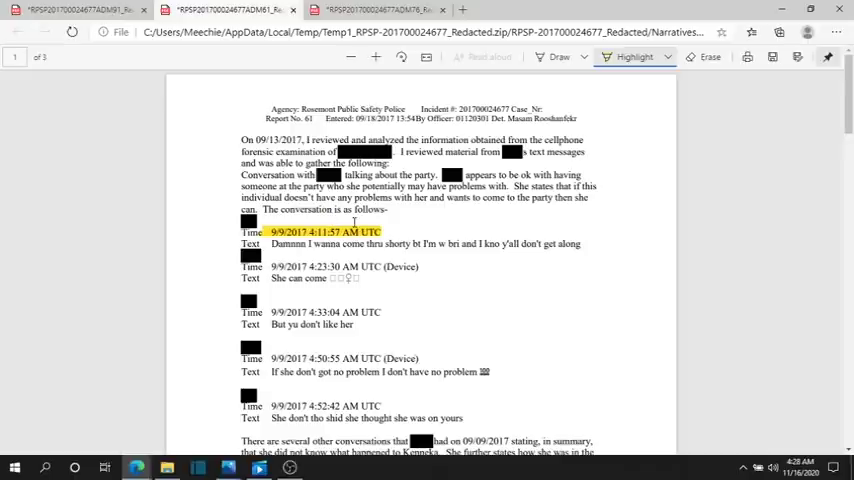
mouse_move(503, 425)
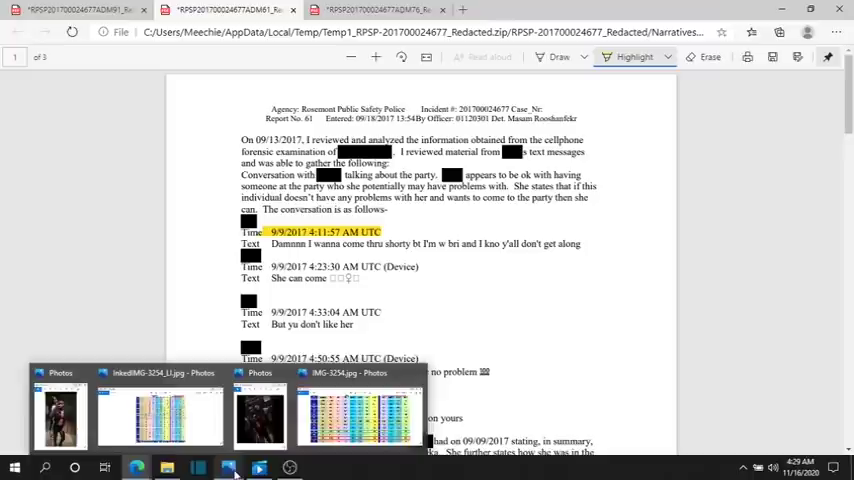
Bring IMG-3254.jpg to the front showing UTC hour rows 00–10.
left_click(357, 415)
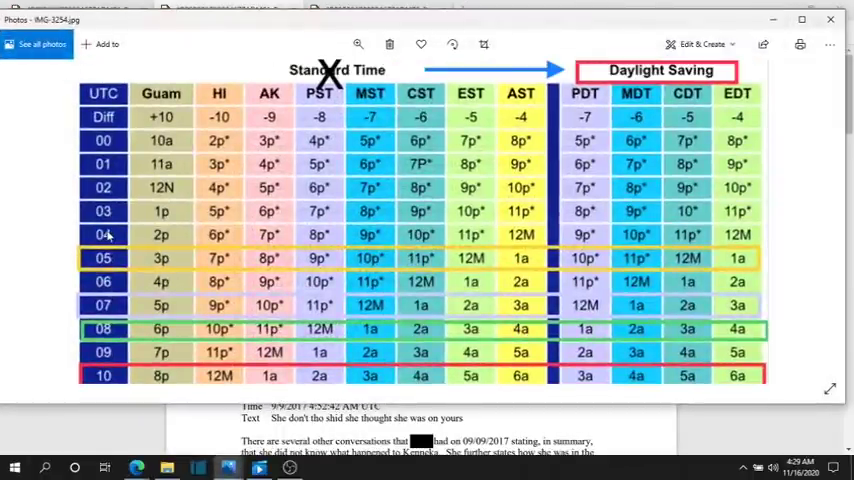
mouse_move(207, 240)
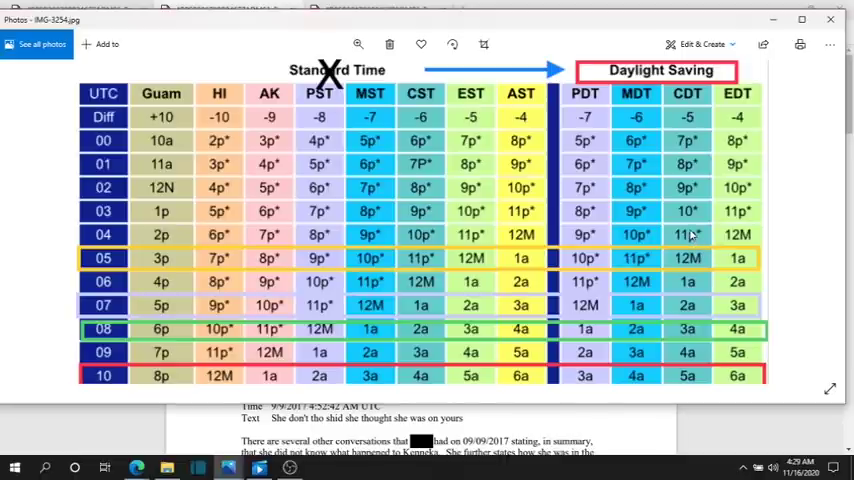
mouse_move(284, 230)
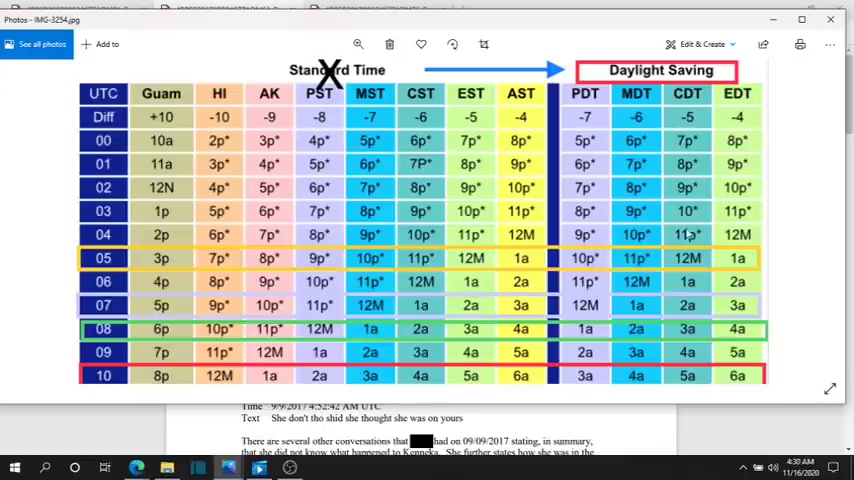
mouse_move(688, 238)
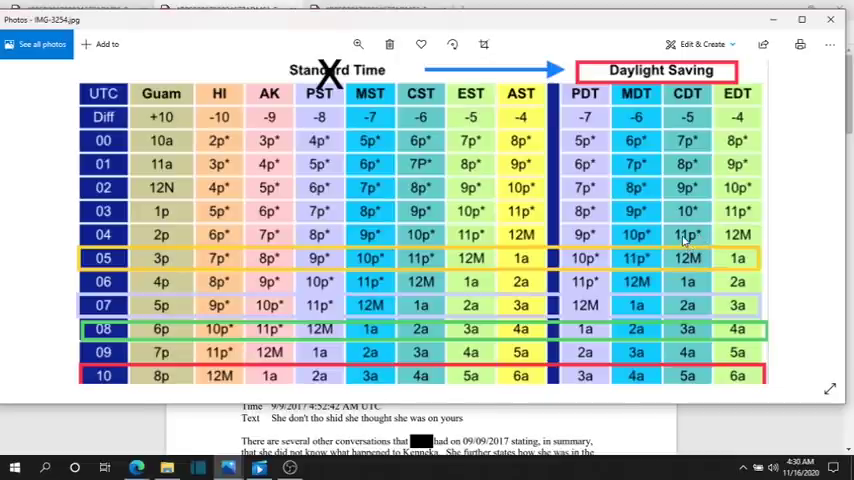
mouse_move(712, 224)
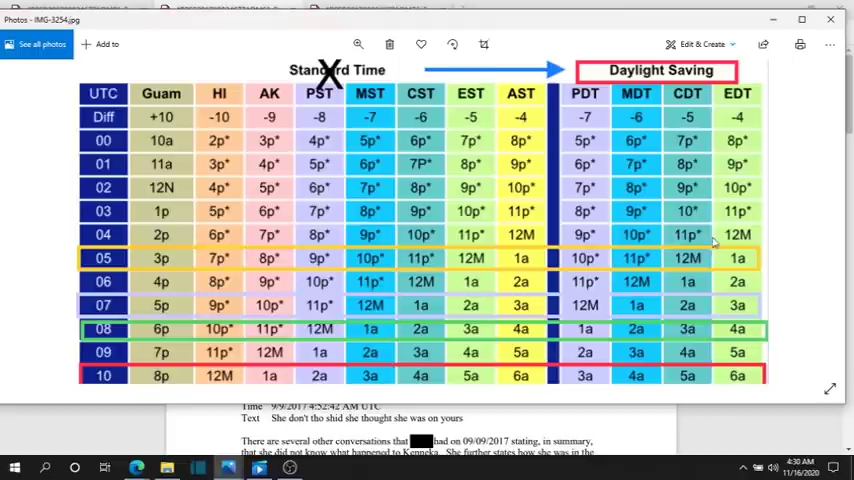
mouse_move(555, 24)
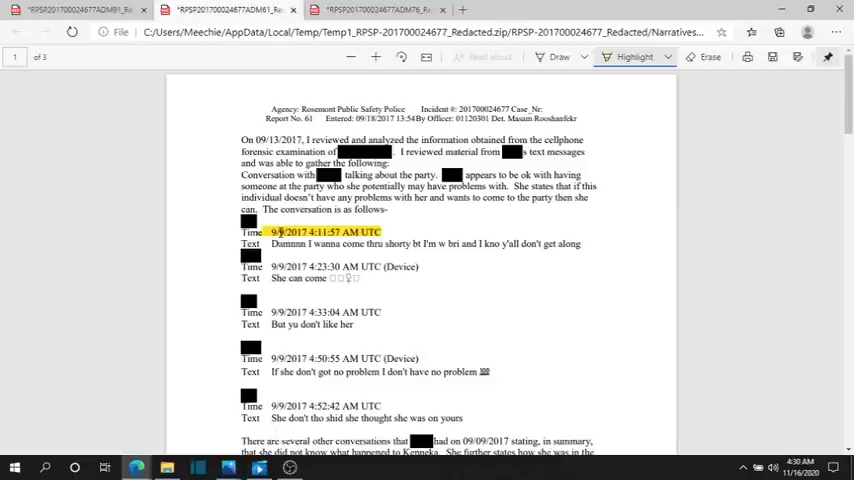
mouse_move(385, 305)
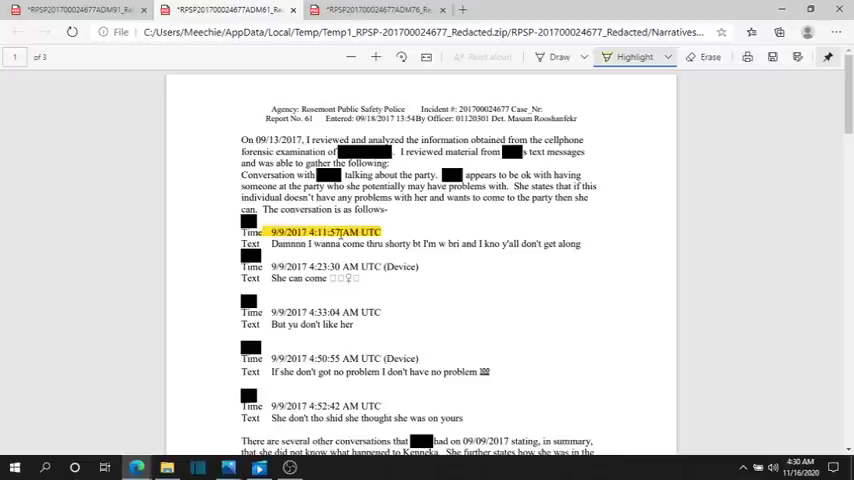
Scroll down to the highlighted 3:48:15 and 3:53:16 PM UTC sent texts.
scroll("down", 3)
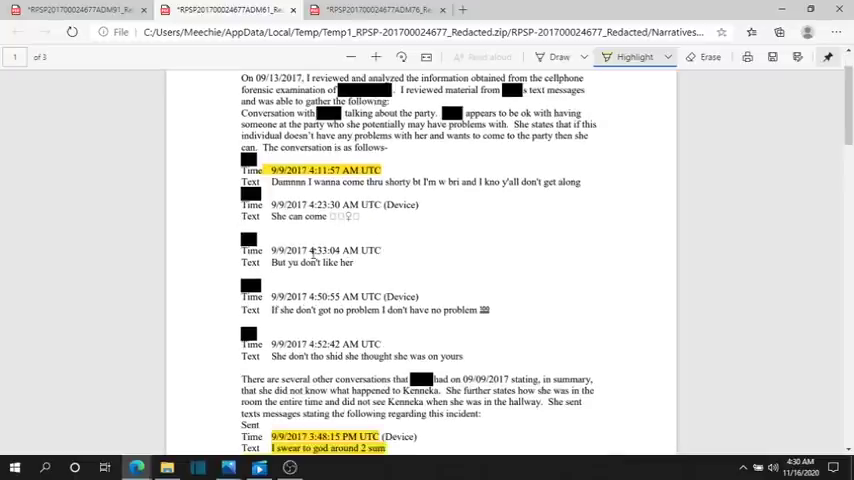
scroll("down", 3)
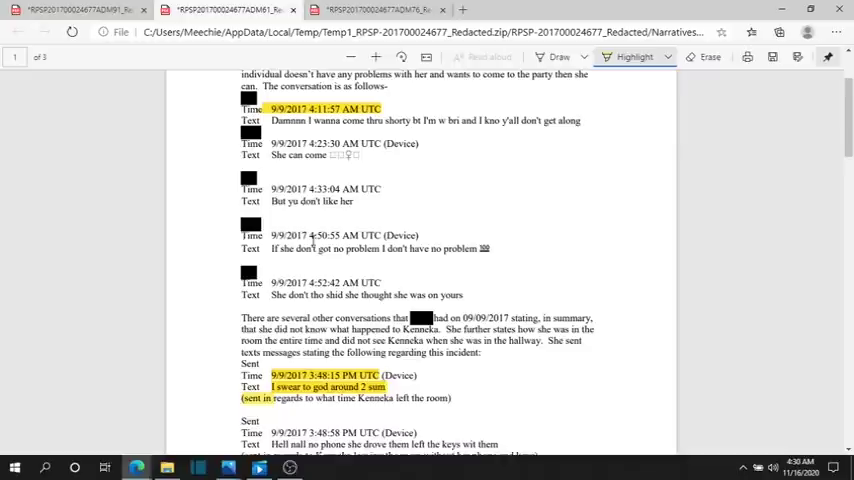
scroll("down", 3)
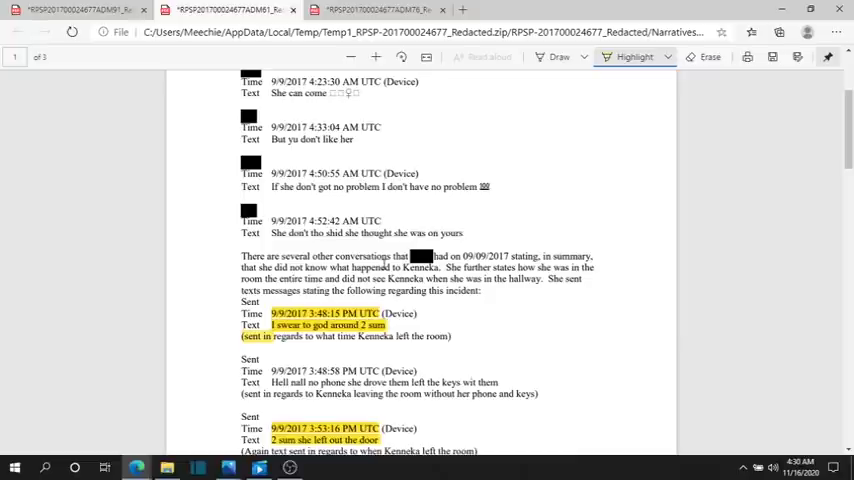
scroll("down", 3)
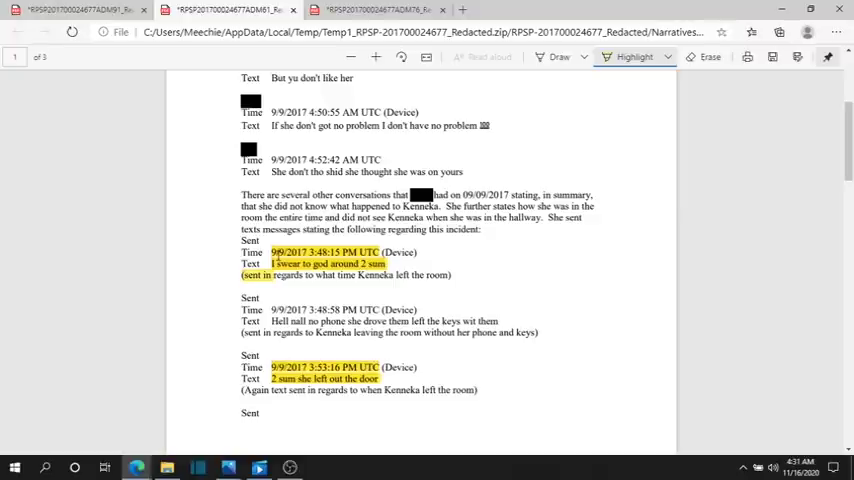
scroll("down", 3)
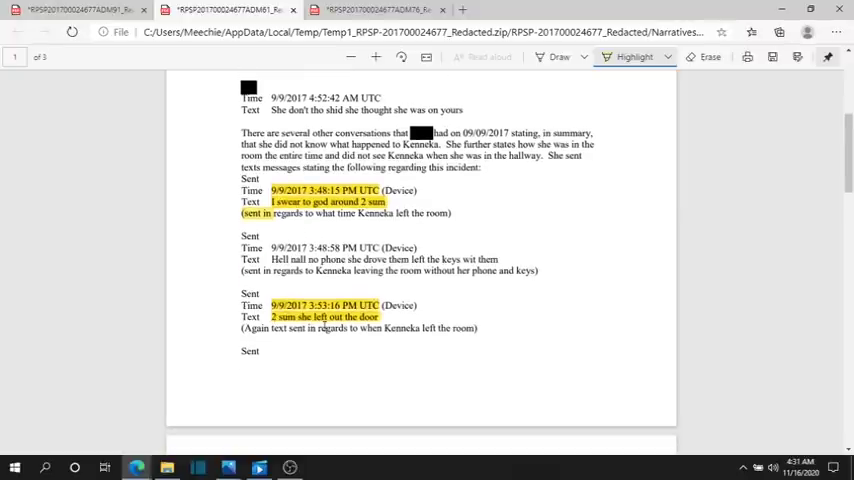
scroll("down", 3)
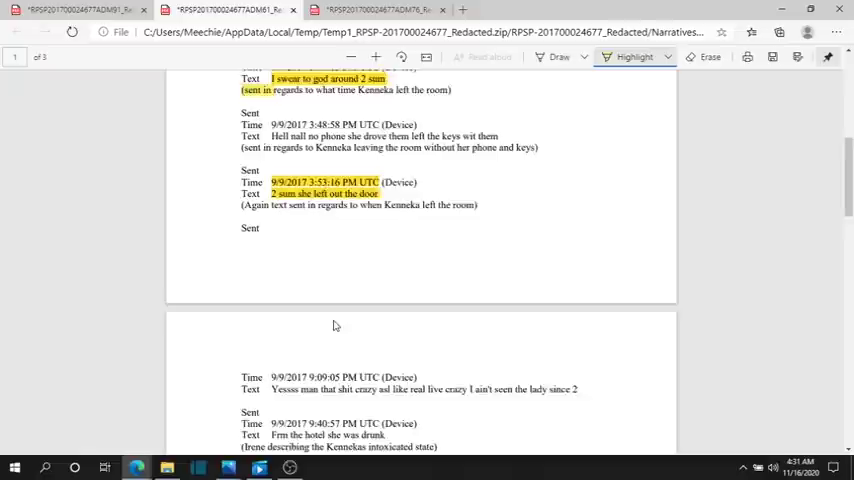
scroll("down", 3)
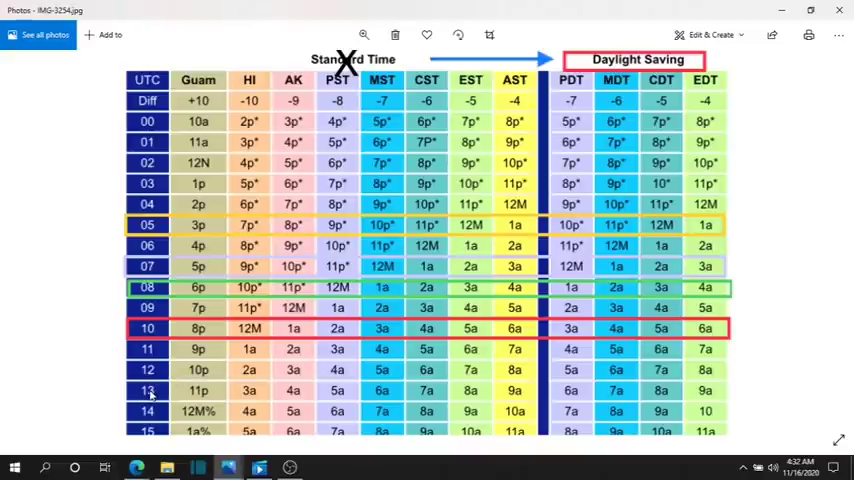
mouse_move(160, 398)
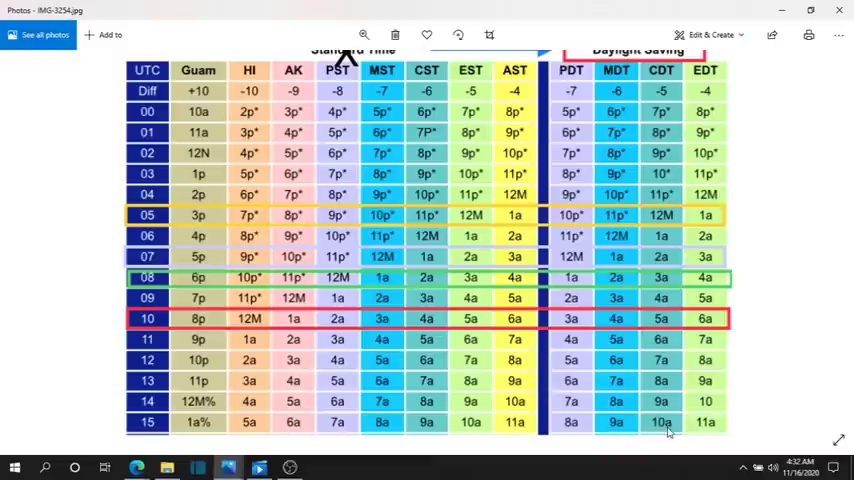
mouse_move(684, 142)
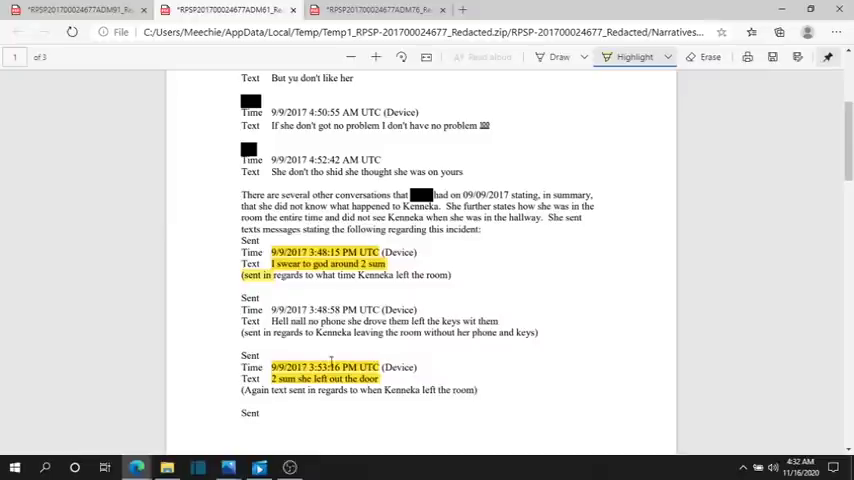
Scroll from Video 1 to Video 2 (created 5:32:16 PM UTC) and Video 3.
scroll("up", 3)
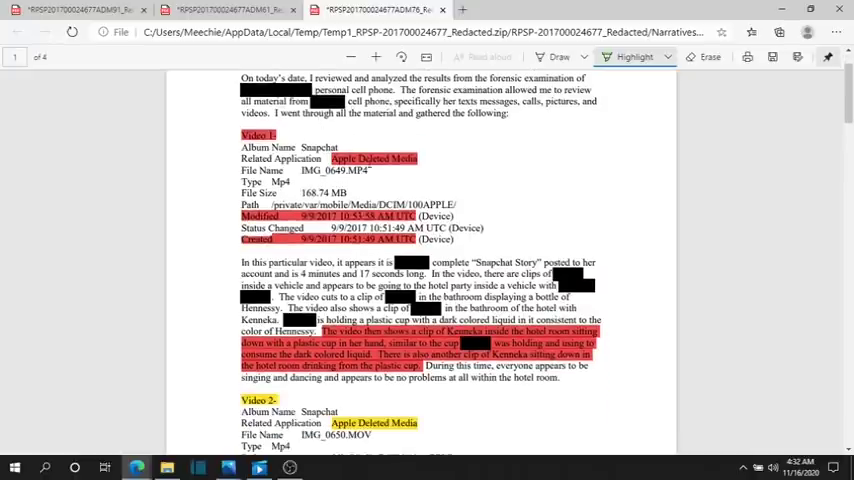
scroll("up", 3)
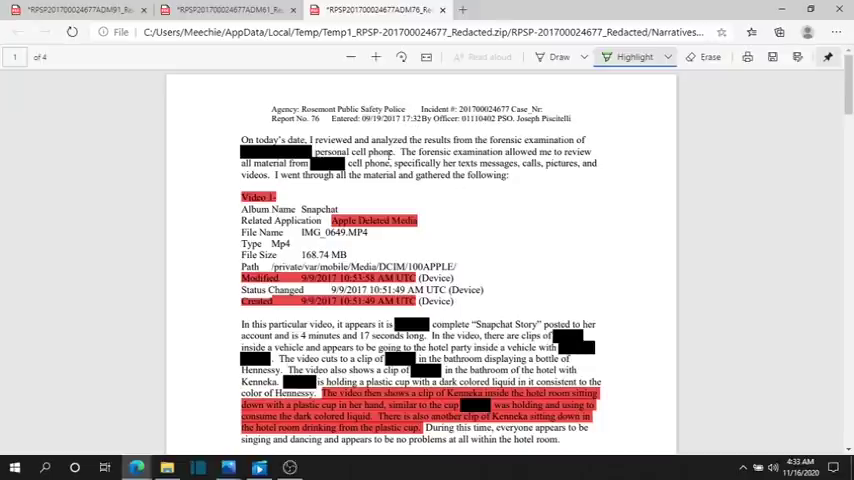
scroll("down", 3)
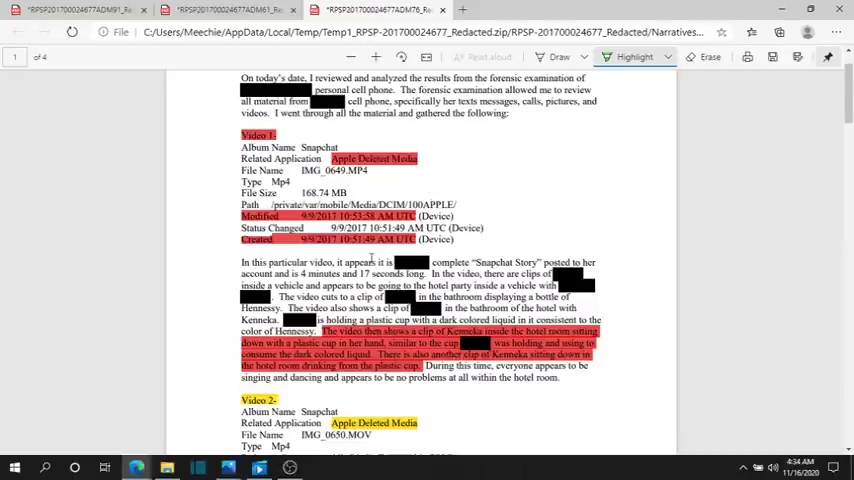
scroll("down", 3)
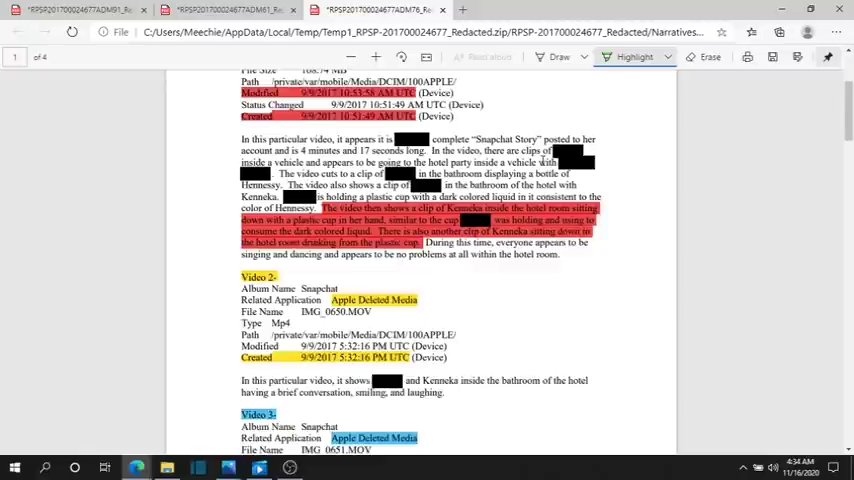
scroll("down", 3)
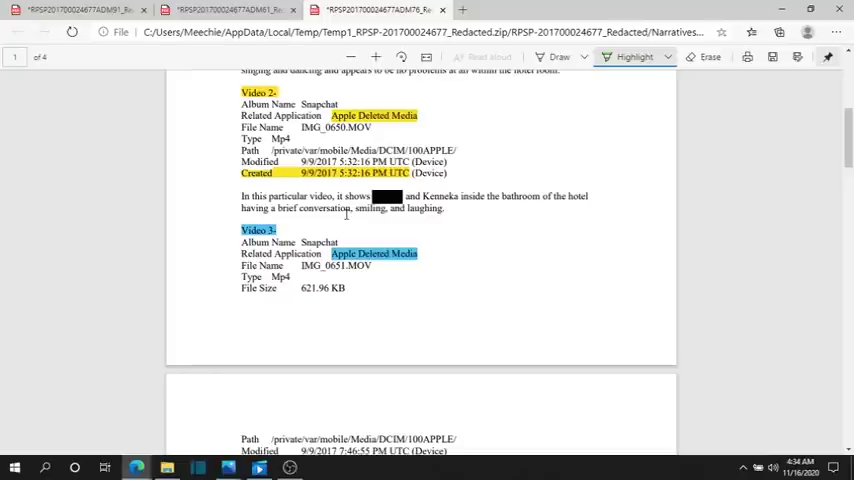
scroll("up", 3)
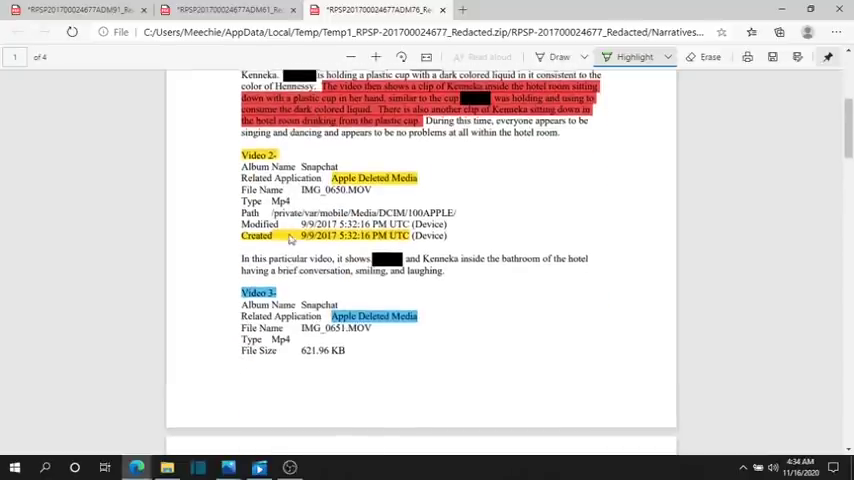
scroll("down", 3)
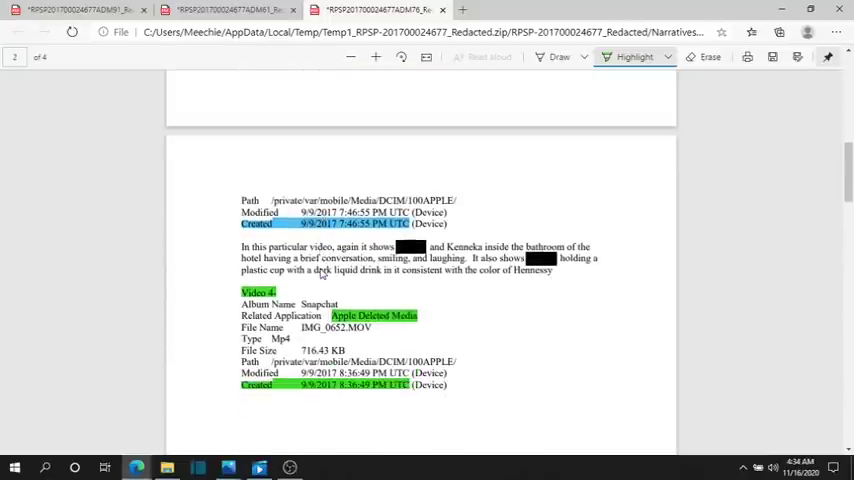
scroll("up", 3)
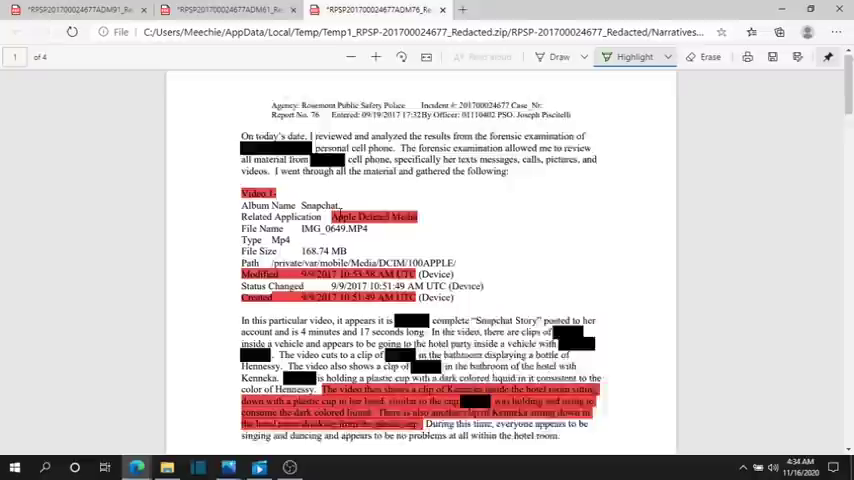
scroll("down", 3)
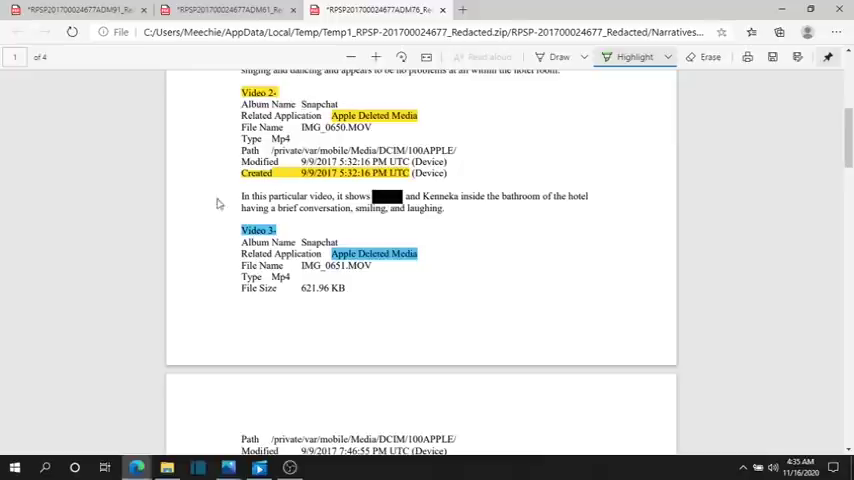
mouse_move(198, 215)
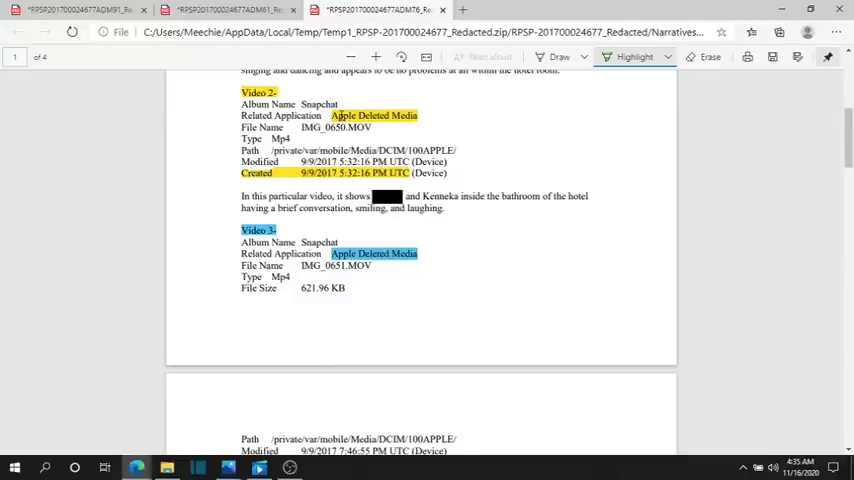
scroll("down", 3)
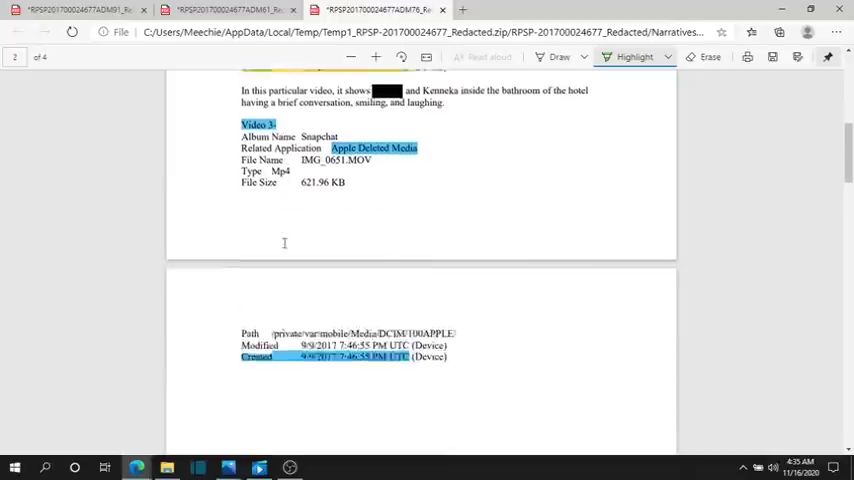
scroll("down", 3)
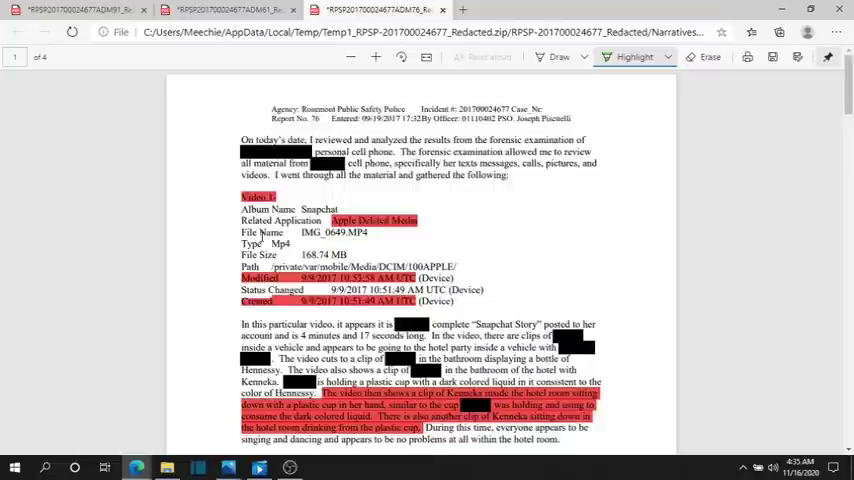
scroll("down", 3)
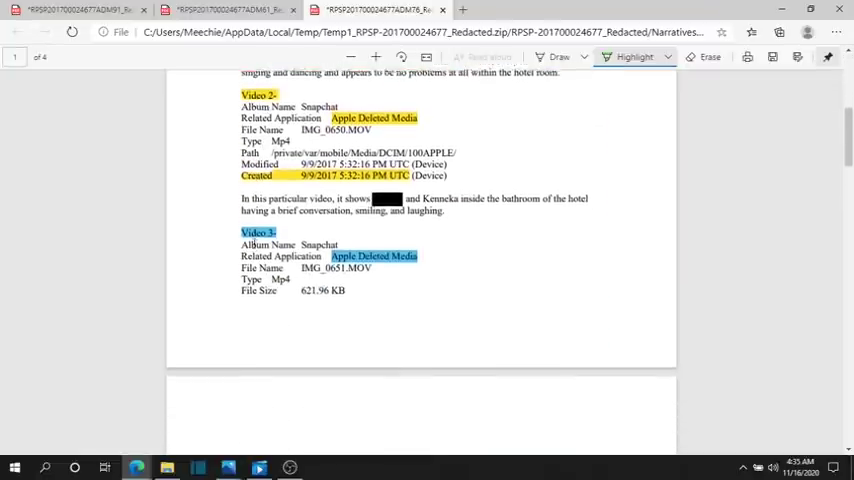
scroll("down", 3)
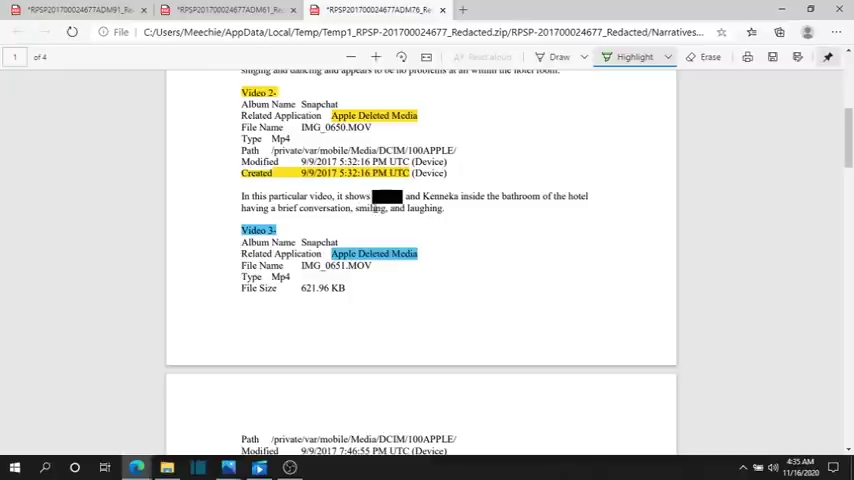
mouse_move(505, 197)
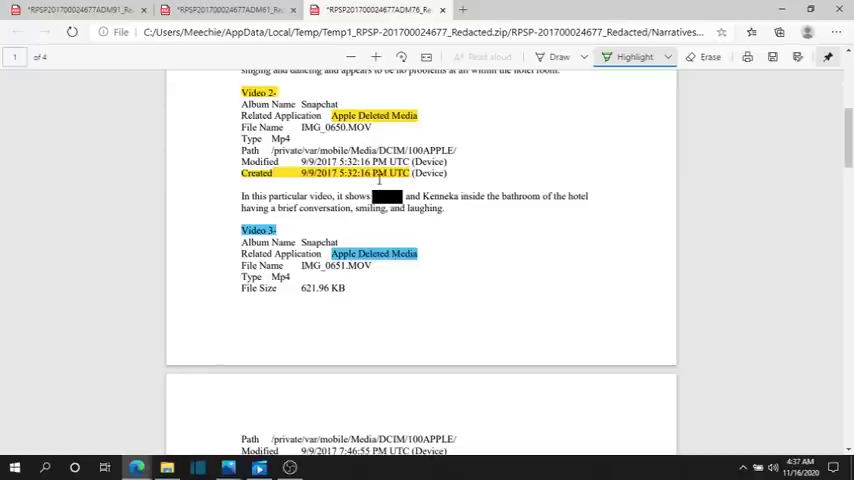
mouse_move(255, 398)
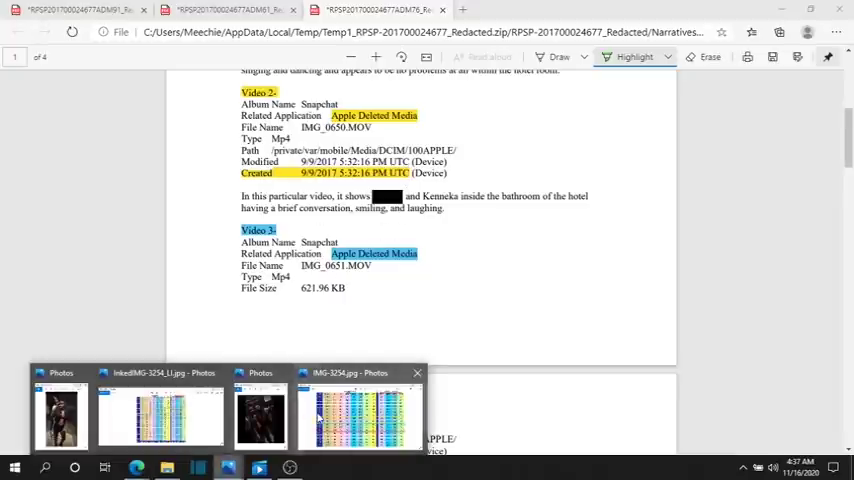
Bring InkedIMG-3254_LI.jpg, the red-underlined CDT chart, to the front.
left_click(358, 415)
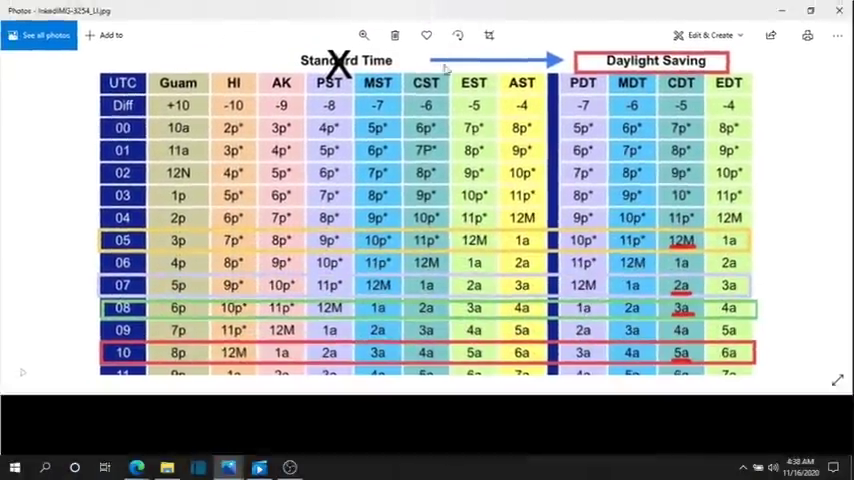
Zoom the annotated chart to show UTC rows 02–19, including row 17.
left_click(364, 35)
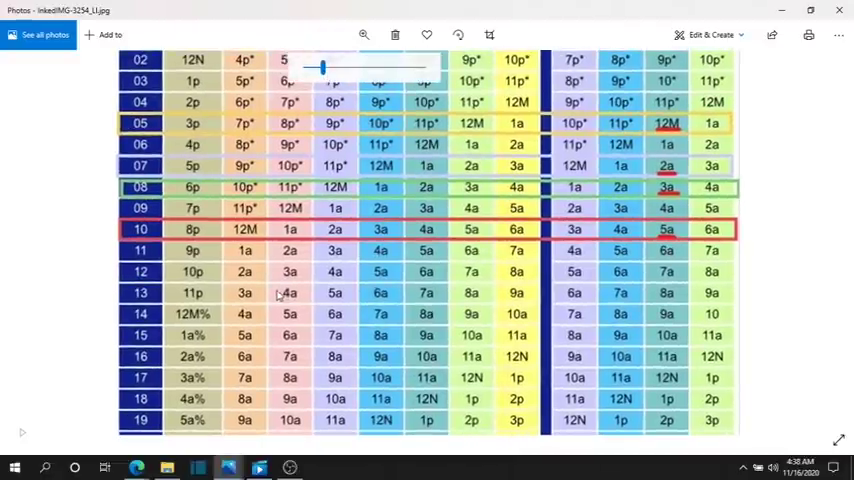
mouse_move(167, 270)
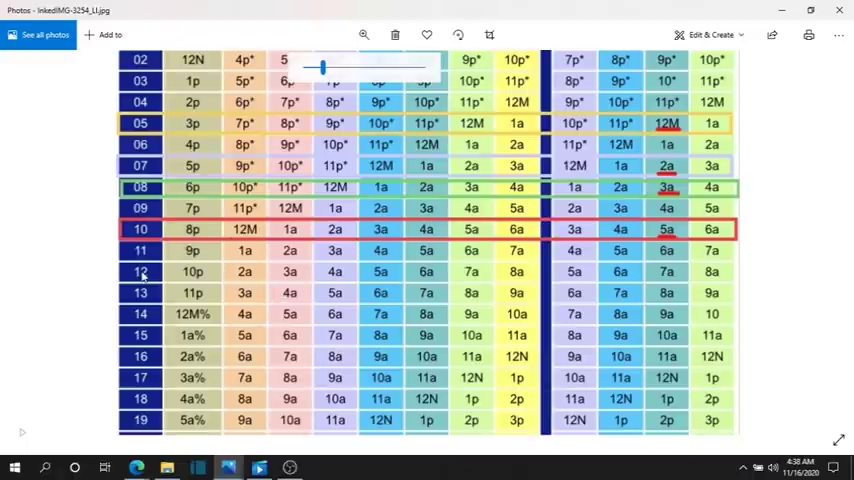
mouse_move(144, 293)
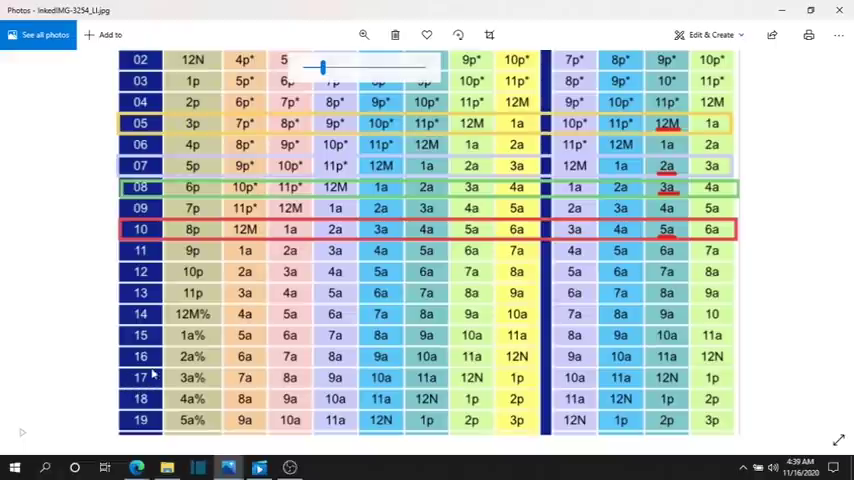
mouse_move(141, 377)
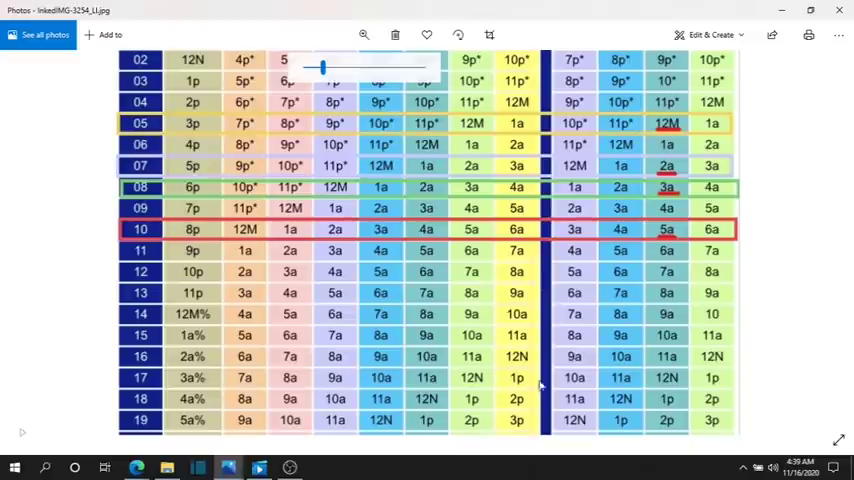
mouse_move(665, 385)
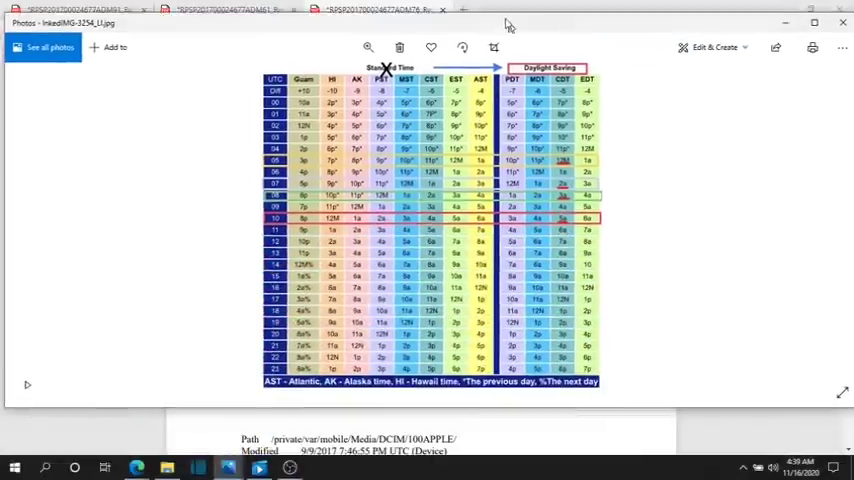
left_click(462, 47)
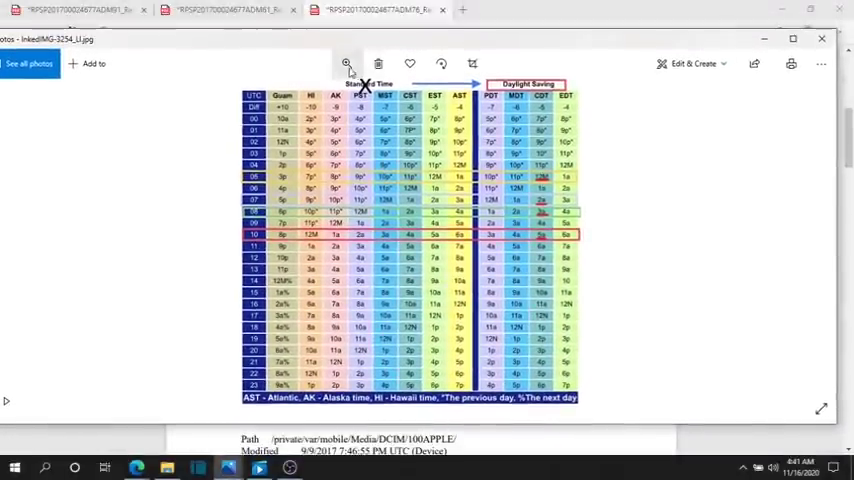
left_click(346, 63)
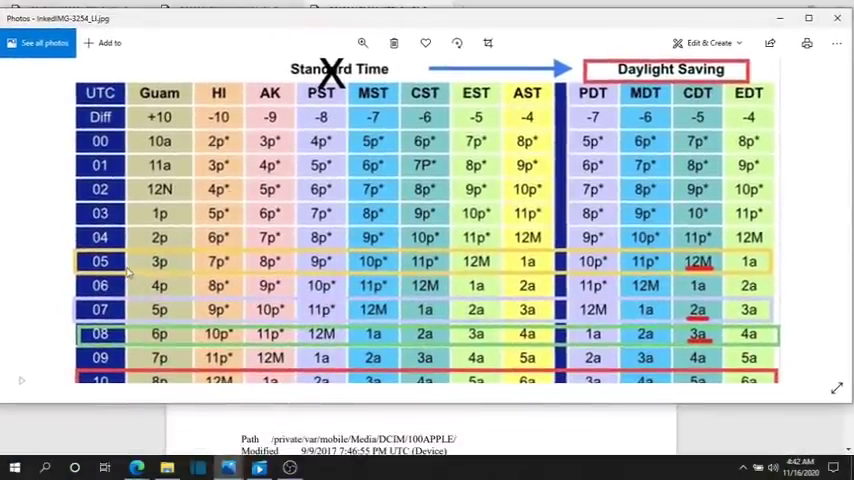
mouse_move(700, 273)
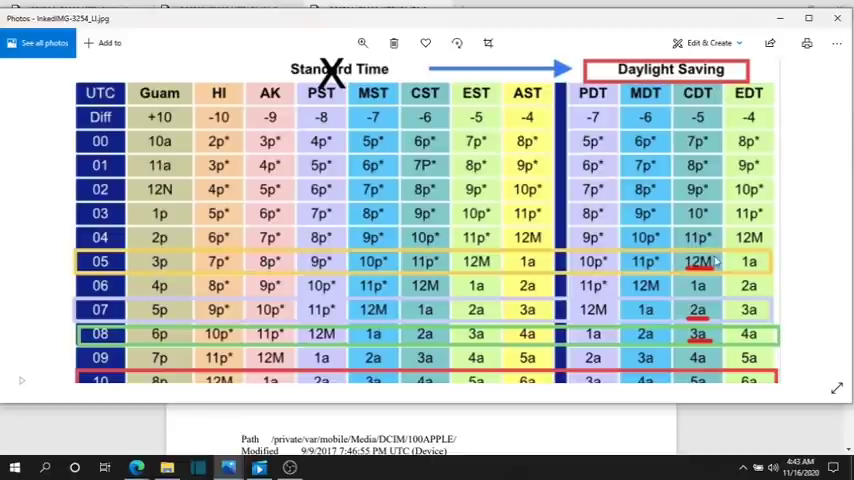
mouse_move(697, 261)
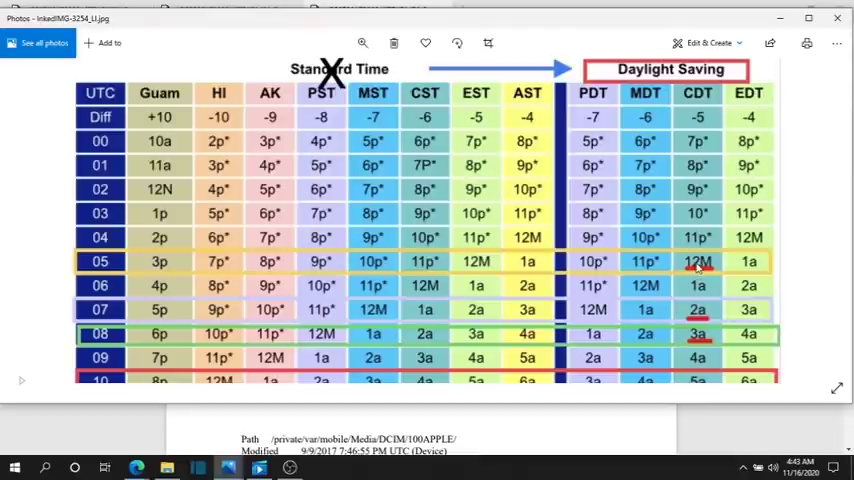
mouse_move(595, 27)
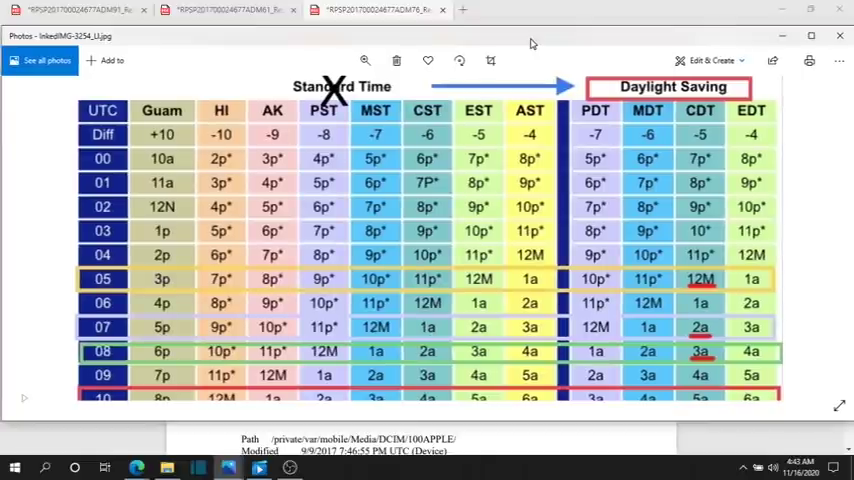
mouse_move(578, 227)
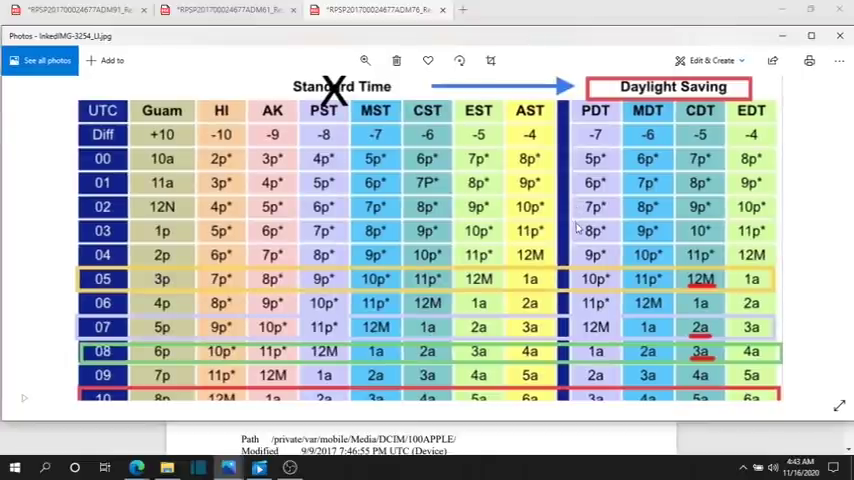
mouse_move(582, 228)
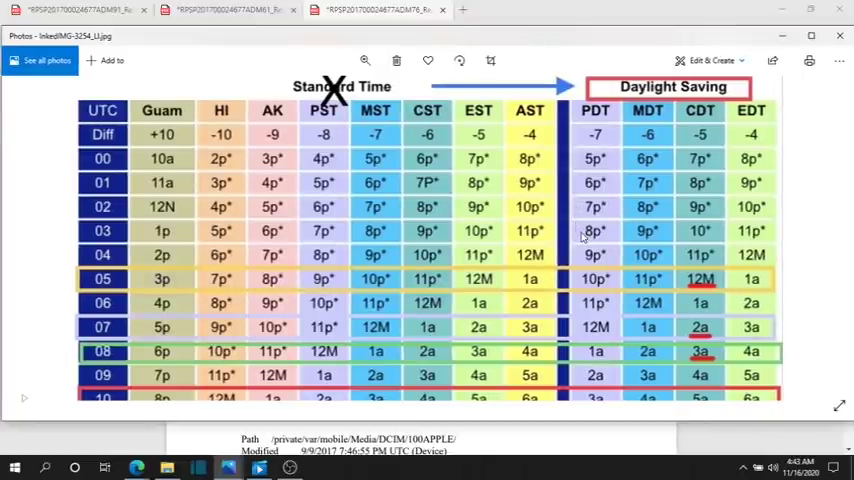
mouse_move(648, 322)
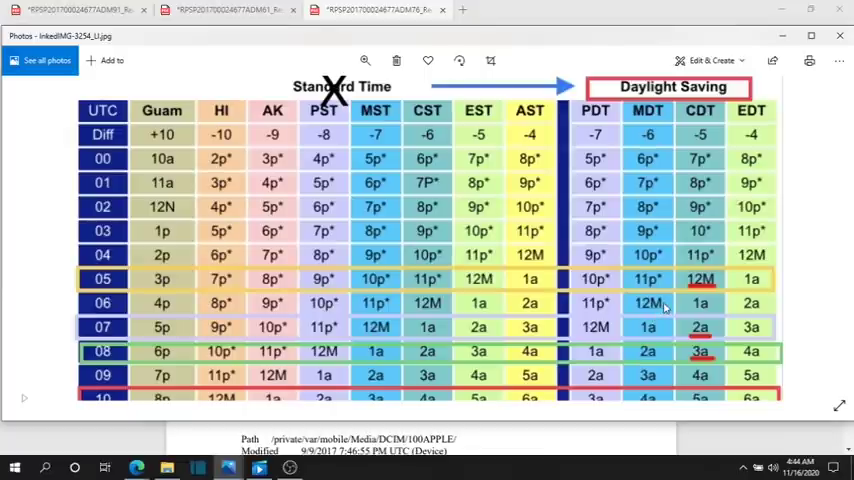
mouse_move(690, 300)
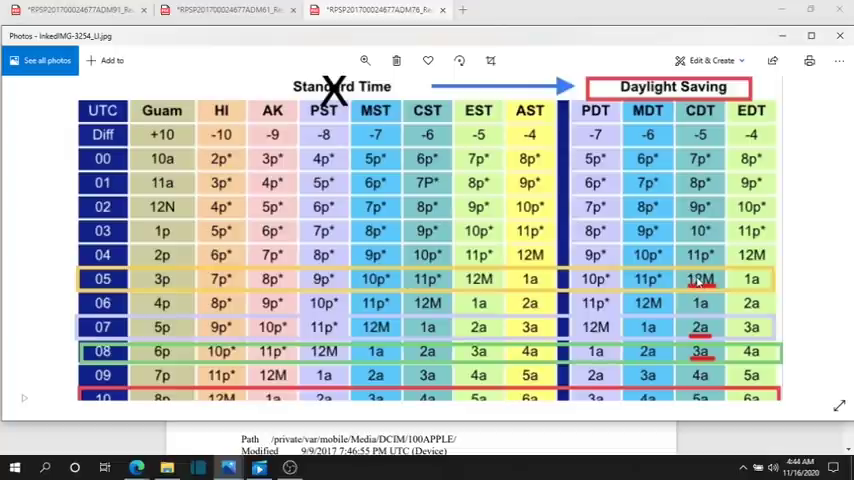
mouse_move(730, 18)
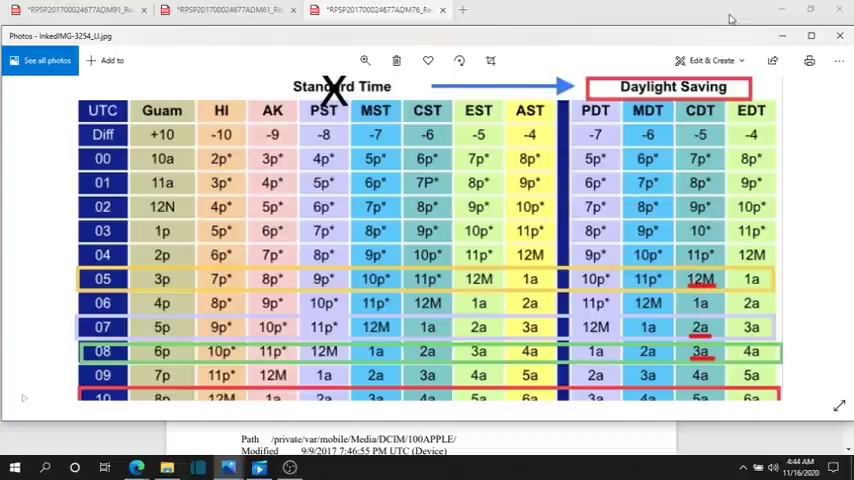
mouse_move(755, 47)
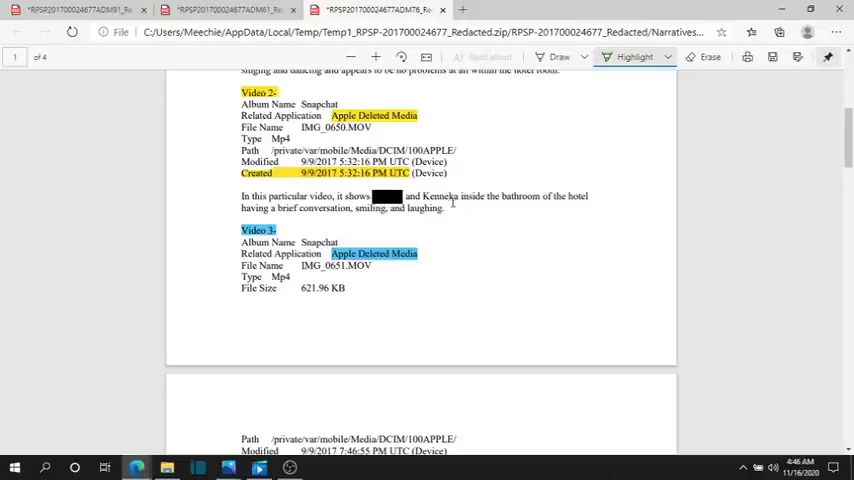
mouse_move(447, 210)
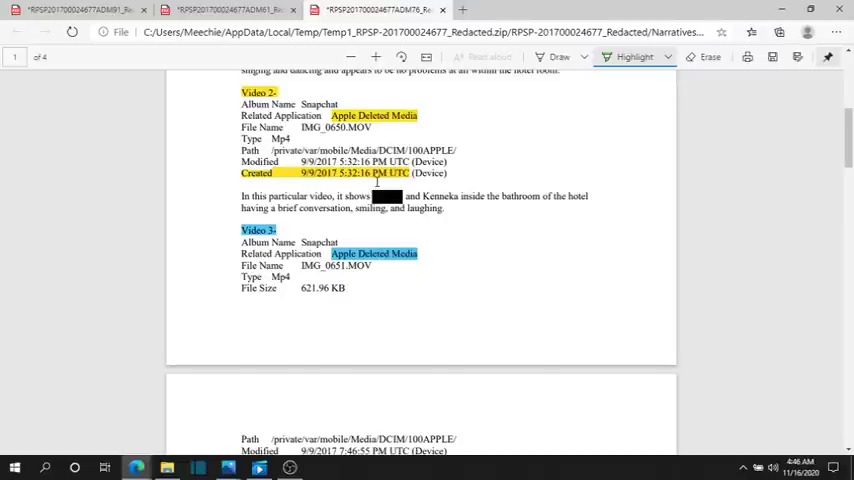
mouse_move(294, 183)
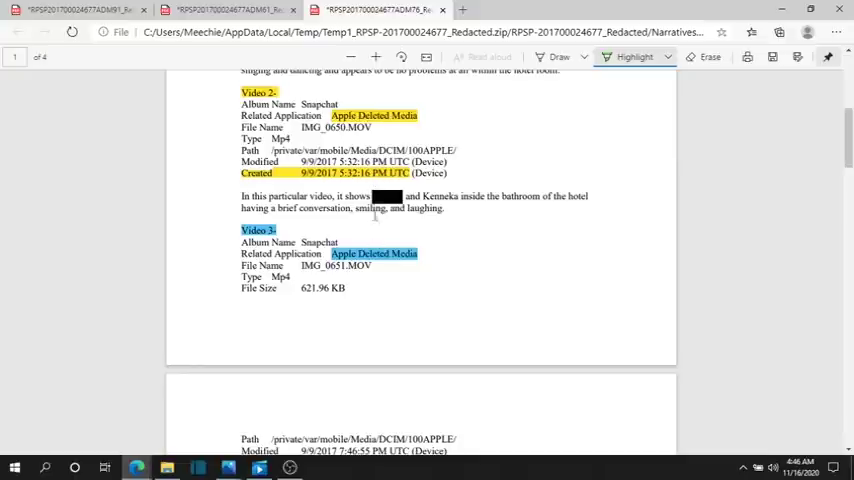
Scroll to page 2 showing Video 3, created 7:46:55 PM UTC, and Video 4.
scroll("down", 3)
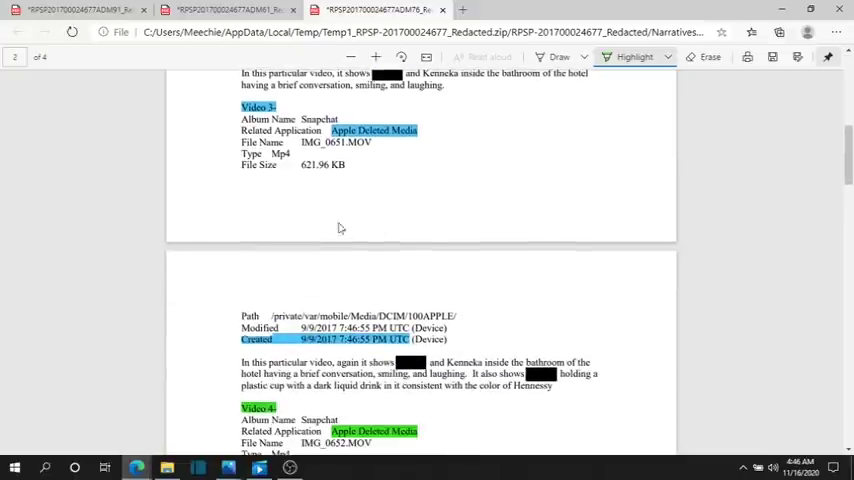
mouse_move(347, 183)
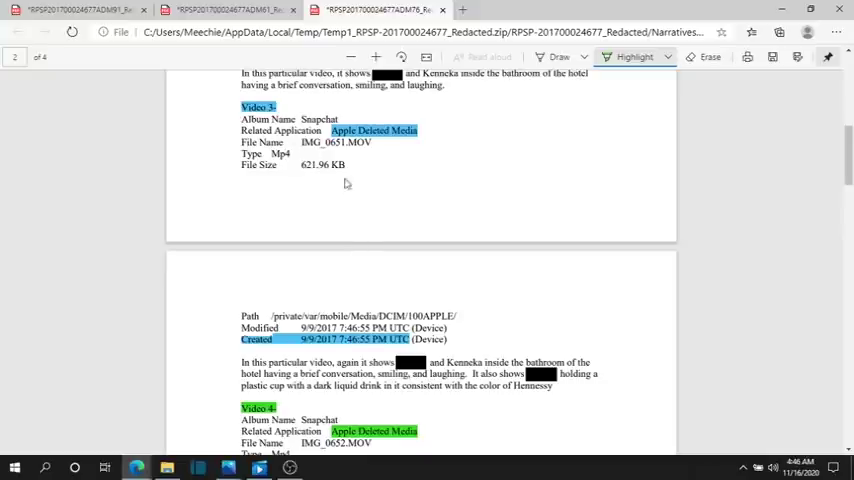
mouse_move(320, 263)
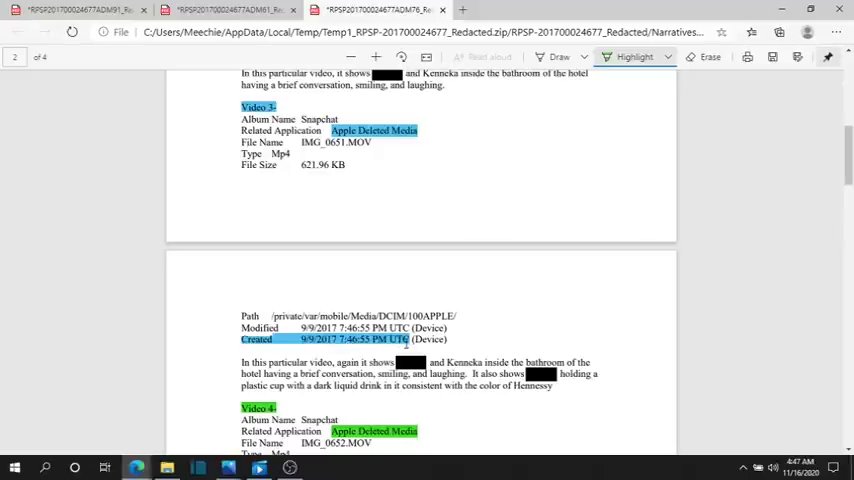
Scroll the report down to the green-highlighted Video 4 entry with its created and modified times.
scroll("down", 3)
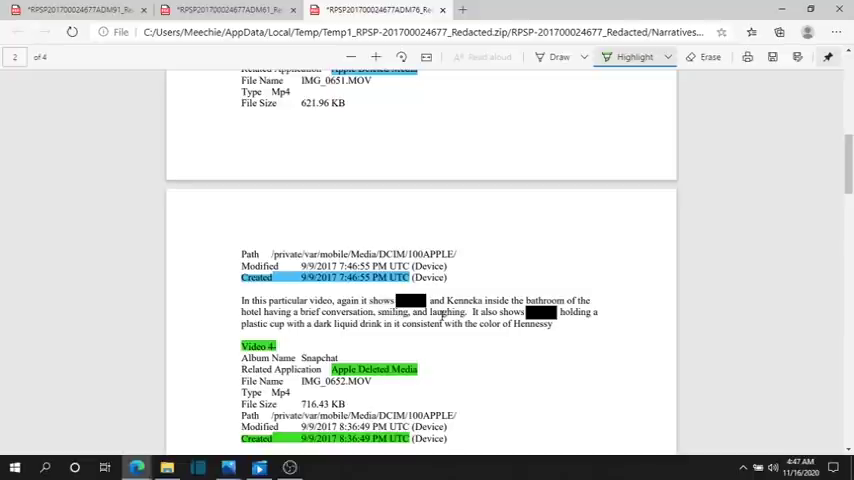
mouse_move(463, 338)
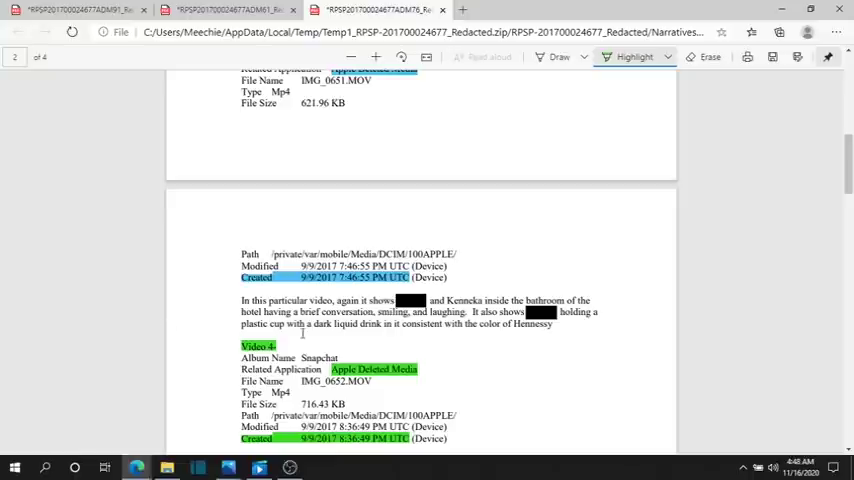
mouse_move(401, 341)
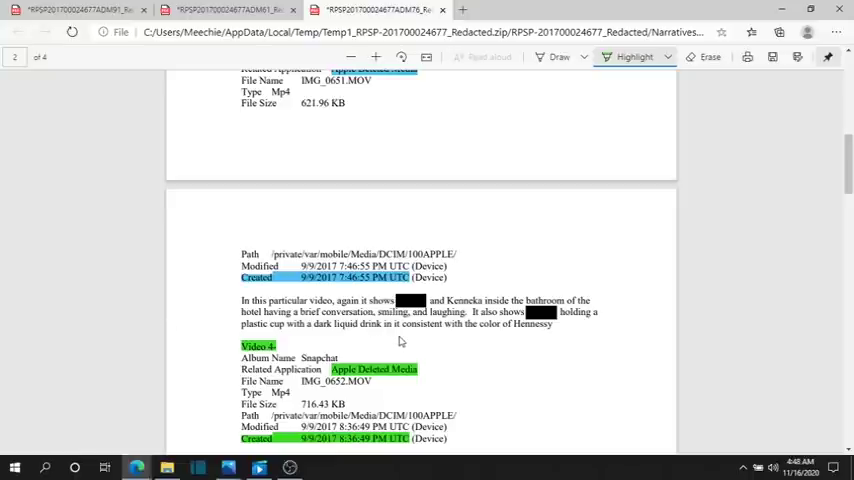
mouse_move(526, 328)
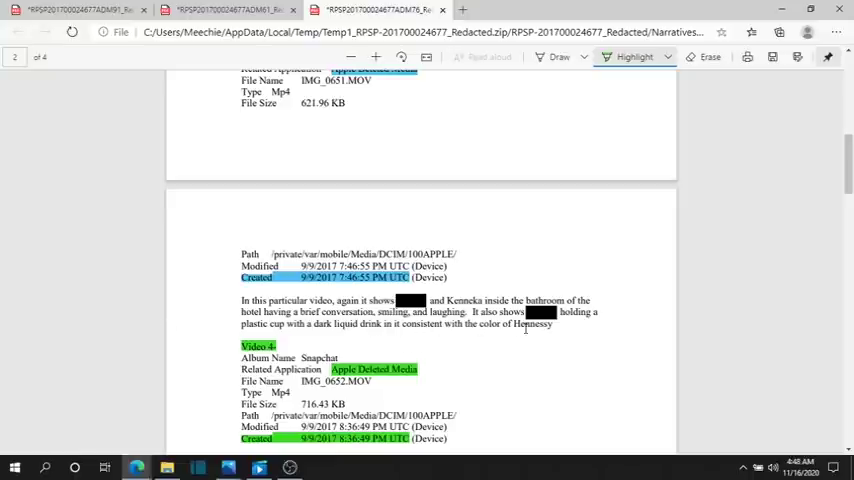
scroll("down", 3)
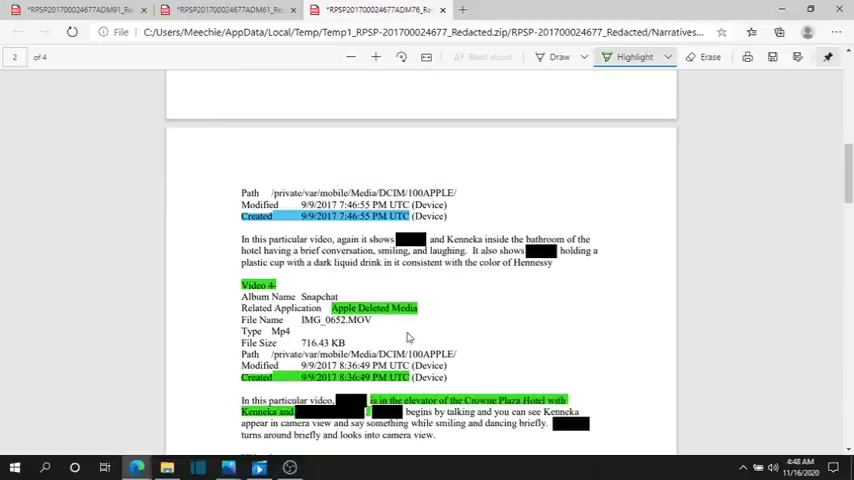
scroll("down", 3)
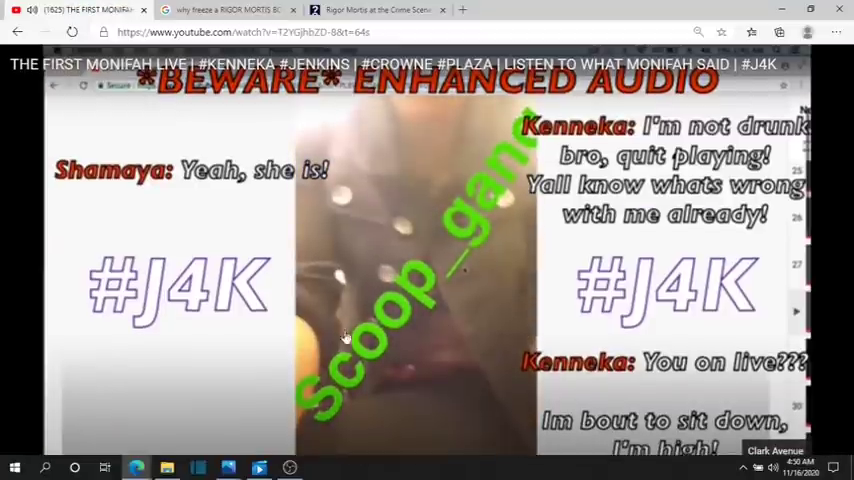
mouse_move(410, 348)
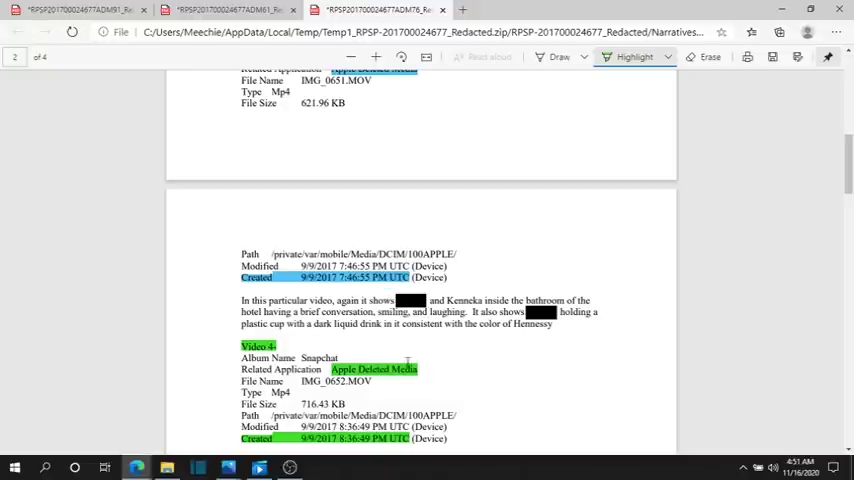
mouse_move(415, 197)
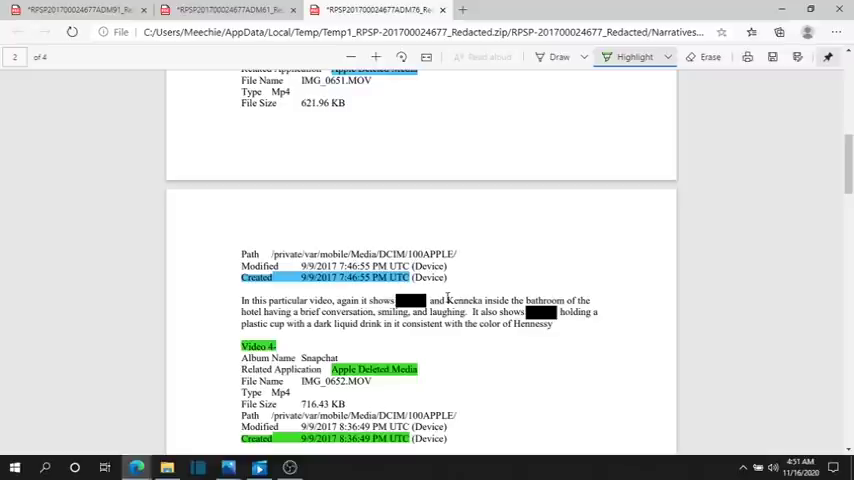
mouse_move(432, 310)
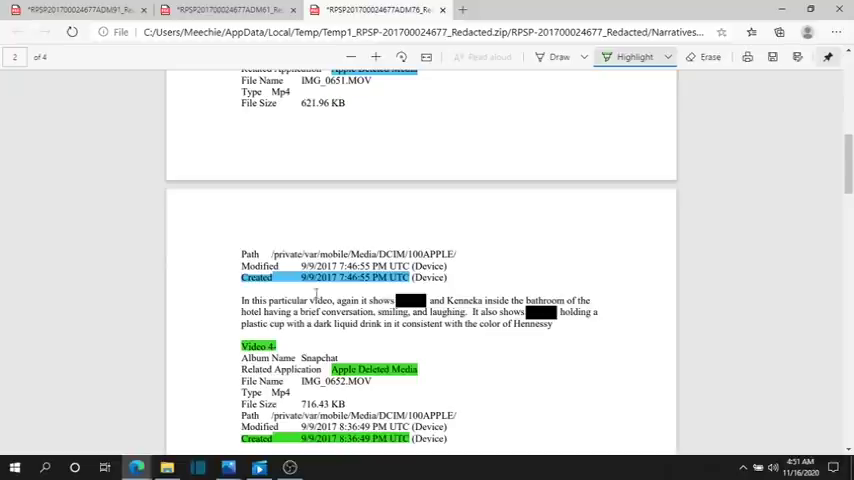
mouse_move(449, 229)
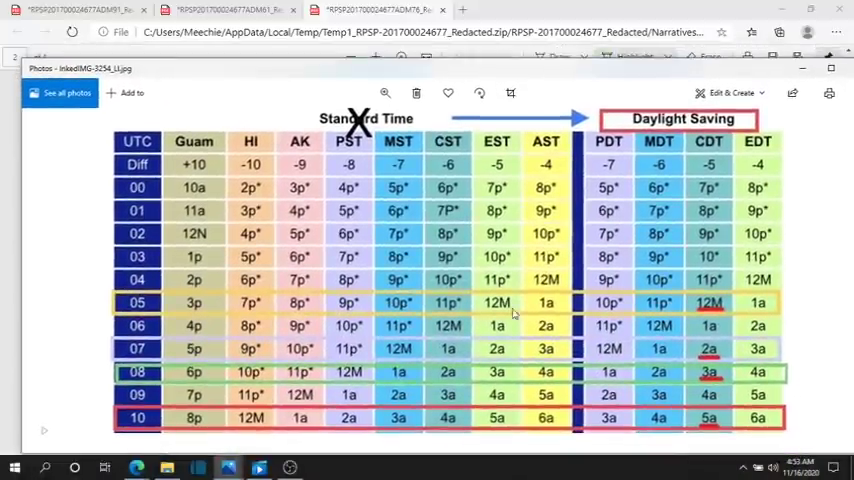
Scroll the UTC chart down through hour rows 09–21, then back up to rows 00–12.
scroll("down", 3)
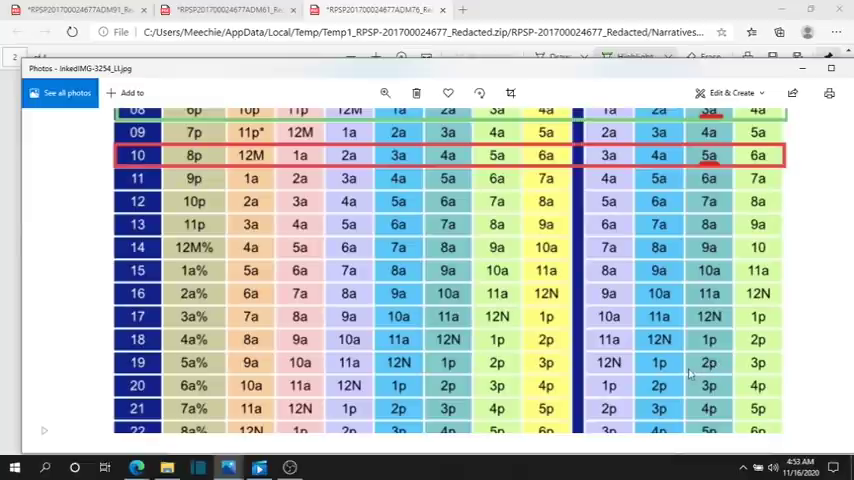
mouse_move(713, 366)
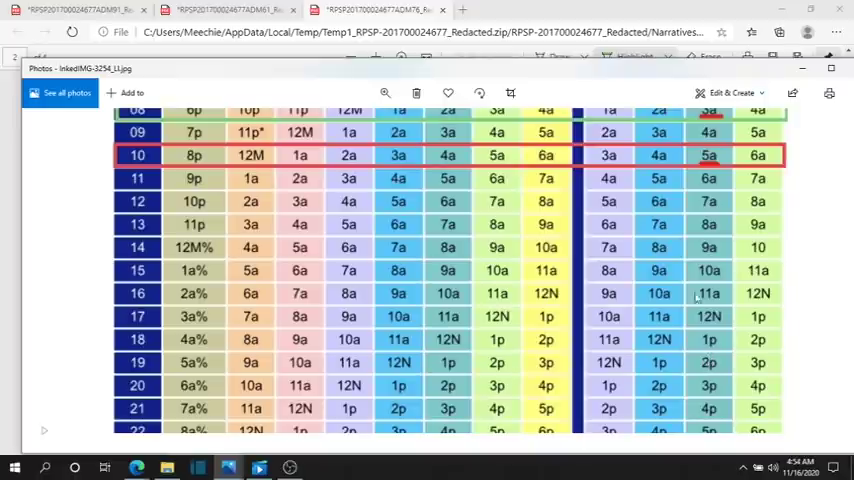
scroll("up", 3)
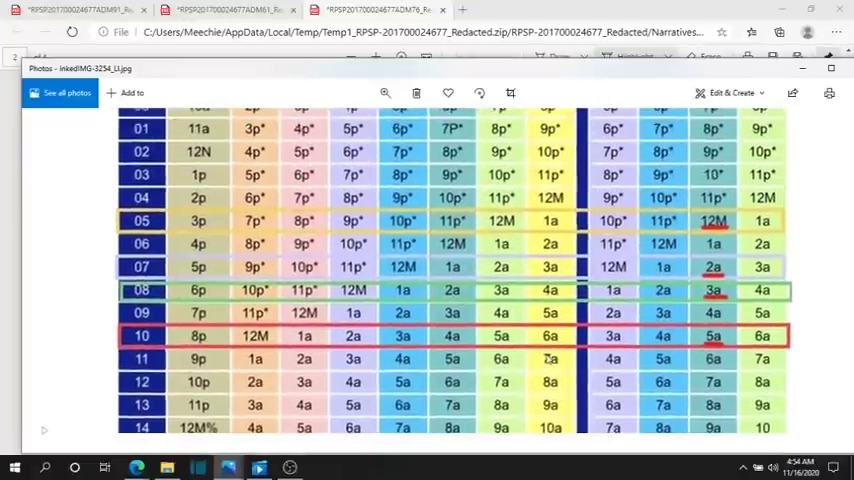
scroll("up", 3)
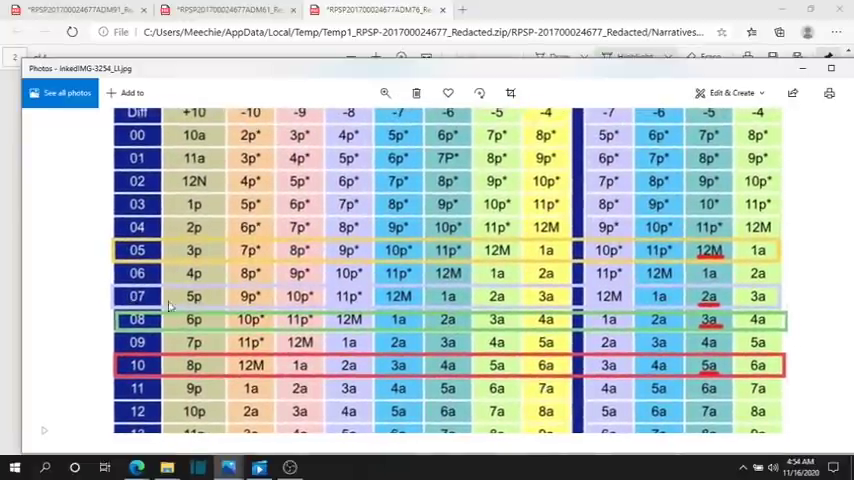
mouse_move(710, 305)
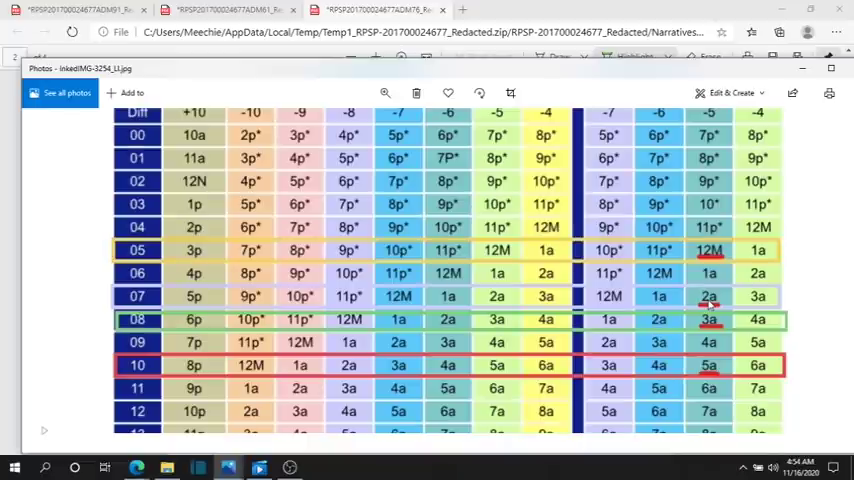
mouse_move(686, 300)
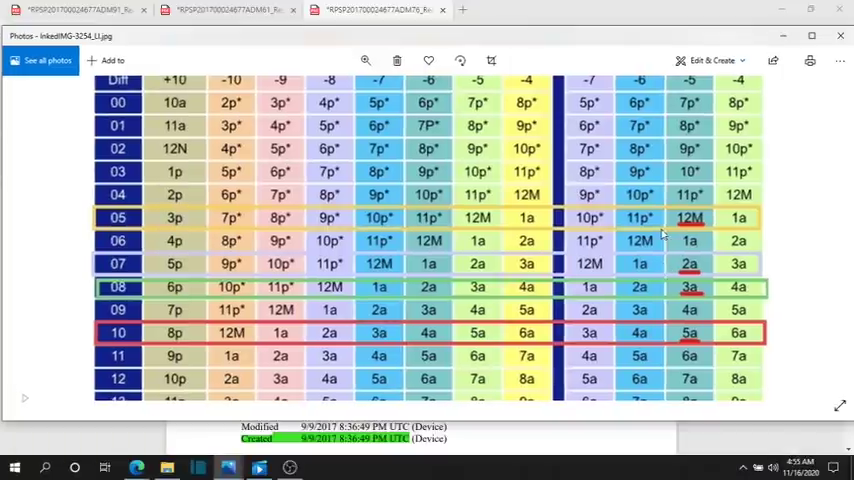
mouse_move(205, 230)
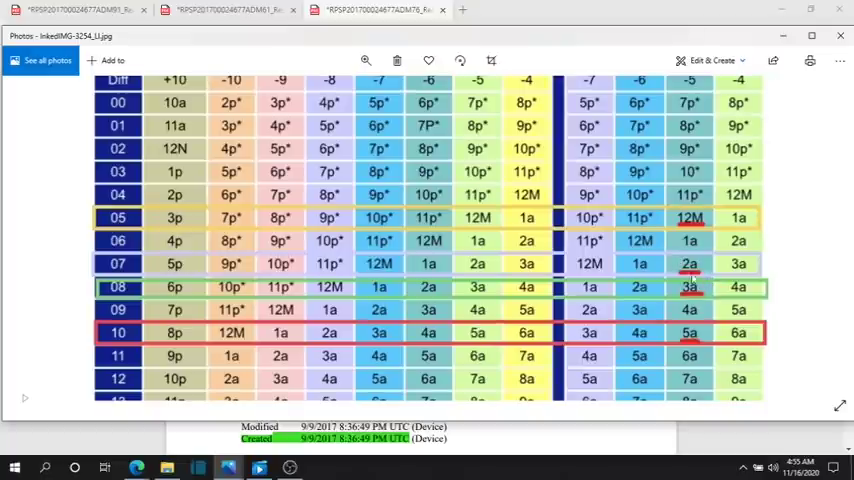
mouse_move(685, 273)
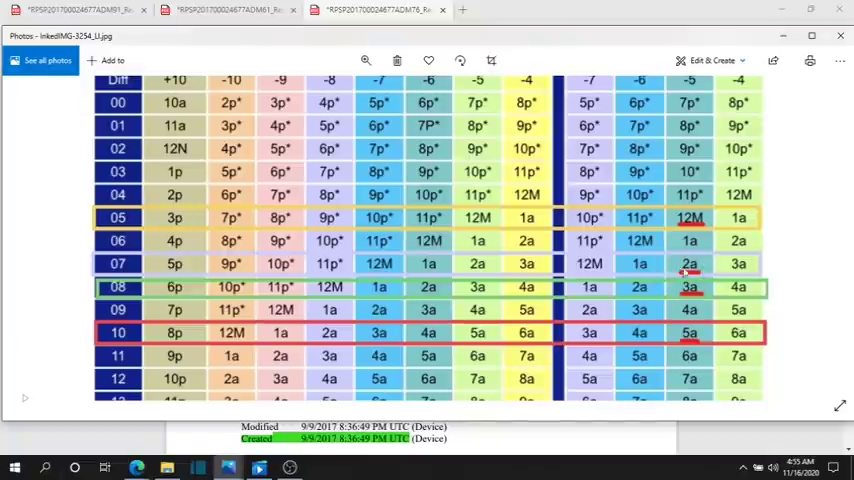
mouse_move(617, 266)
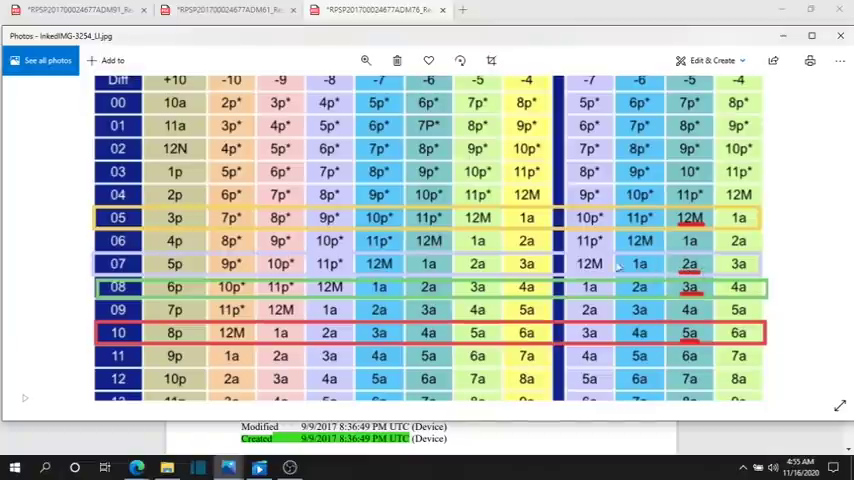
mouse_move(527, 274)
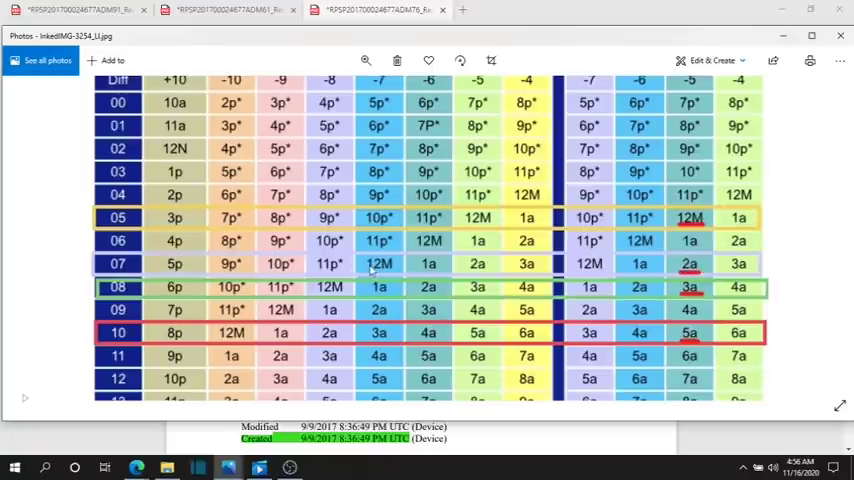
mouse_move(143, 267)
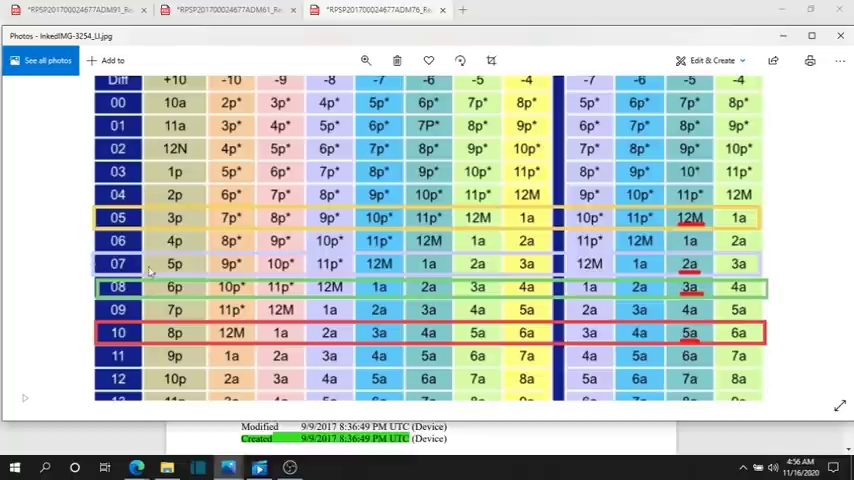
mouse_move(615, 257)
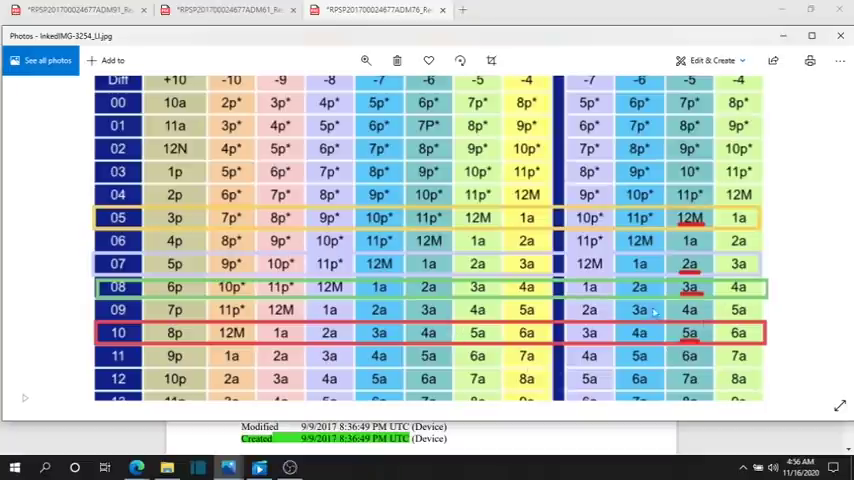
mouse_move(668, 313)
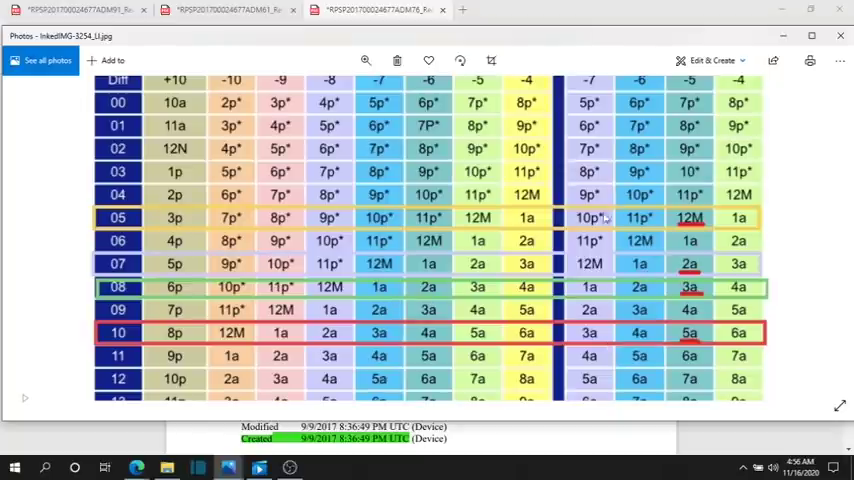
mouse_move(540, 275)
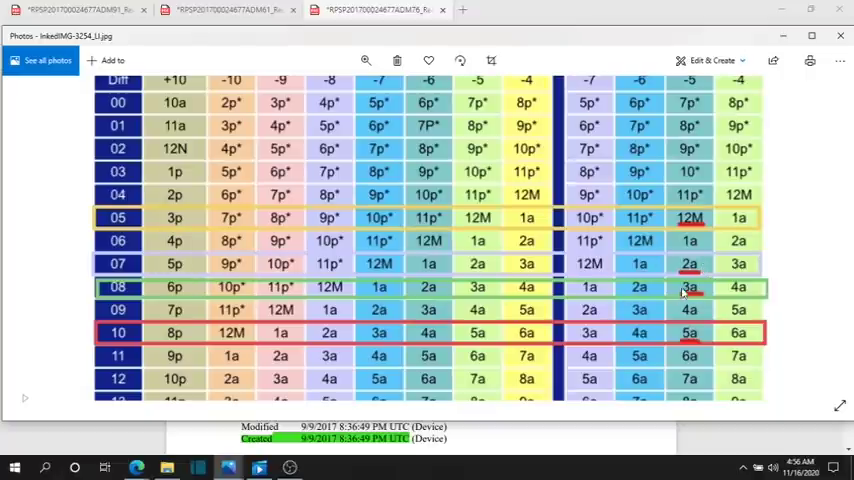
mouse_move(705, 270)
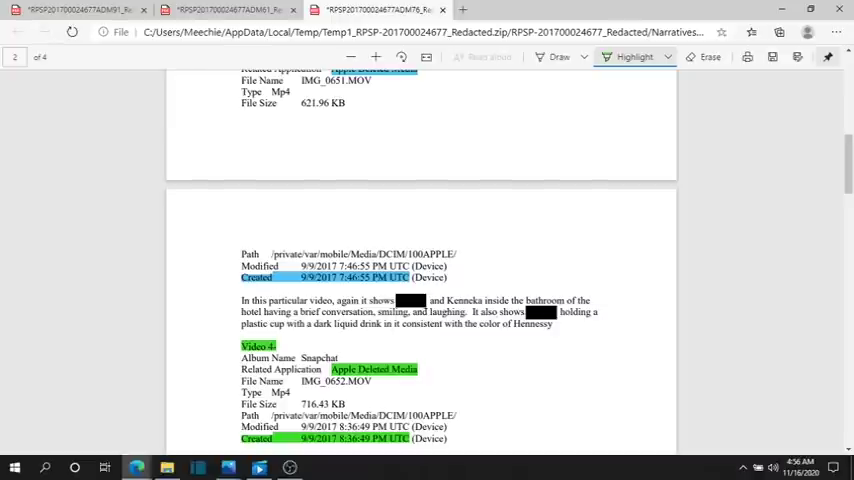
Scroll page 2 to Video 4's elevator description and the start of Video 5.
scroll("down", 3)
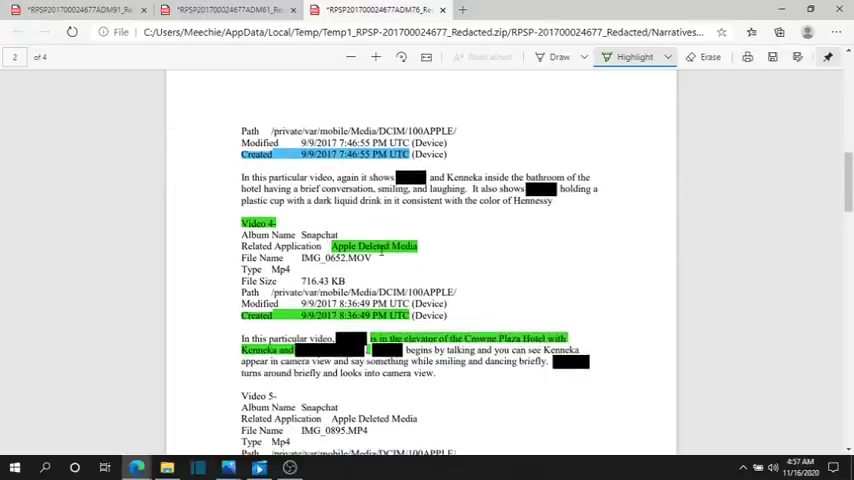
scroll("up", 3)
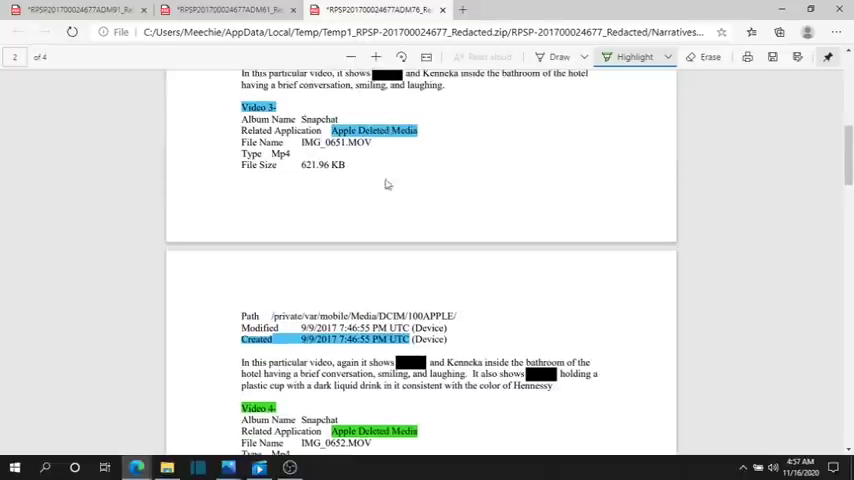
scroll("down", 3)
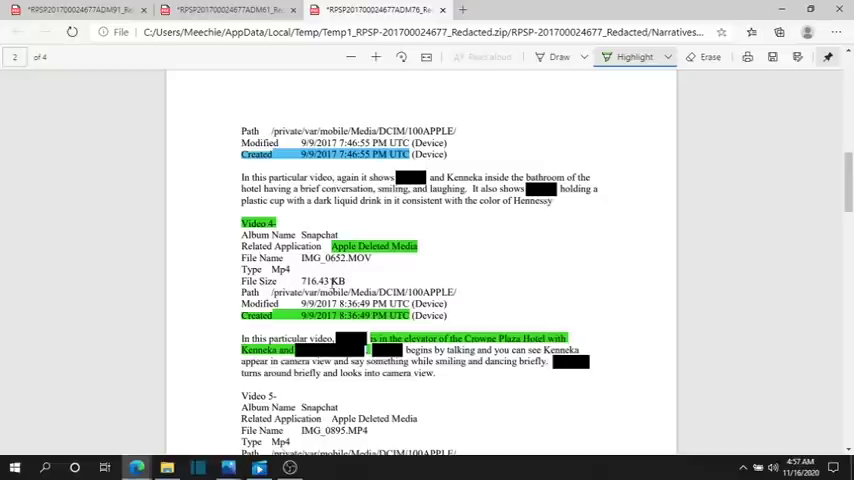
mouse_move(430, 279)
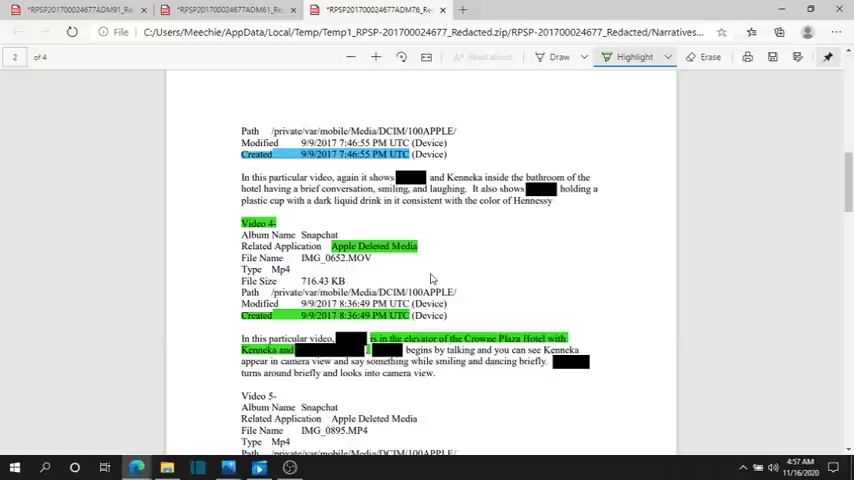
mouse_move(478, 288)
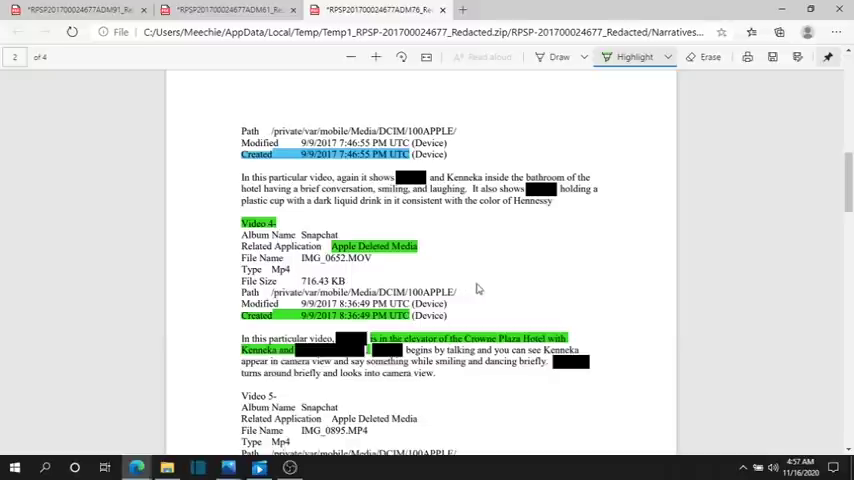
mouse_move(336, 279)
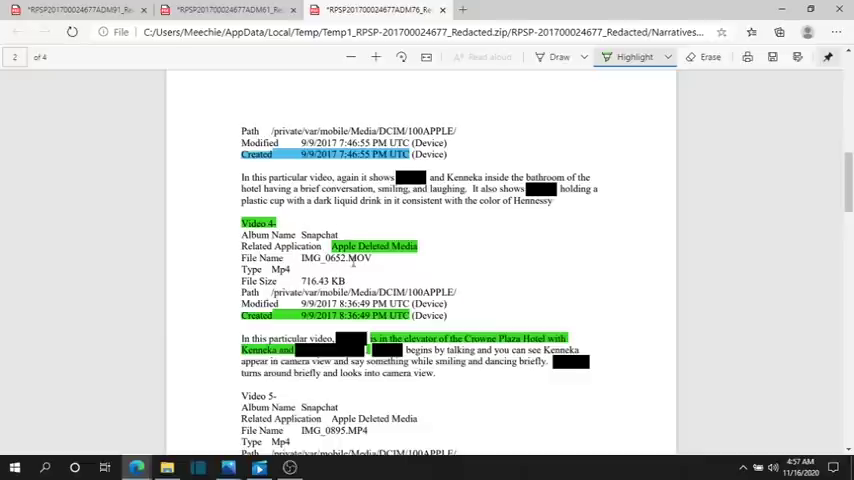
scroll("down", 3)
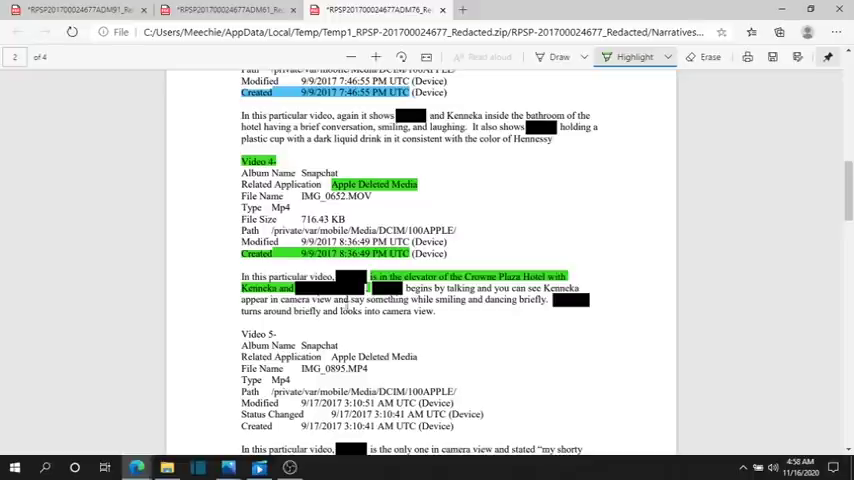
mouse_move(514, 317)
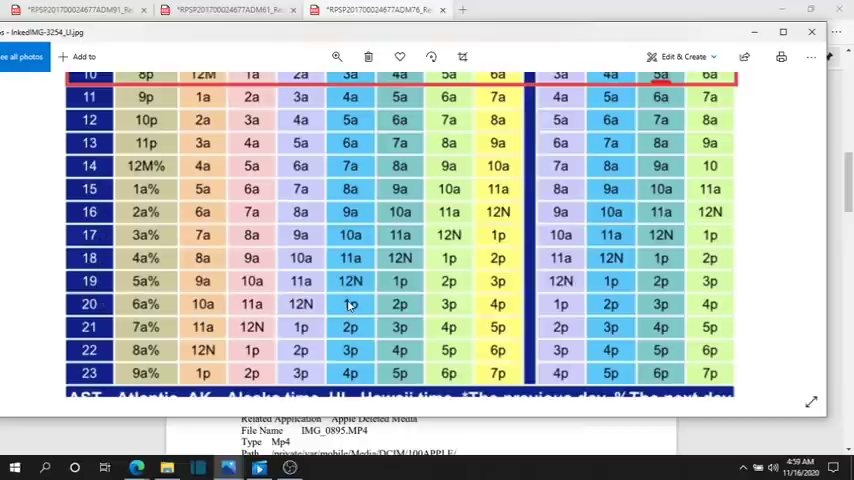
mouse_move(655, 310)
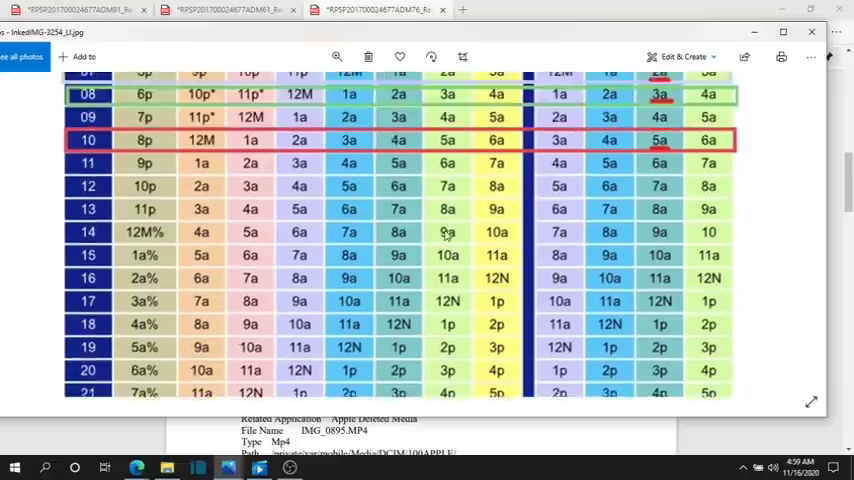
Scroll the UTC chart back up to rows 00 through 14 with the red-underlined times.
scroll("up", 3)
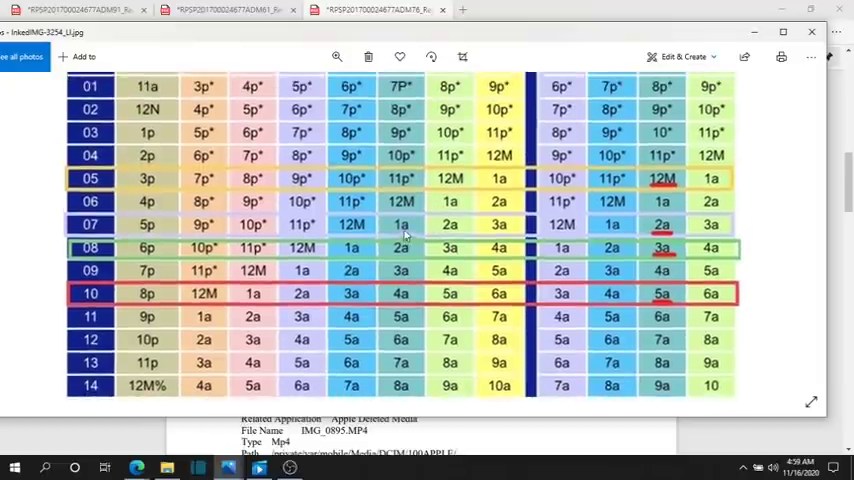
scroll("up", 3)
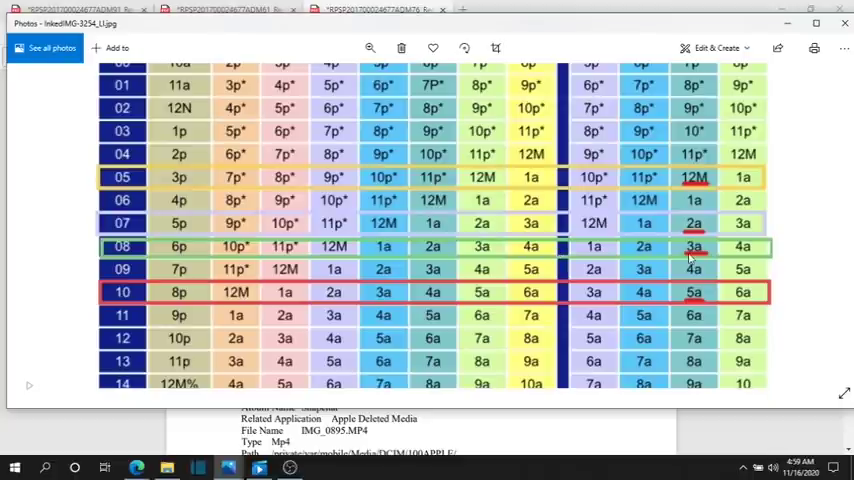
mouse_move(700, 255)
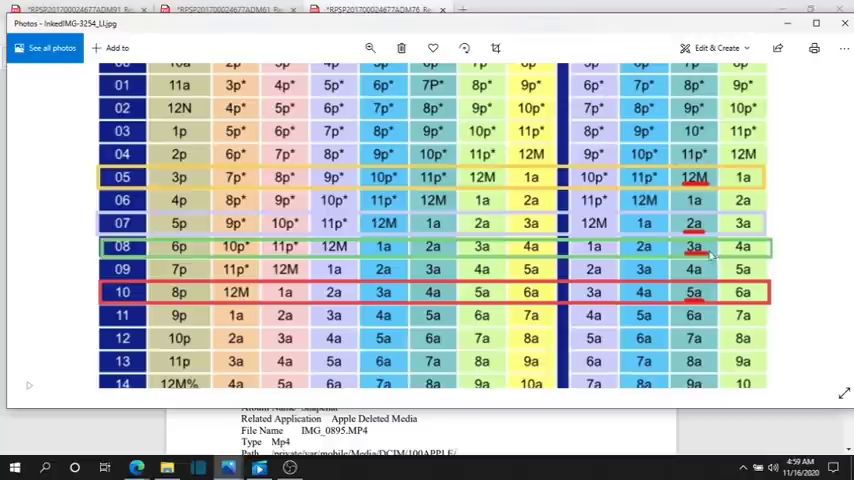
mouse_move(712, 254)
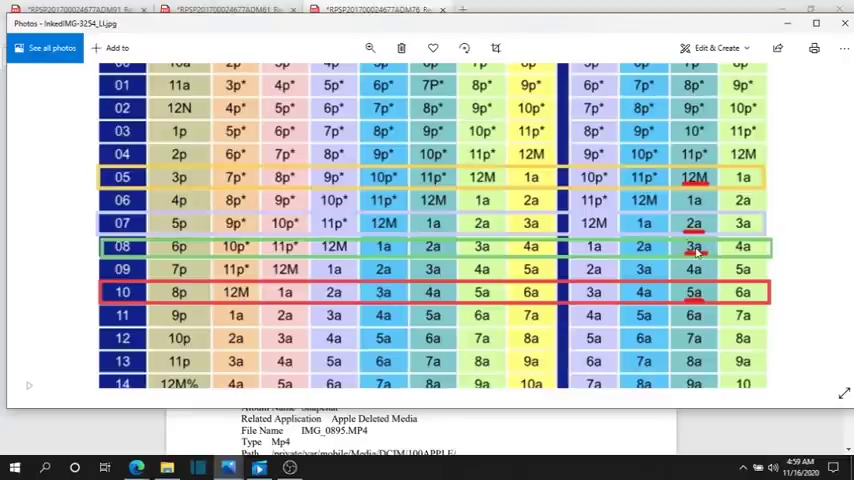
mouse_move(707, 245)
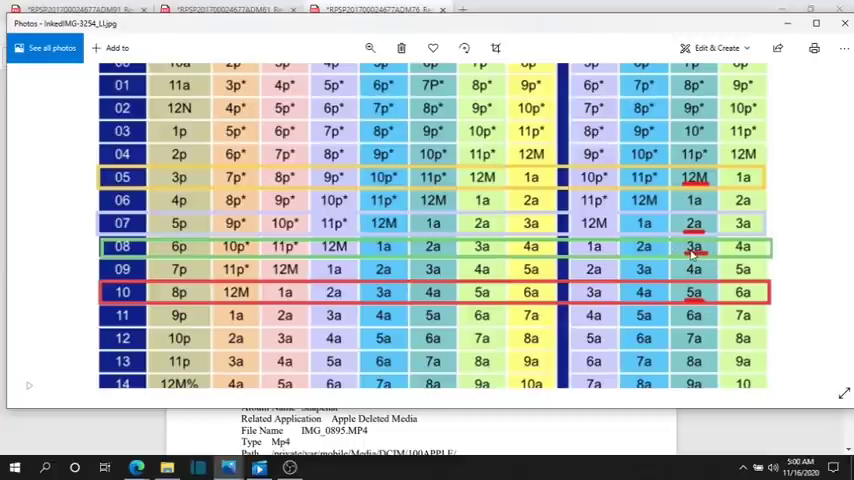
mouse_move(675, 260)
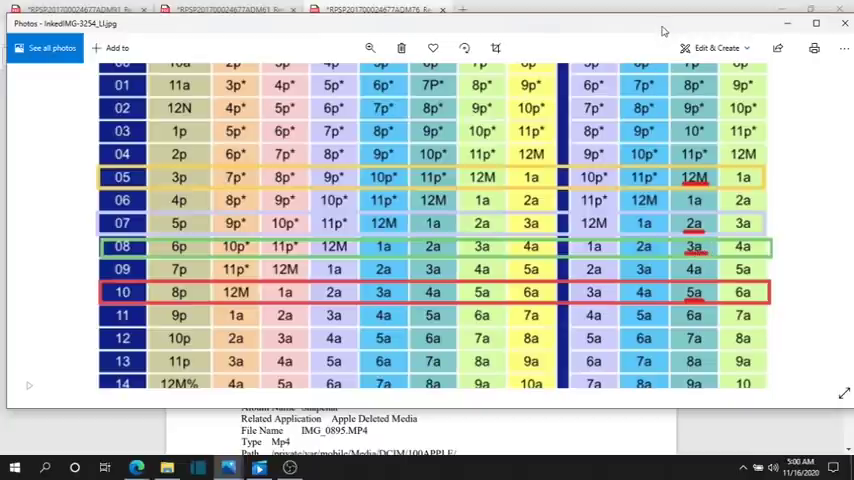
mouse_move(693, 253)
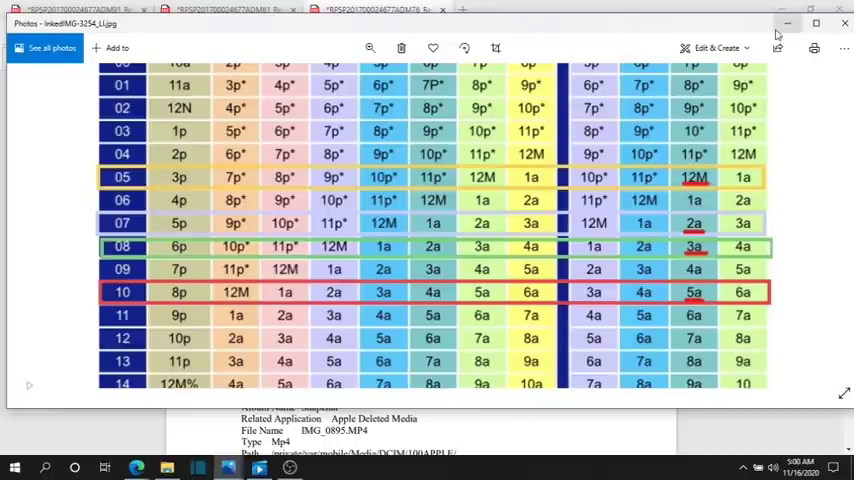
mouse_move(715, 310)
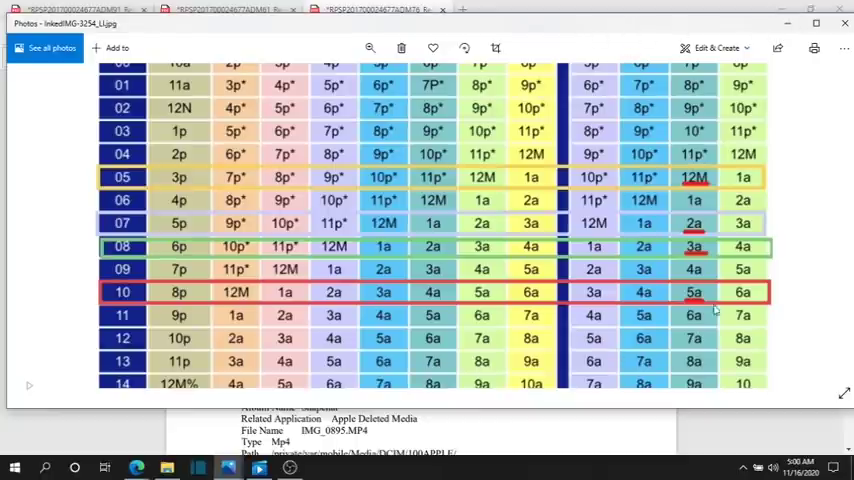
mouse_move(722, 237)
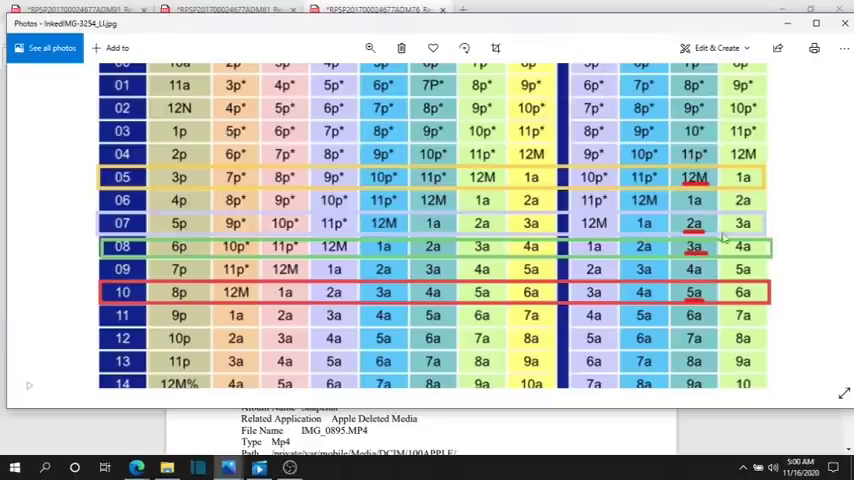
mouse_move(703, 250)
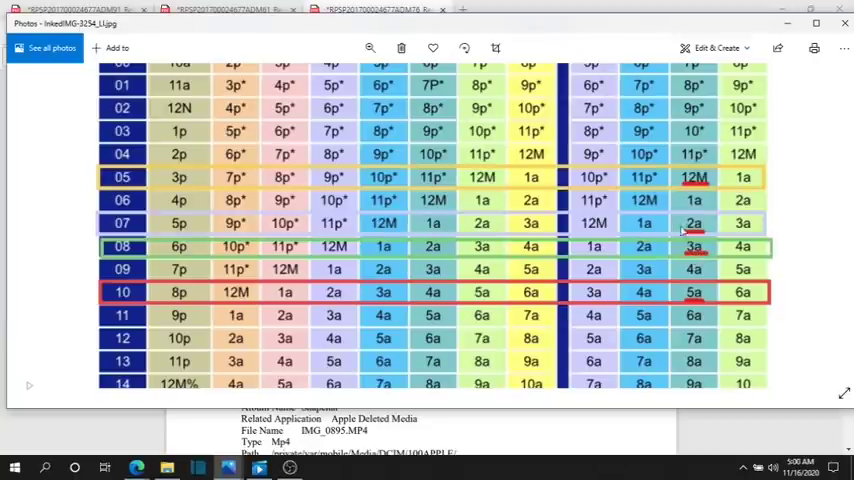
mouse_move(393, 223)
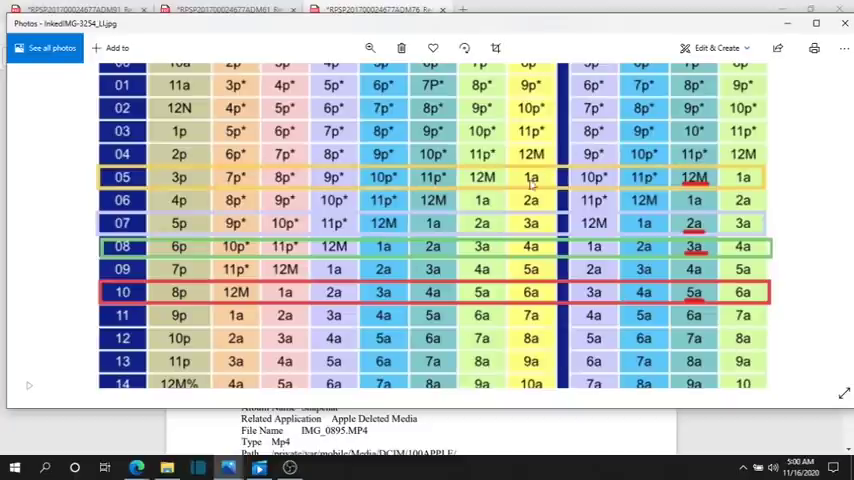
mouse_move(560, 260)
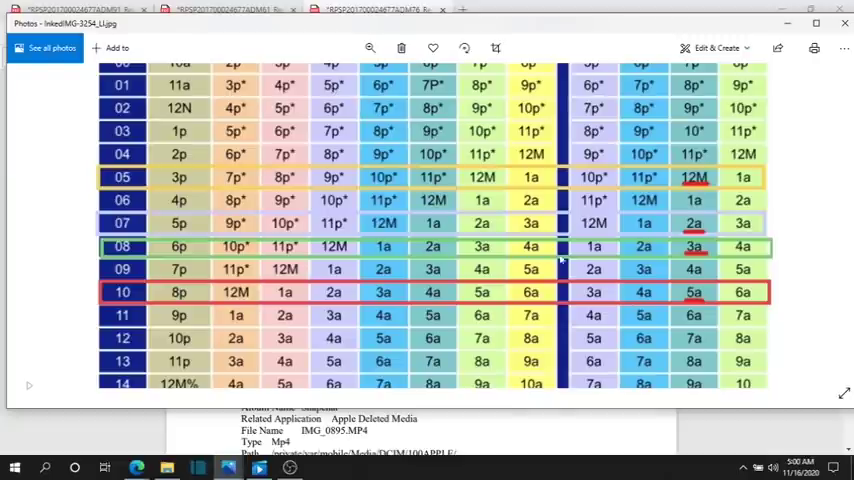
mouse_move(248, 330)
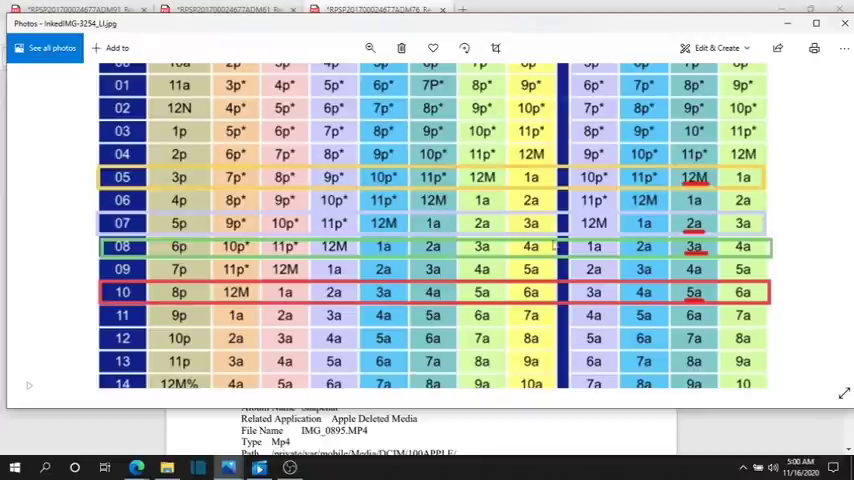
mouse_move(414, 312)
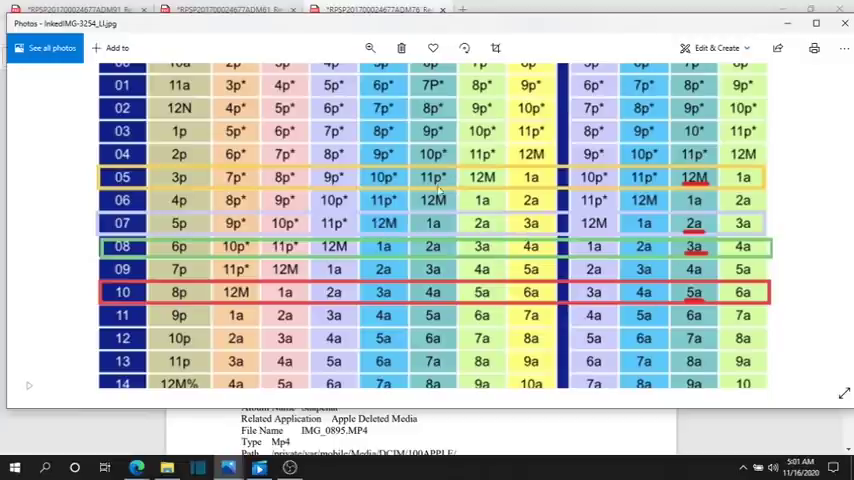
mouse_move(717, 173)
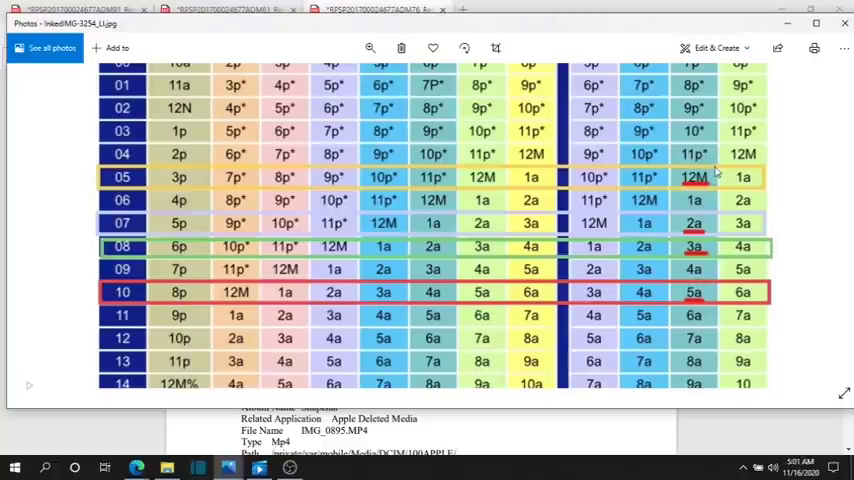
mouse_move(680, 300)
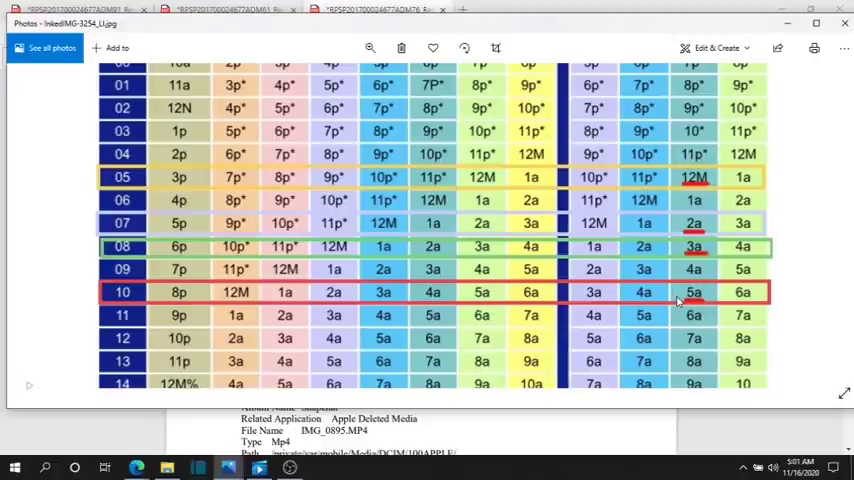
mouse_move(700, 255)
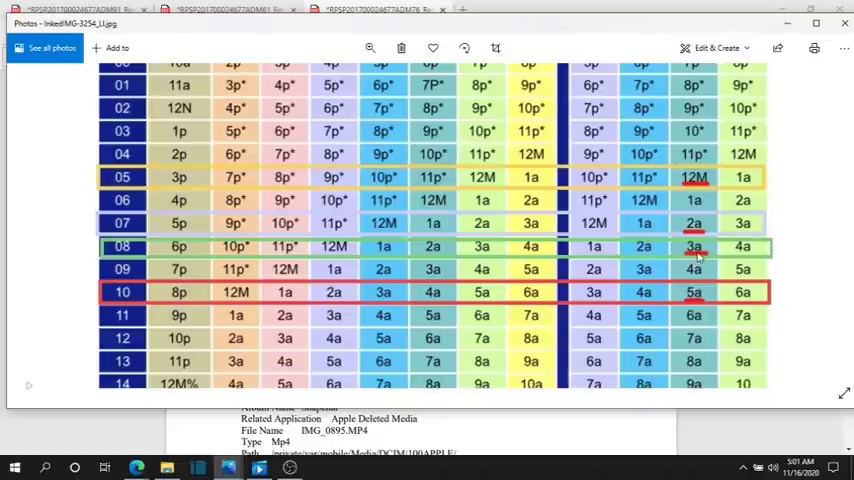
mouse_move(718, 224)
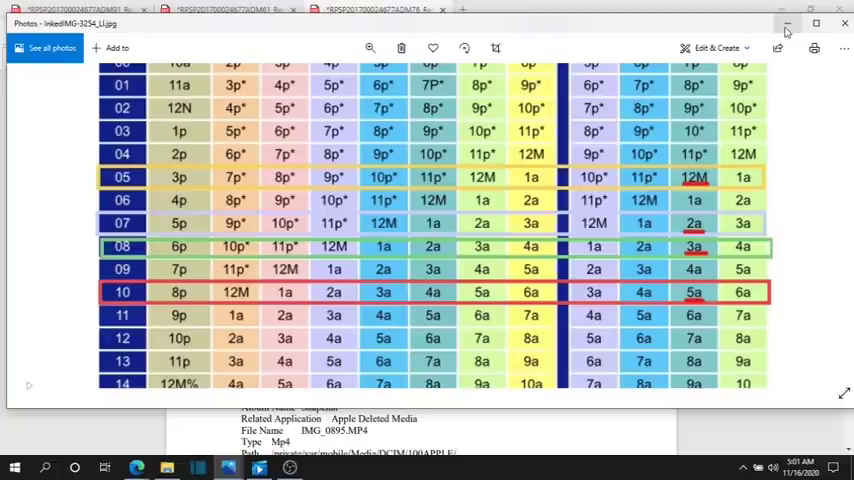
mouse_move(787, 22)
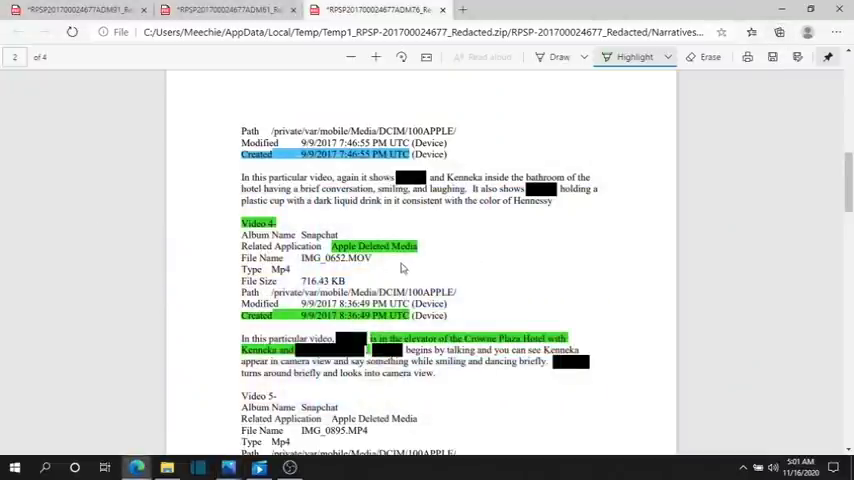
Scroll up to page 1's Video 1 entry, created 10:51:49 AM UTC and modified 10:53:58 AM.
scroll("down", 3)
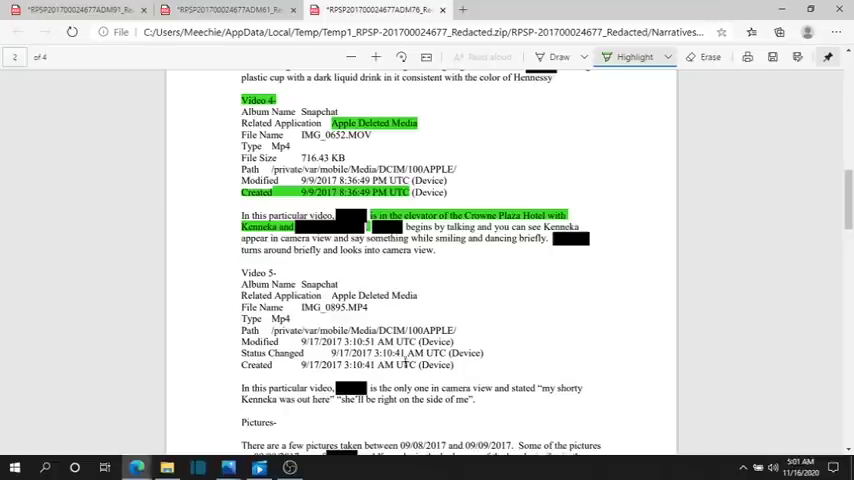
scroll("down", 3)
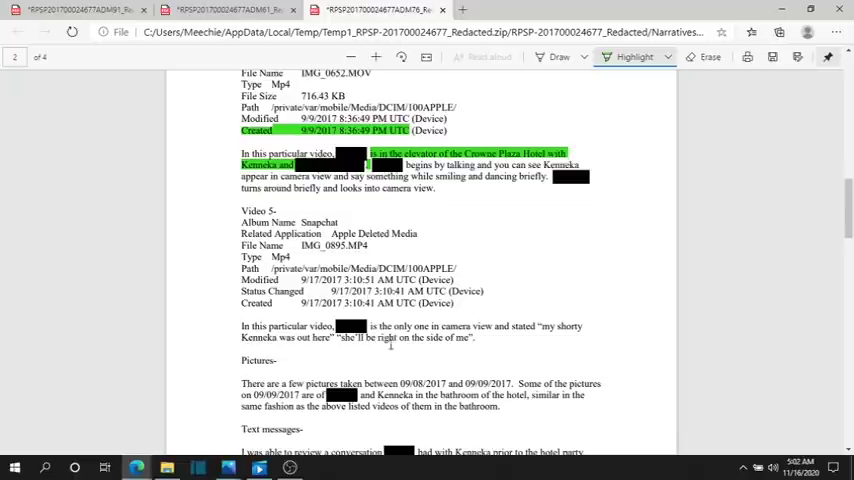
scroll("up", 3)
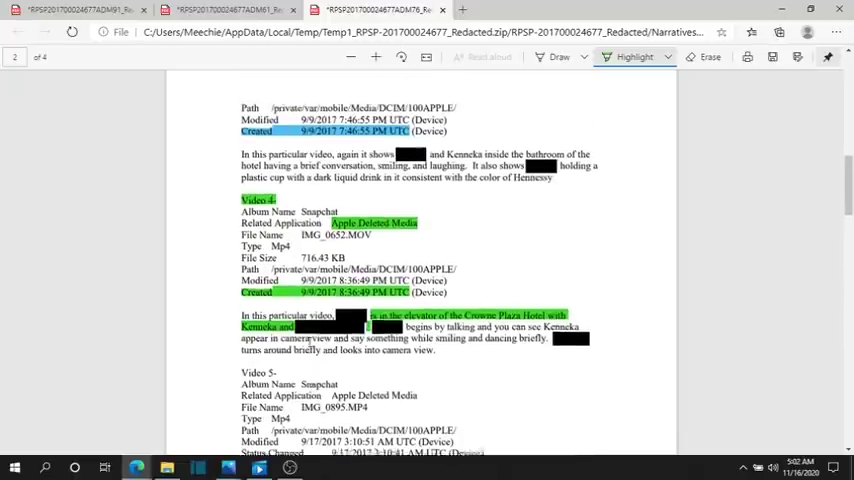
scroll("up", 3)
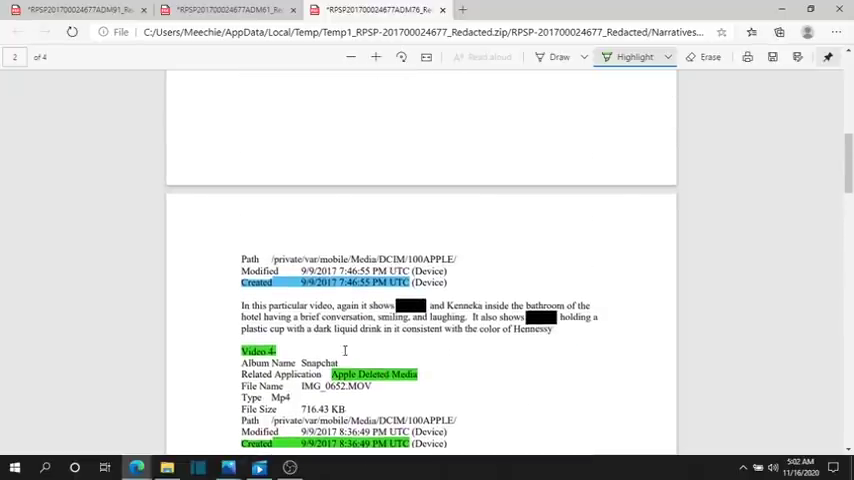
scroll("up", 3)
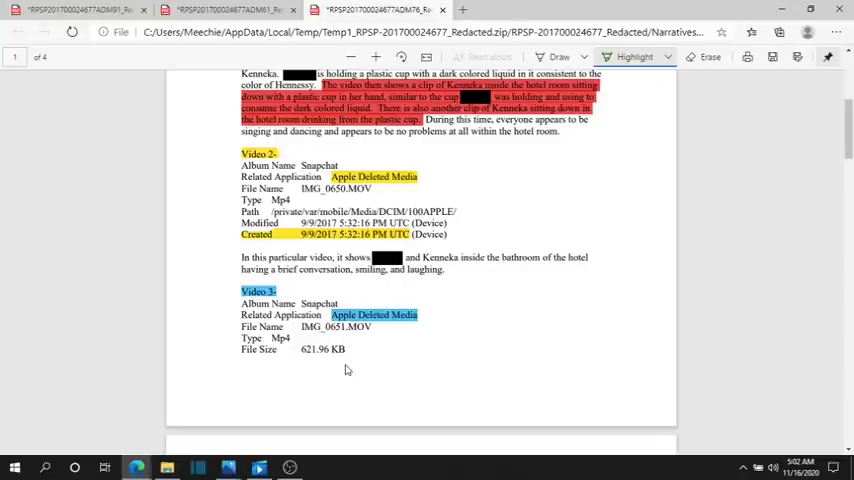
scroll("up", 3)
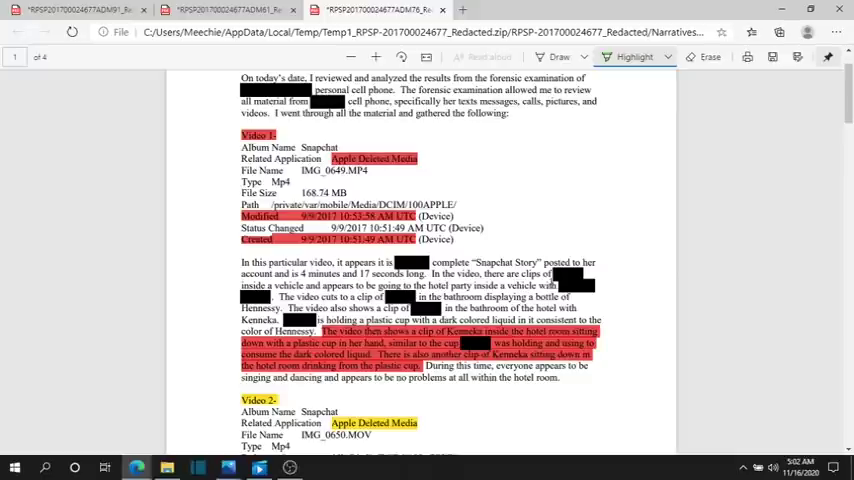
Highlight "clips" in green in Video 1's description, bringing Video 2's entry into view.
double_click(530, 274)
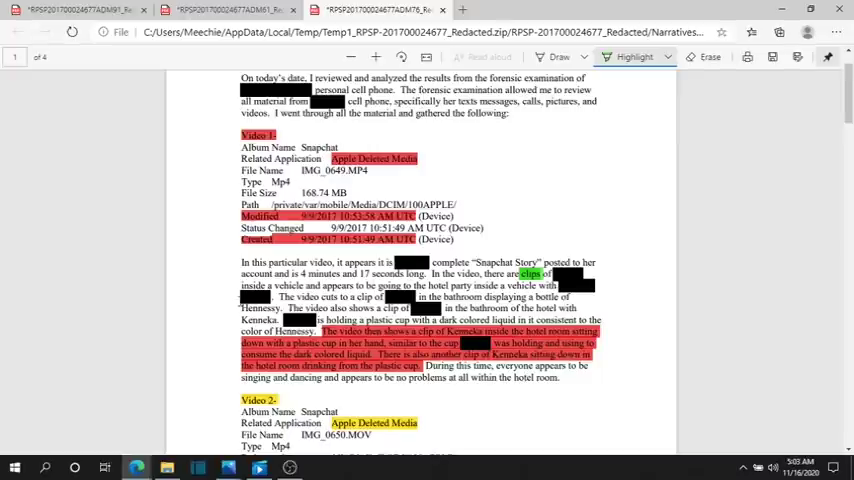
scroll("down", 3)
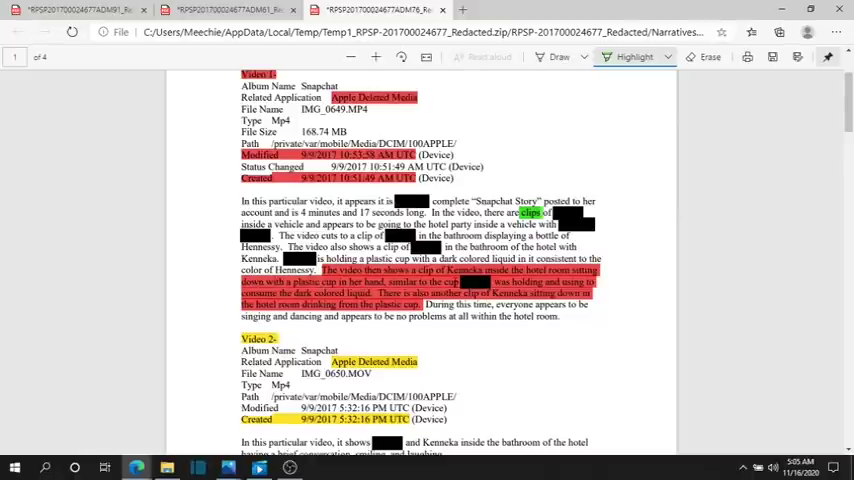
scroll("down", 3)
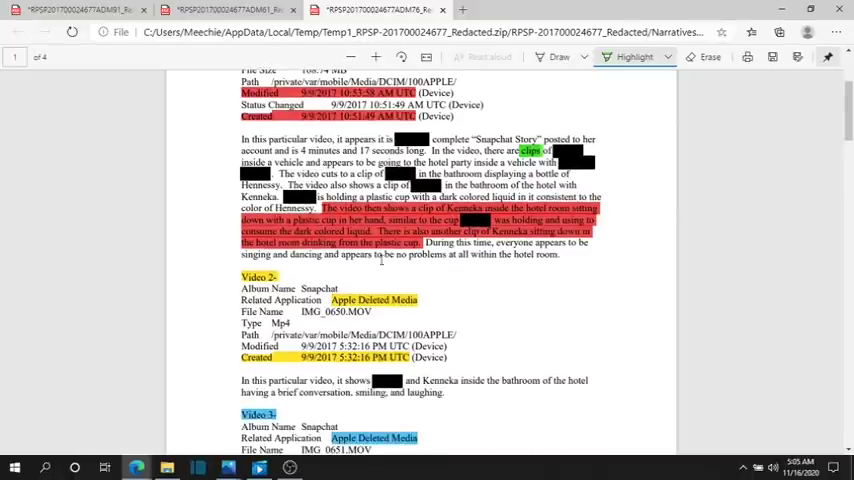
scroll("down", 3)
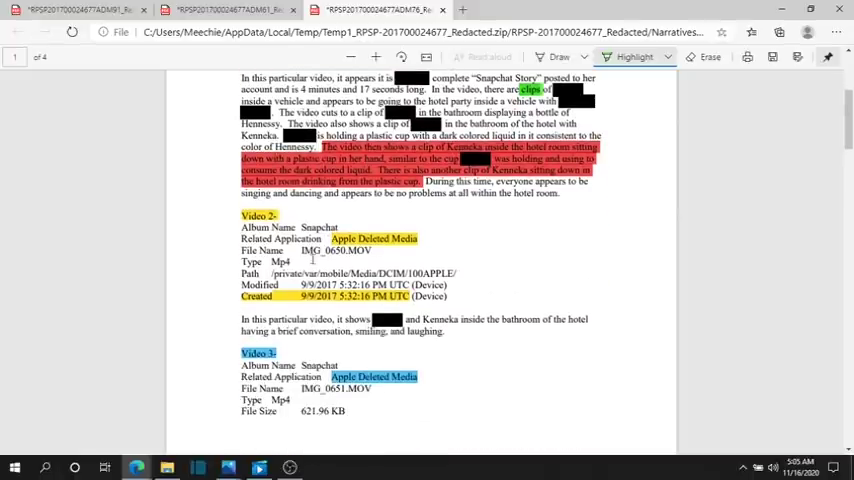
scroll("down", 3)
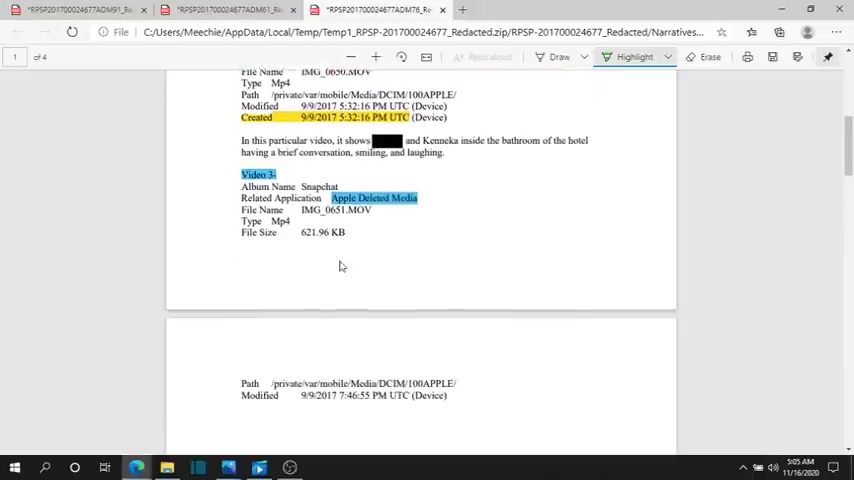
scroll("down", 3)
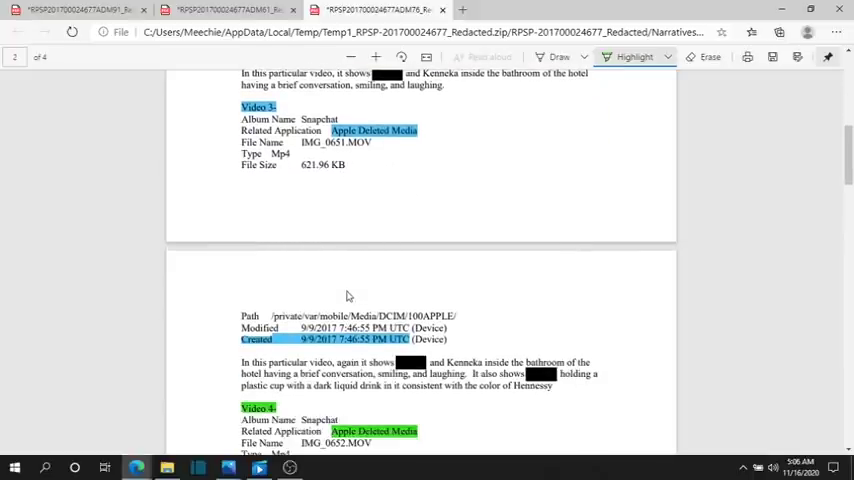
scroll("down", 3)
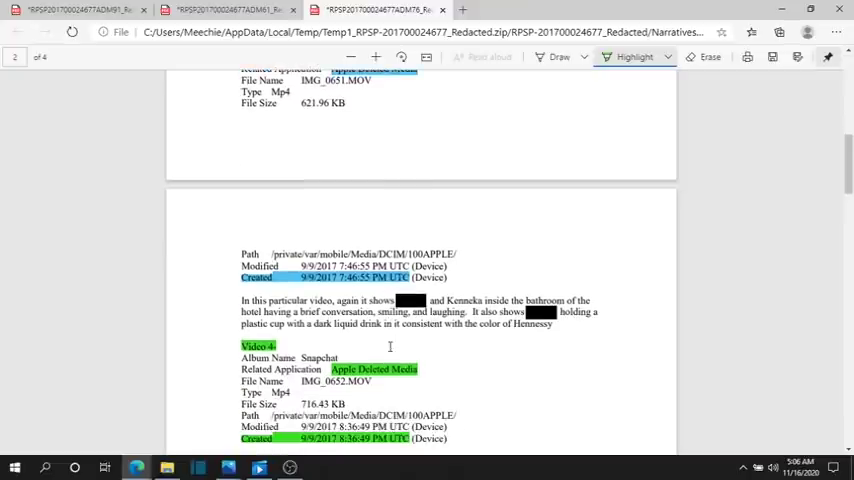
scroll("down", 3)
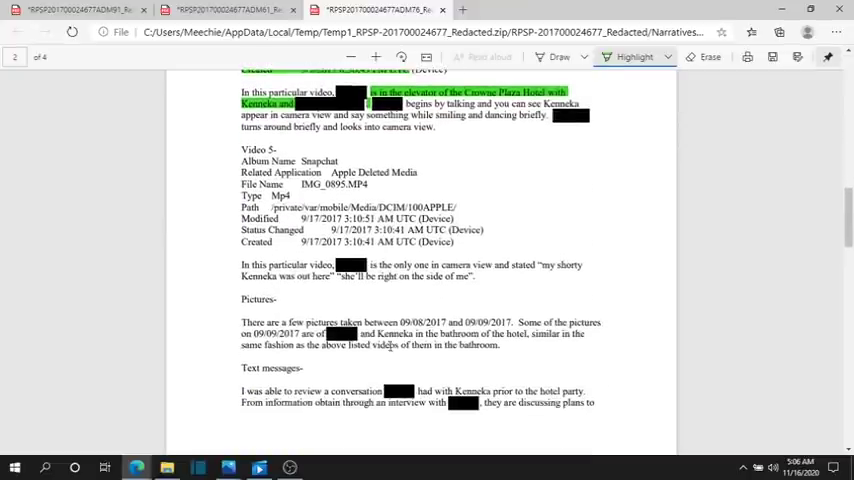
scroll("down", 3)
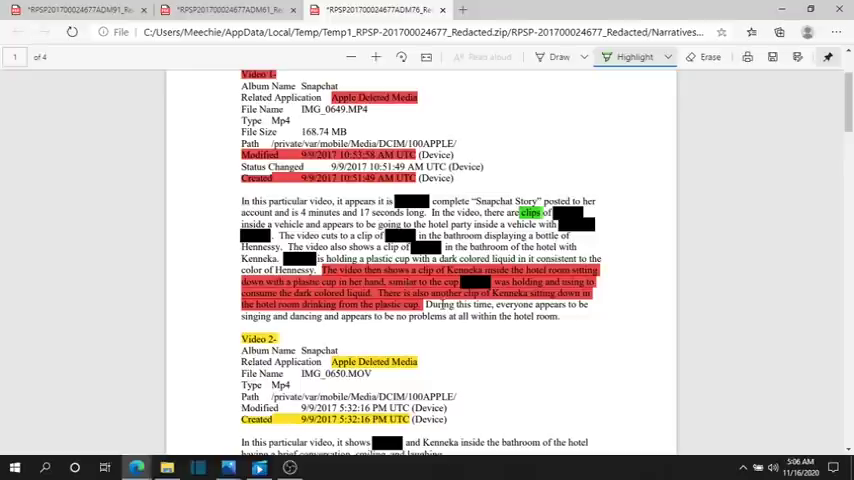
mouse_move(224, 326)
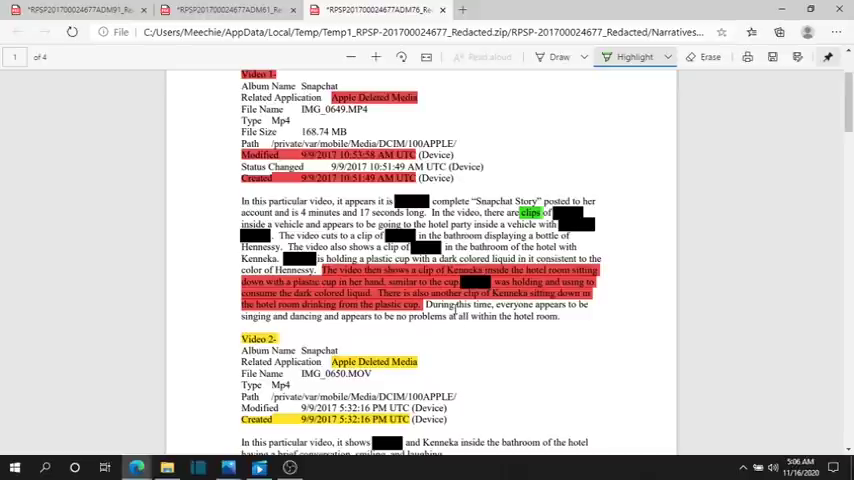
mouse_move(528, 341)
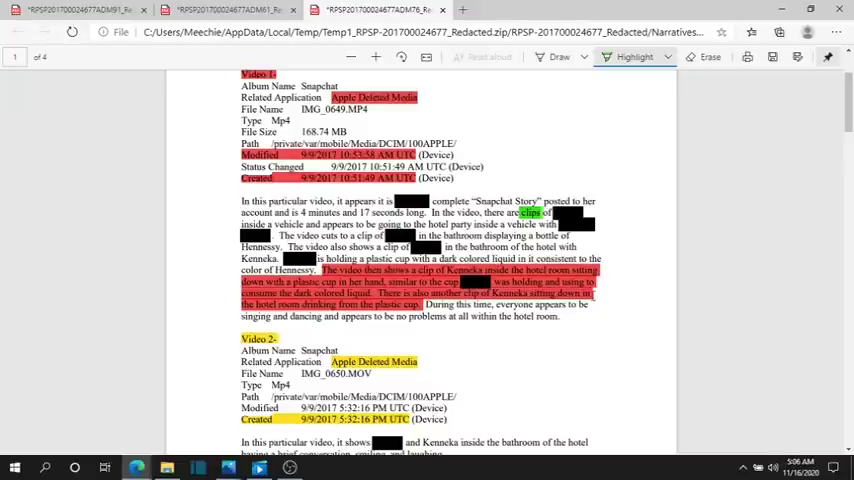
mouse_move(619, 327)
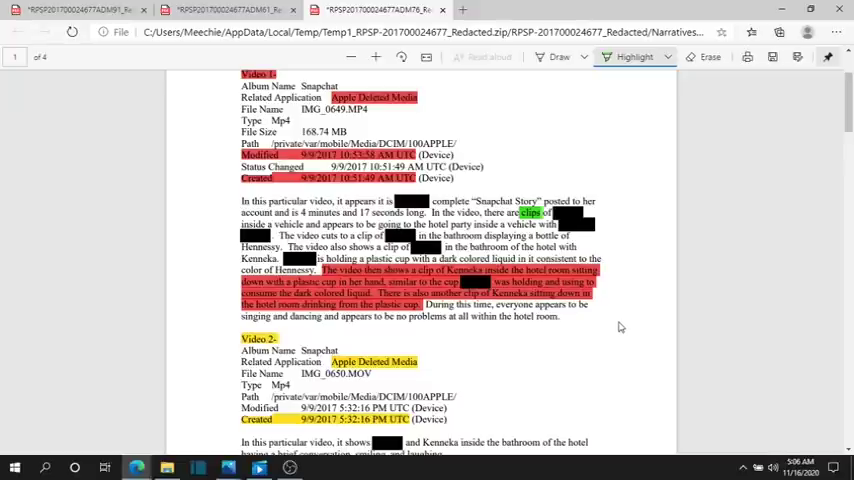
mouse_move(698, 326)
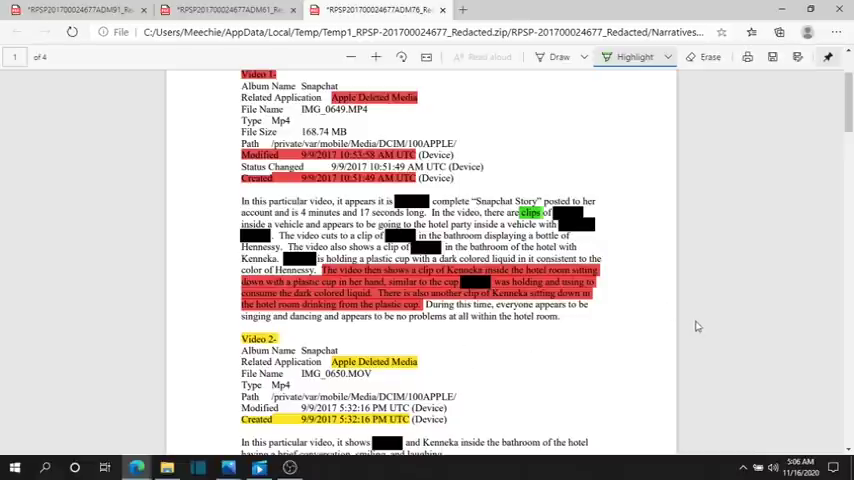
mouse_move(567, 326)
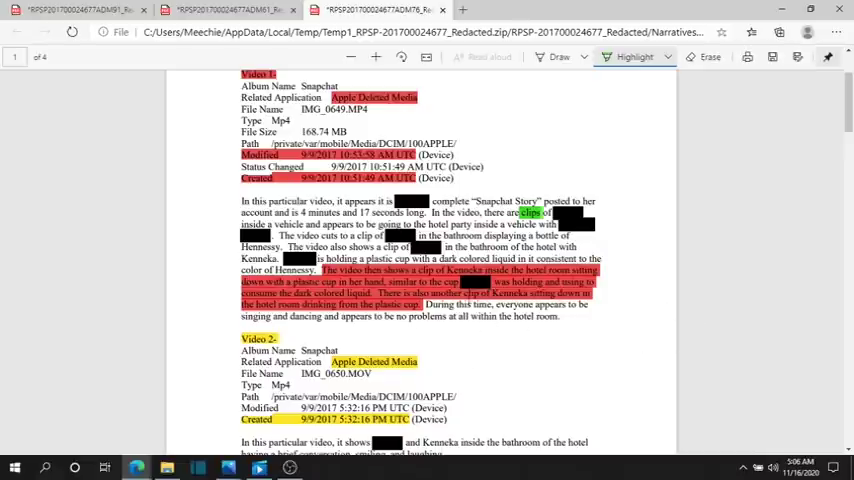
mouse_move(643, 332)
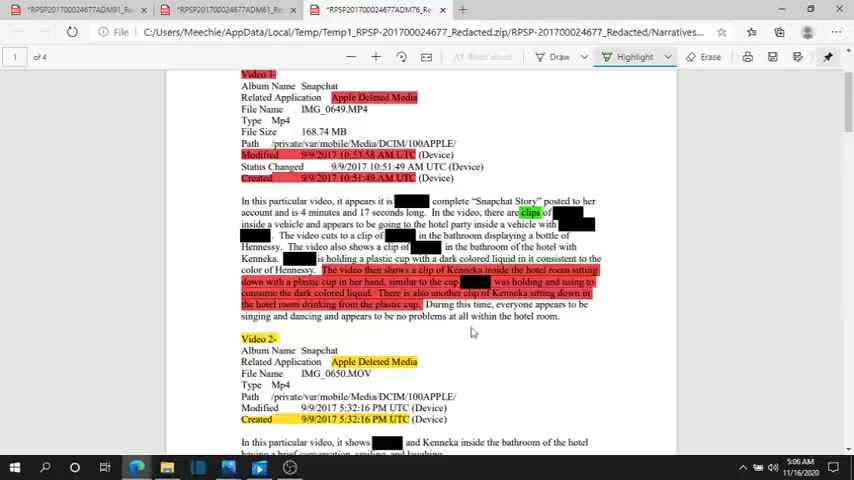
mouse_move(612, 338)
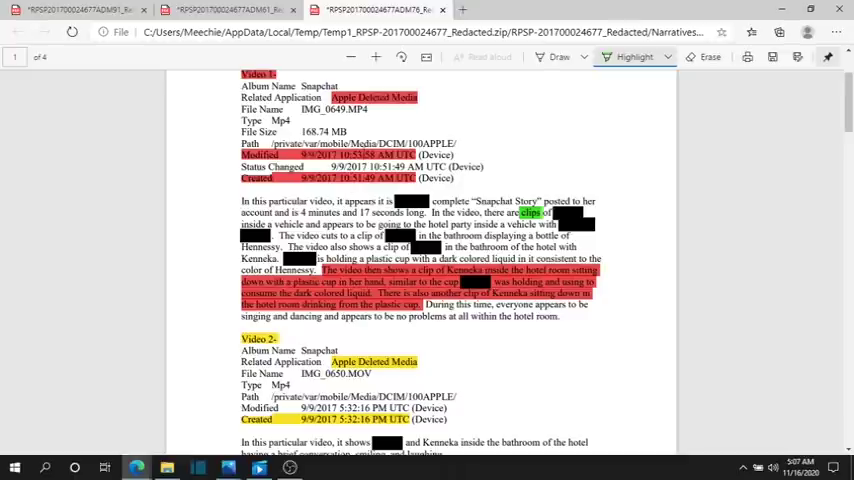
mouse_move(316, 192)
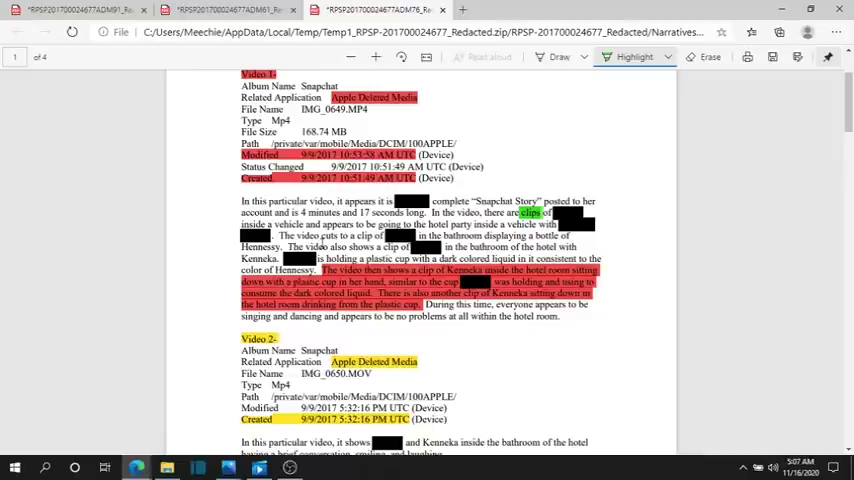
scroll("down", 3)
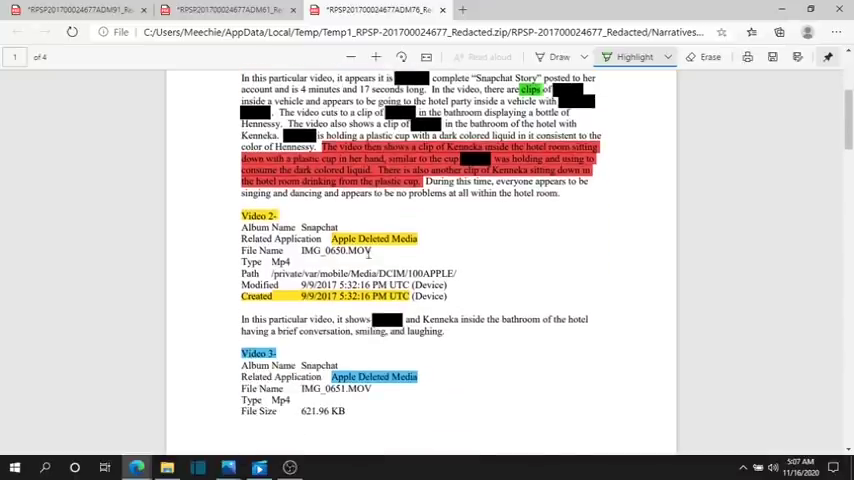
scroll("down", 3)
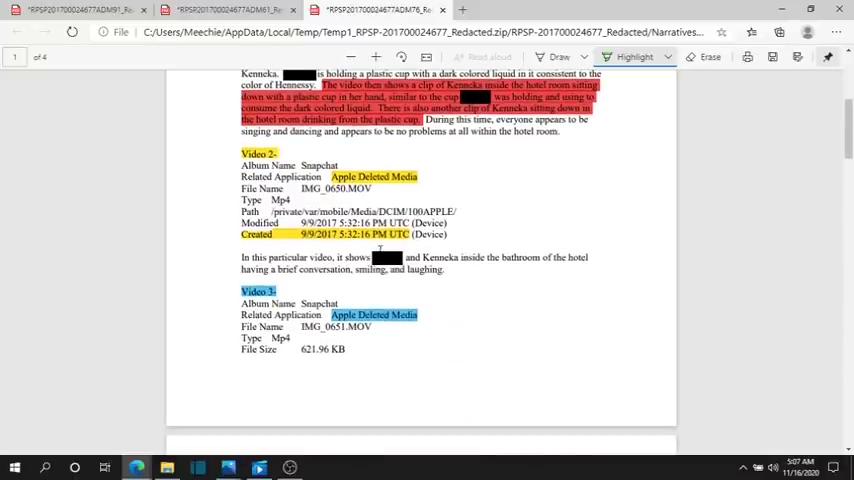
scroll("down", 3)
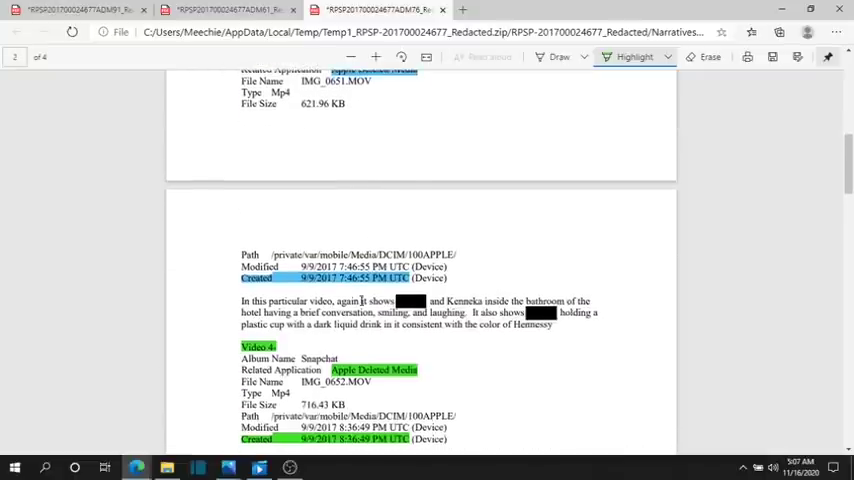
scroll("up", 3)
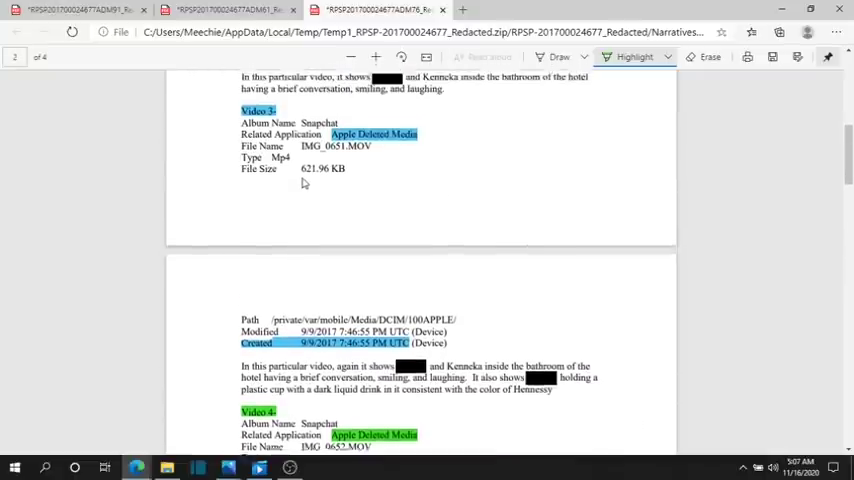
scroll("down", 3)
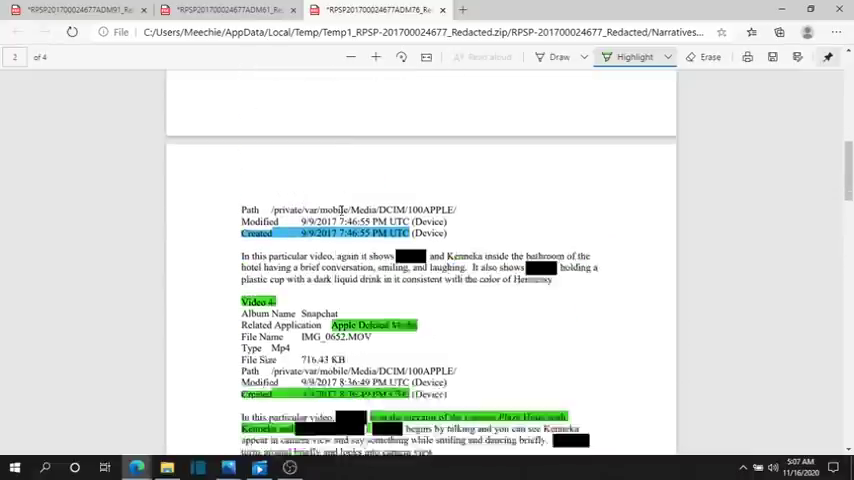
scroll("up", 3)
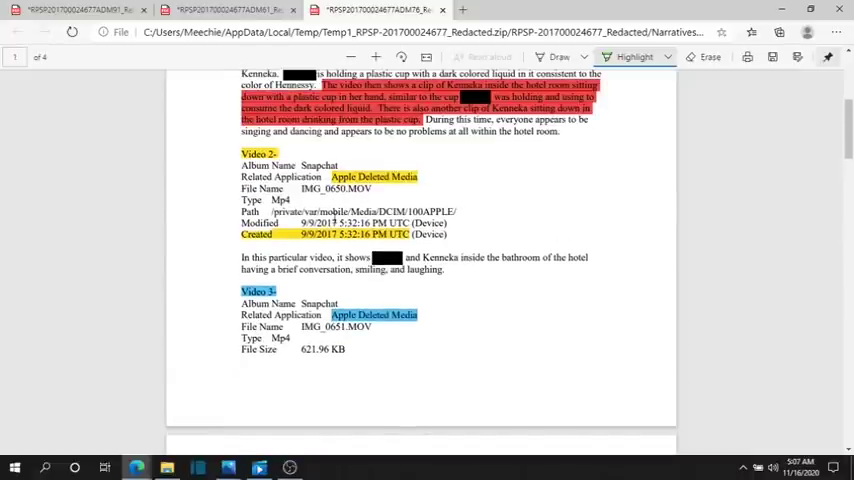
scroll("up", 3)
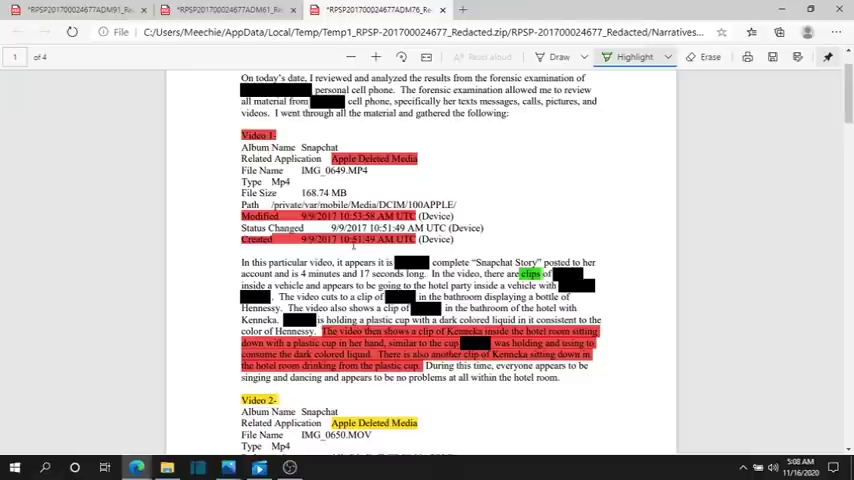
scroll("down", 3)
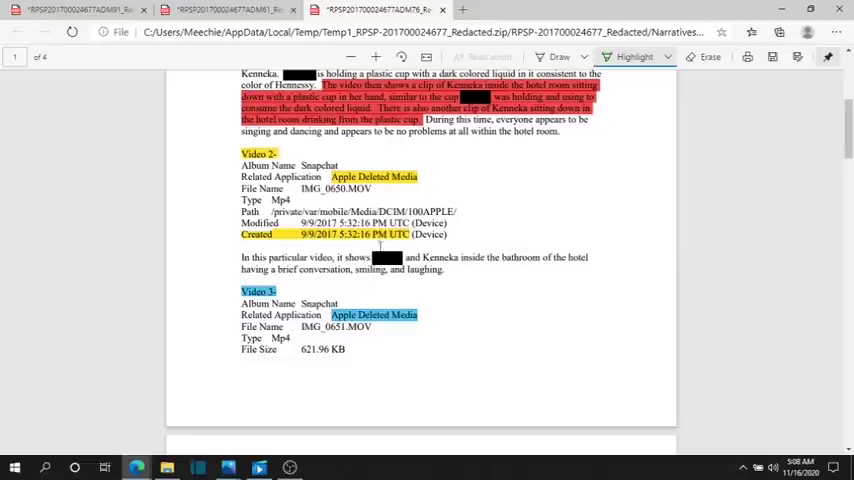
scroll("up", 3)
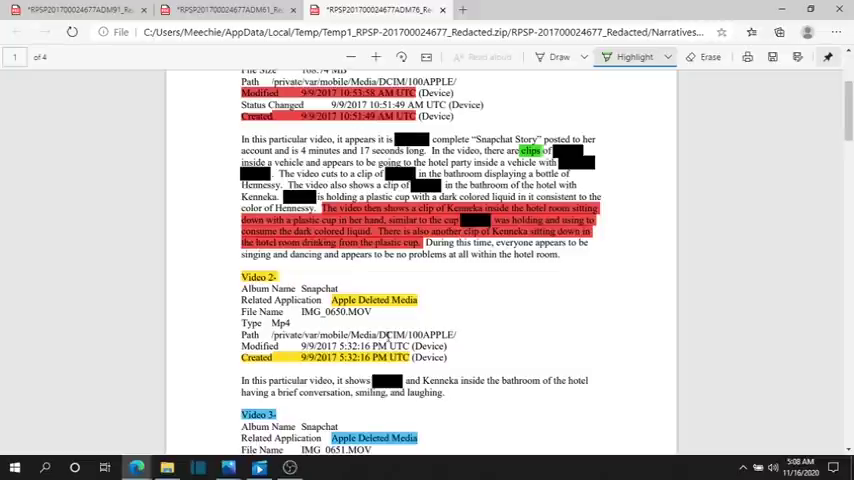
scroll("up", 3)
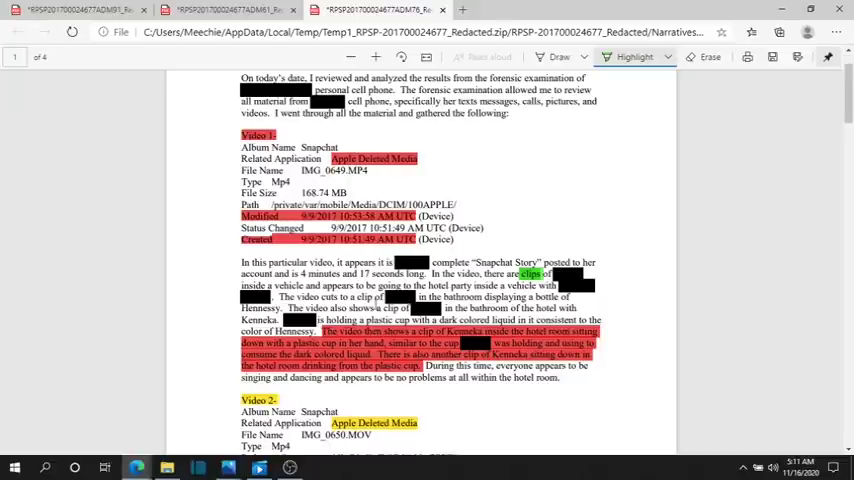
scroll("down", 3)
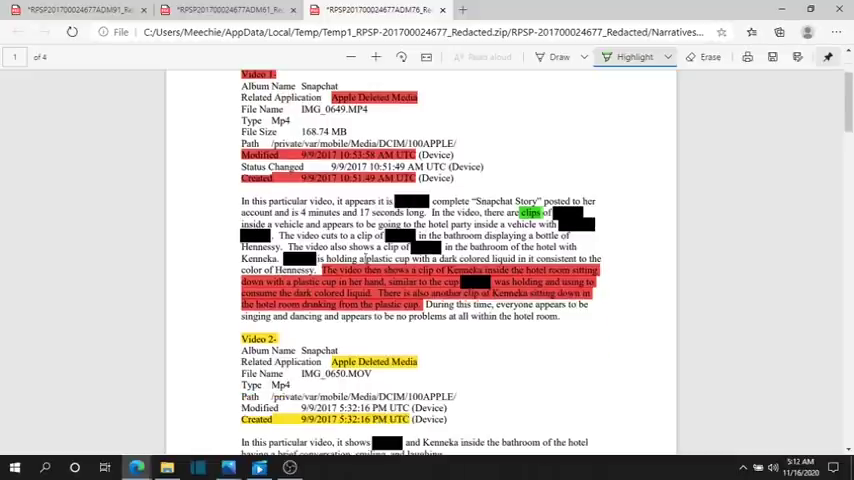
scroll("up", 3)
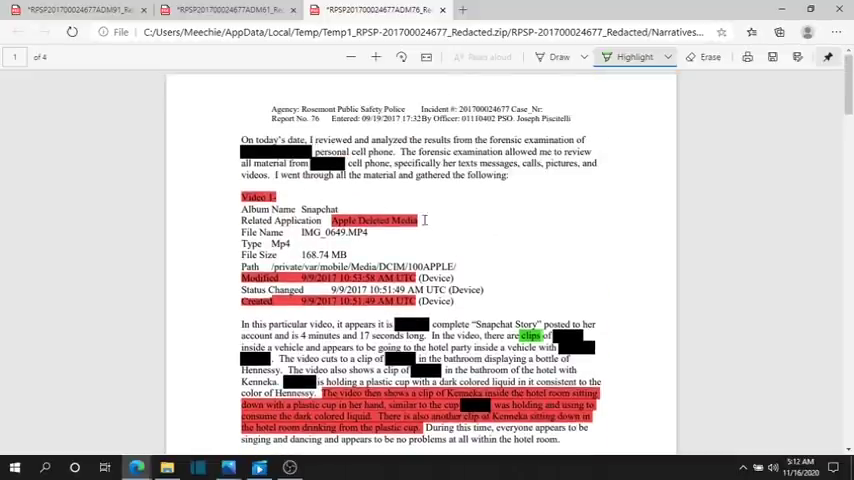
scroll("down", 3)
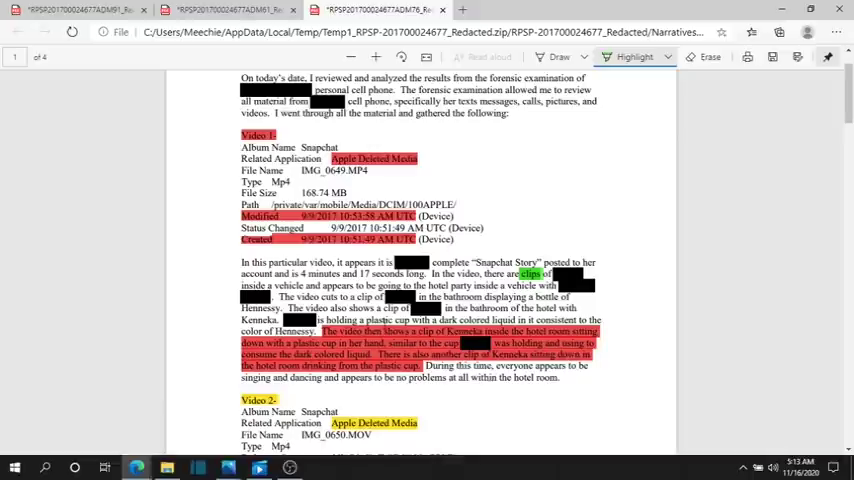
scroll("down", 3)
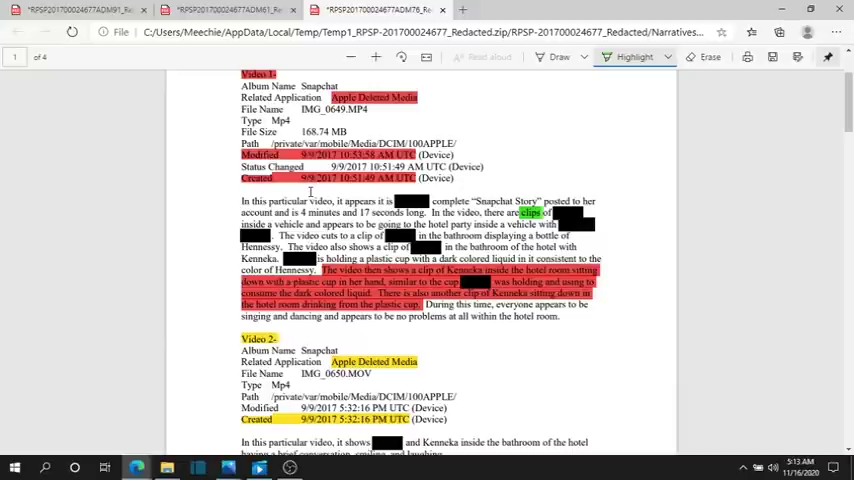
scroll("down", 3)
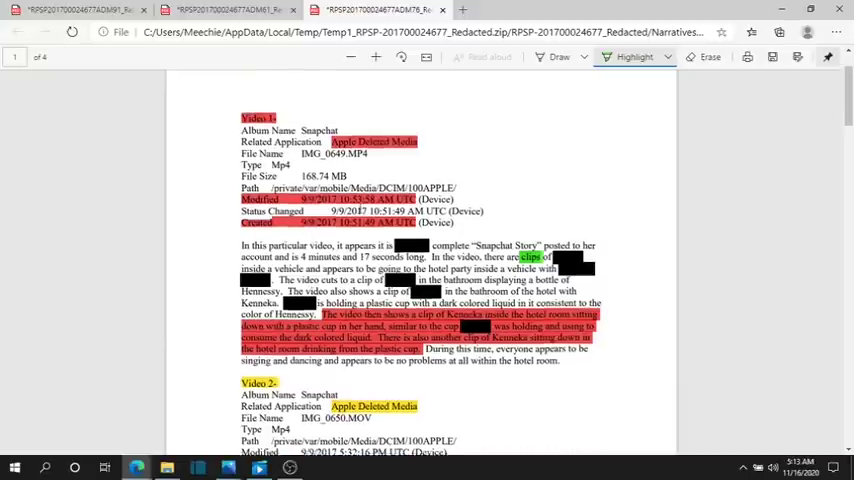
scroll("up", 3)
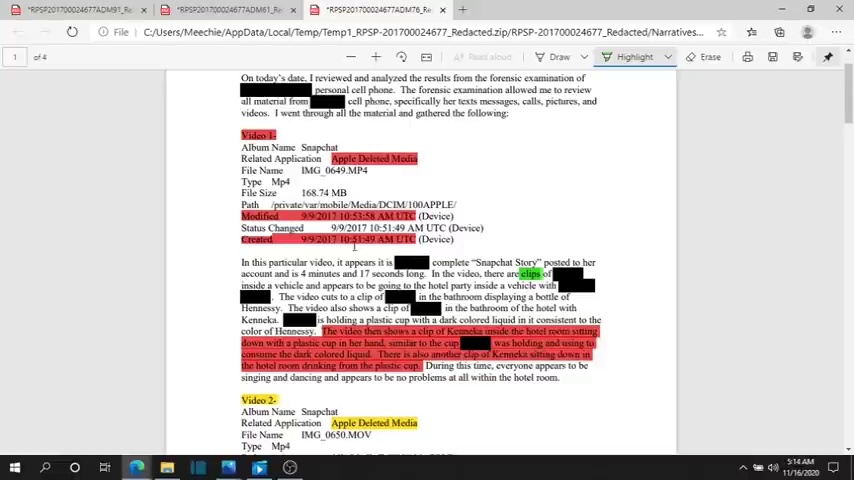
scroll("down", 3)
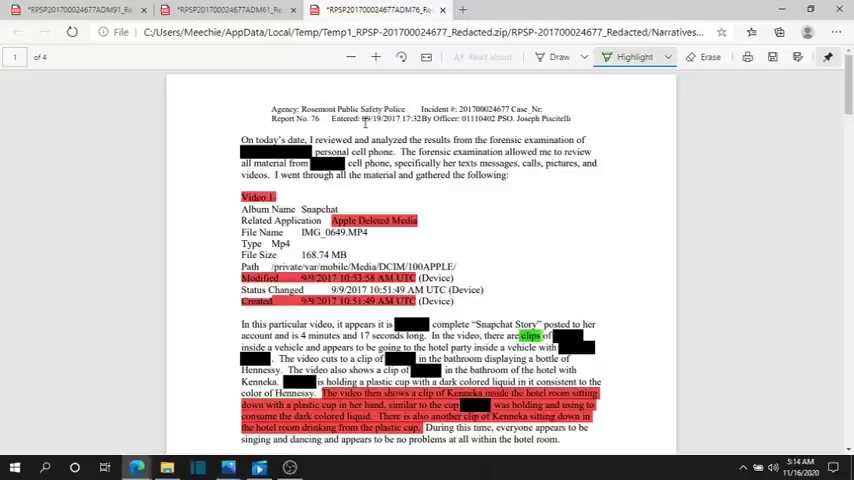
scroll("down", 3)
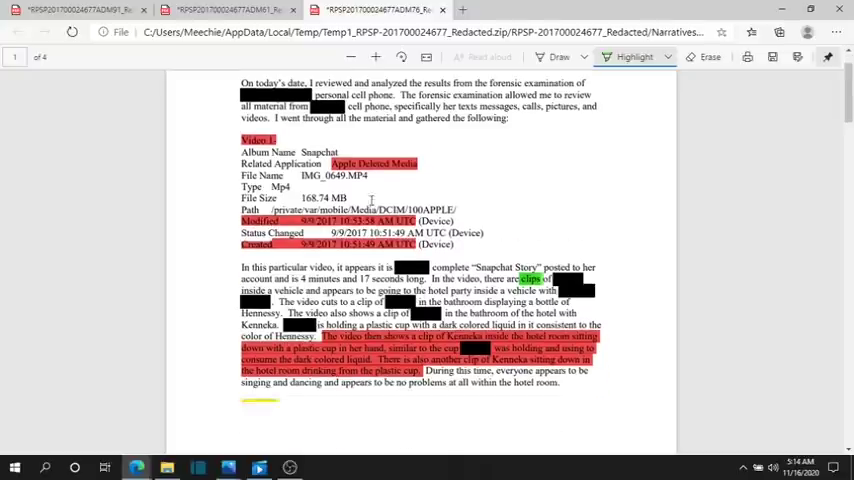
scroll("down", 3)
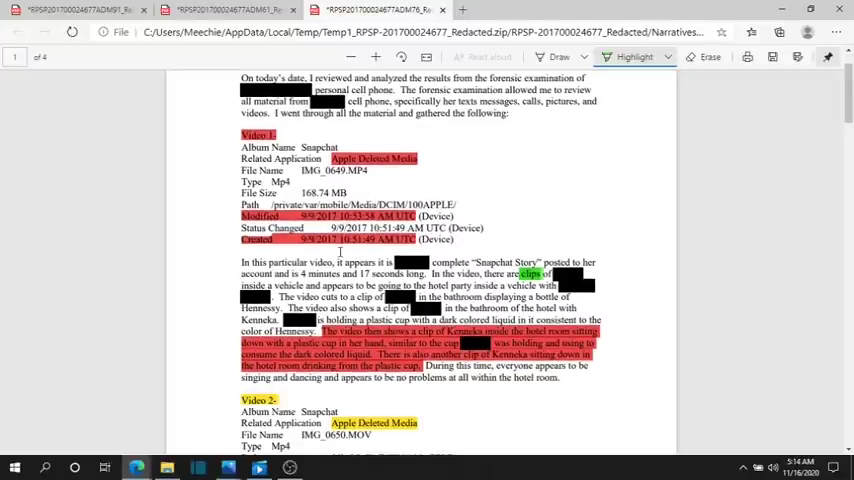
scroll("down", 3)
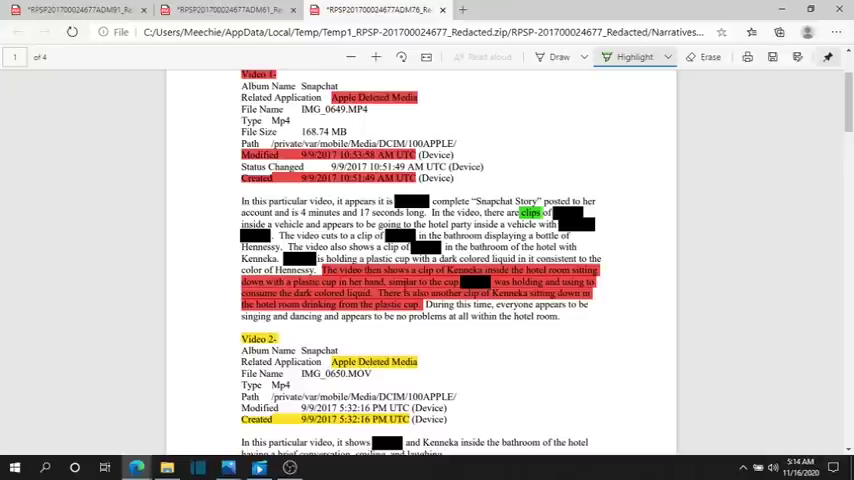
scroll("down", 3)
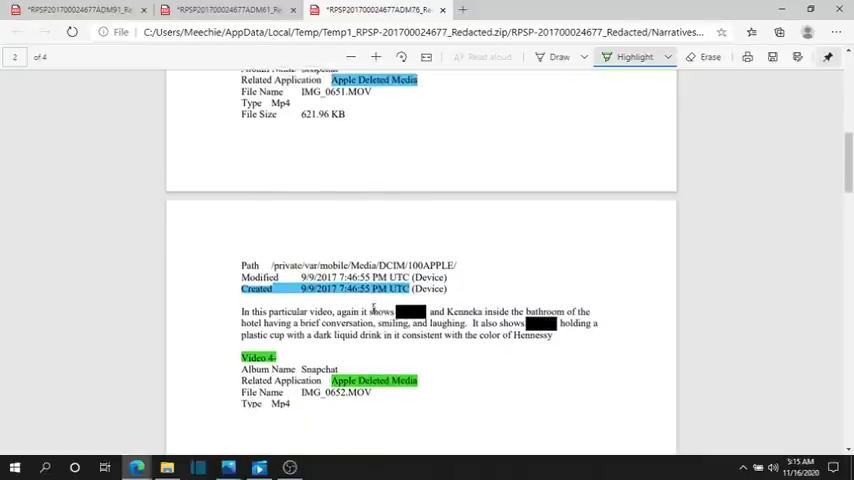
scroll("down", 3)
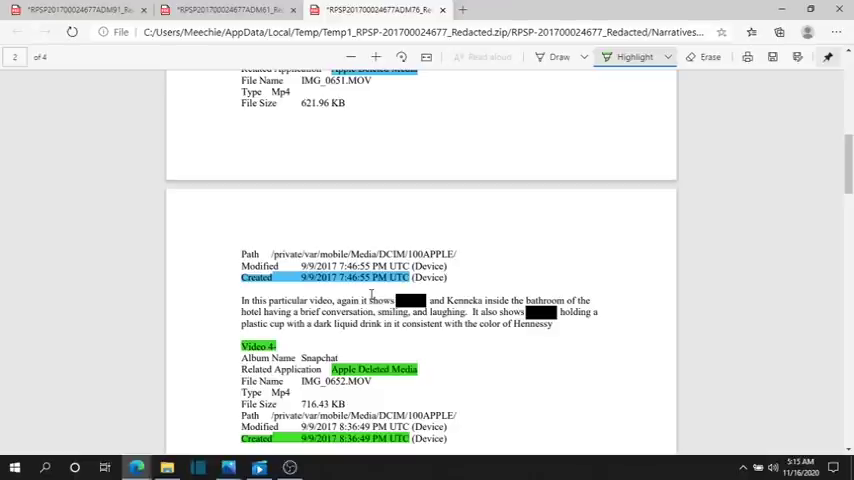
scroll("up", 3)
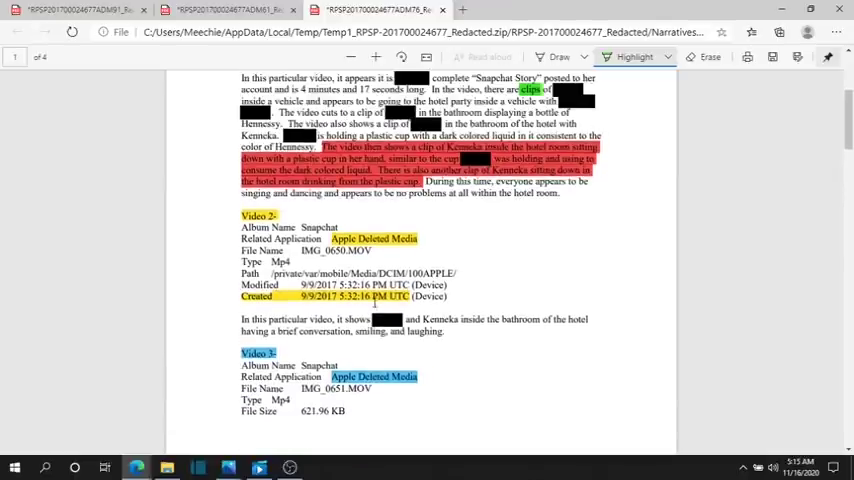
scroll("up", 3)
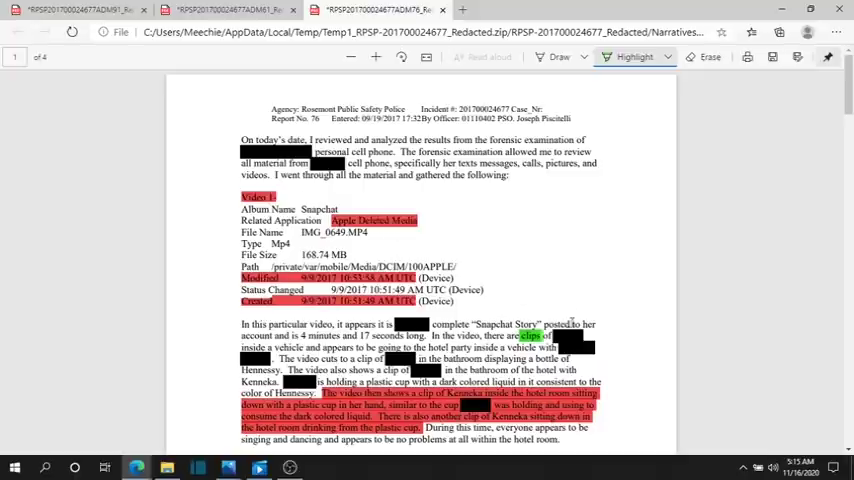
scroll("down", 3)
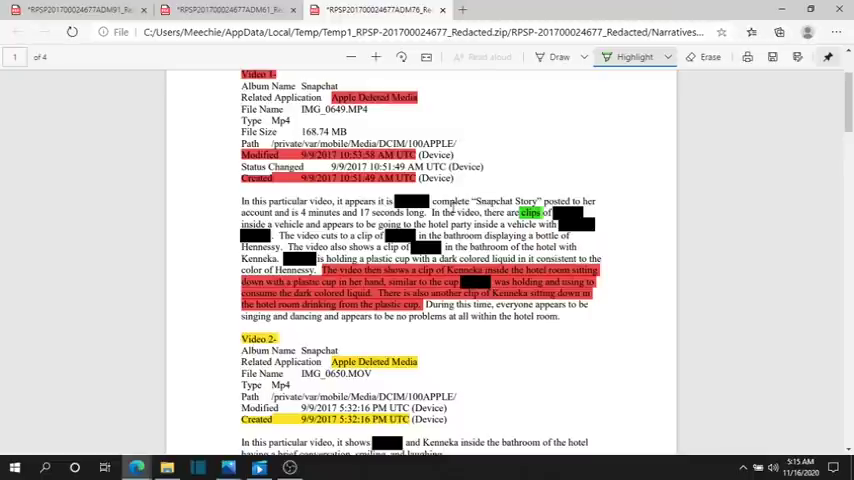
scroll("down", 3)
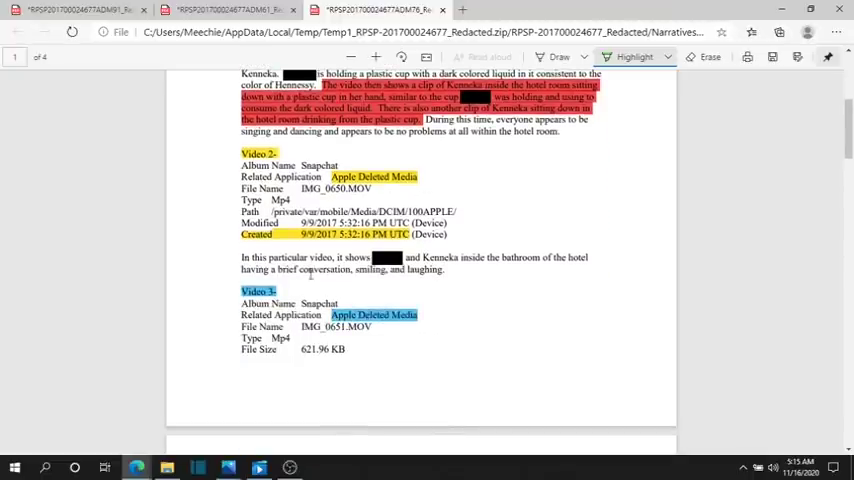
scroll("down", 3)
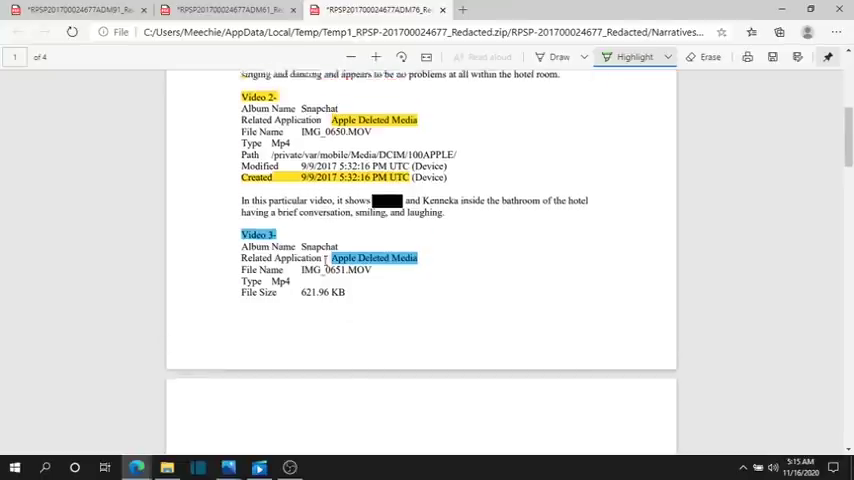
scroll("down", 3)
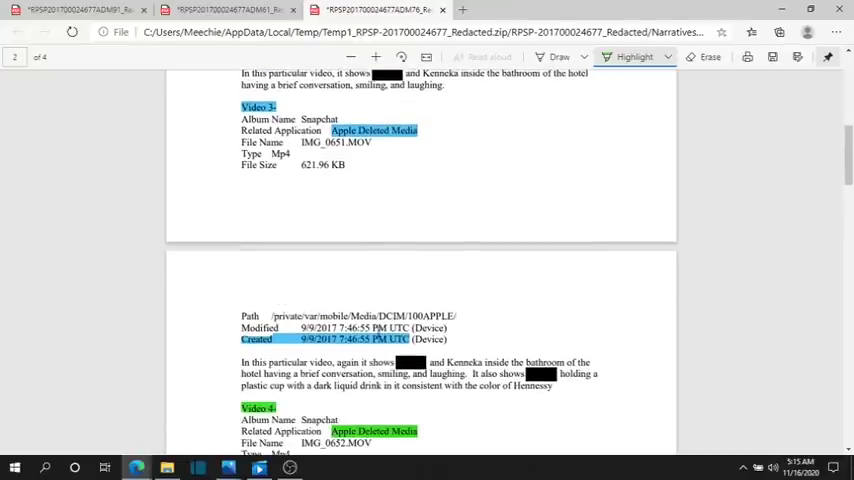
scroll("up", 3)
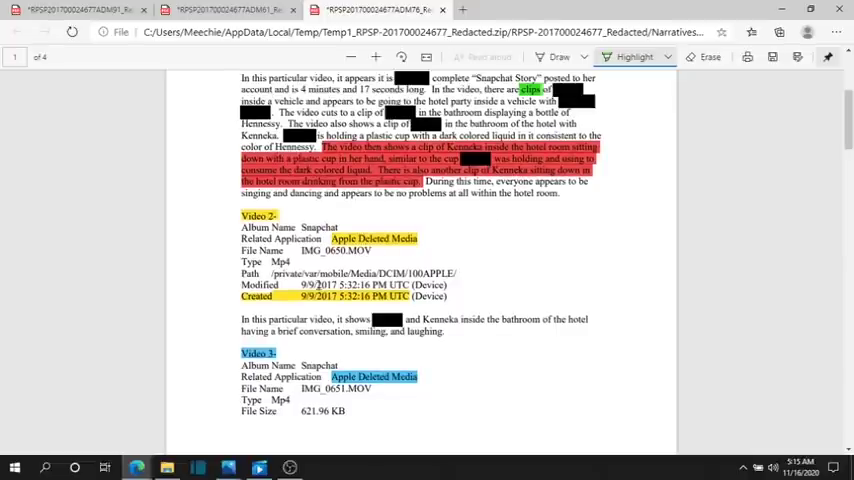
scroll("down", 3)
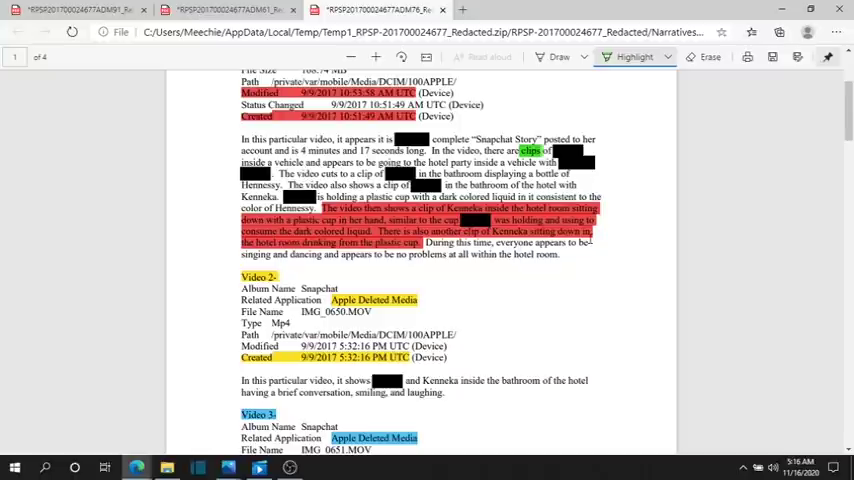
mouse_move(581, 258)
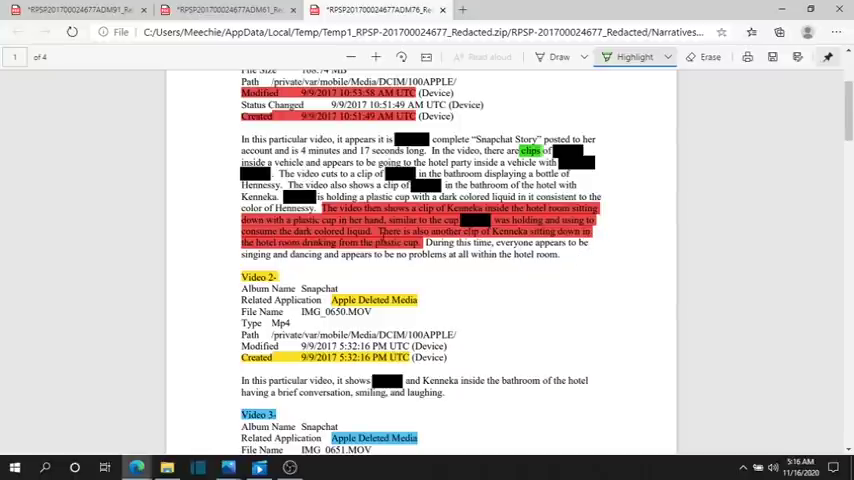
mouse_move(507, 328)
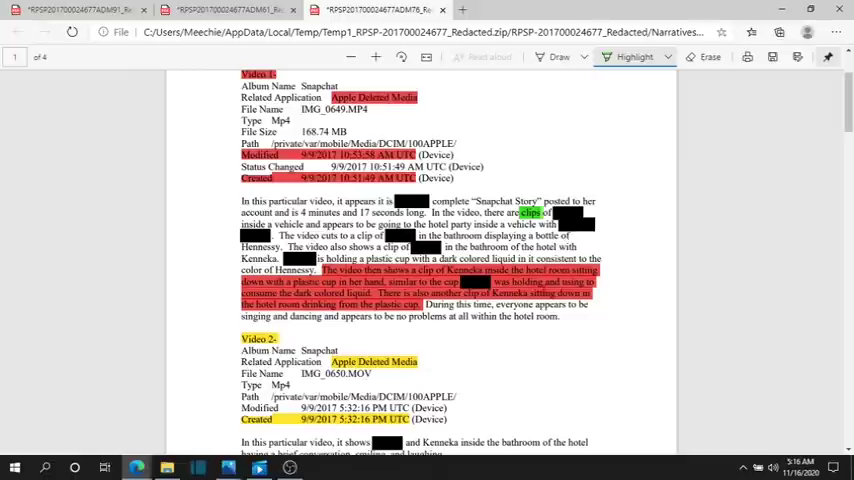
mouse_move(558, 327)
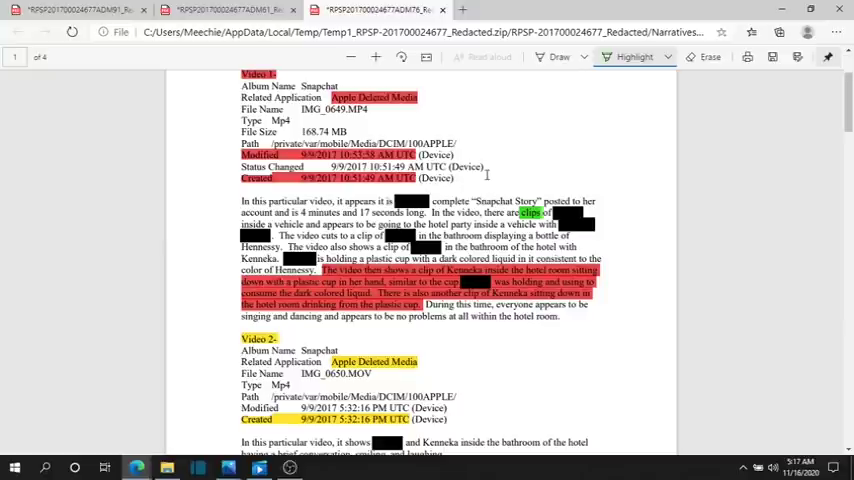
mouse_move(490, 188)
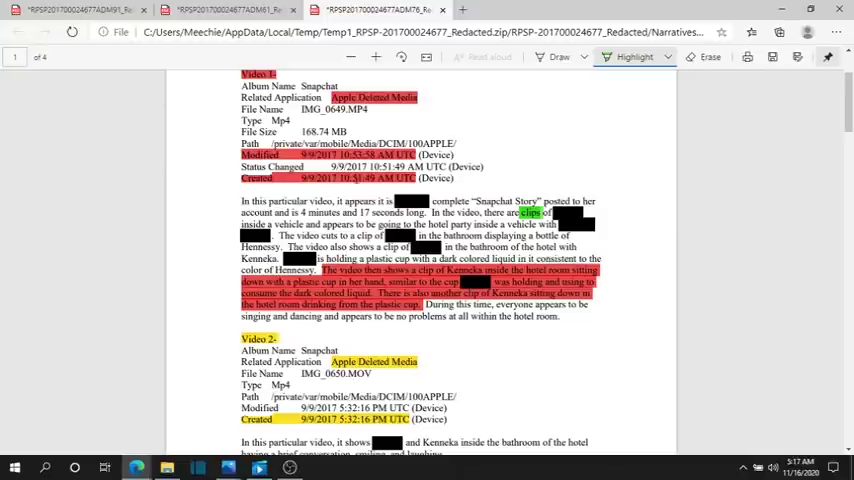
mouse_move(535, 188)
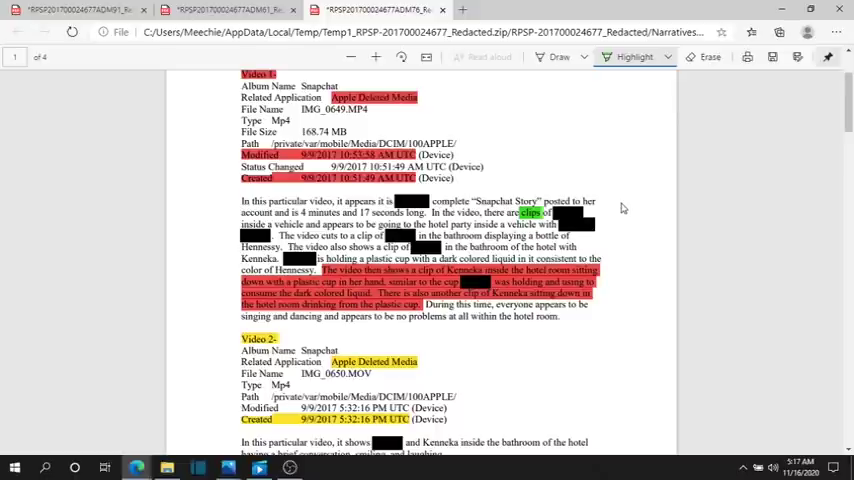
mouse_move(660, 198)
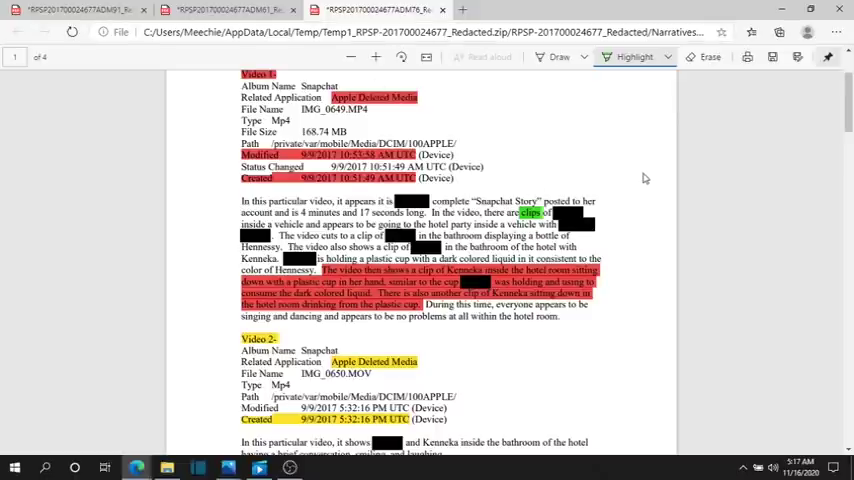
mouse_move(648, 167)
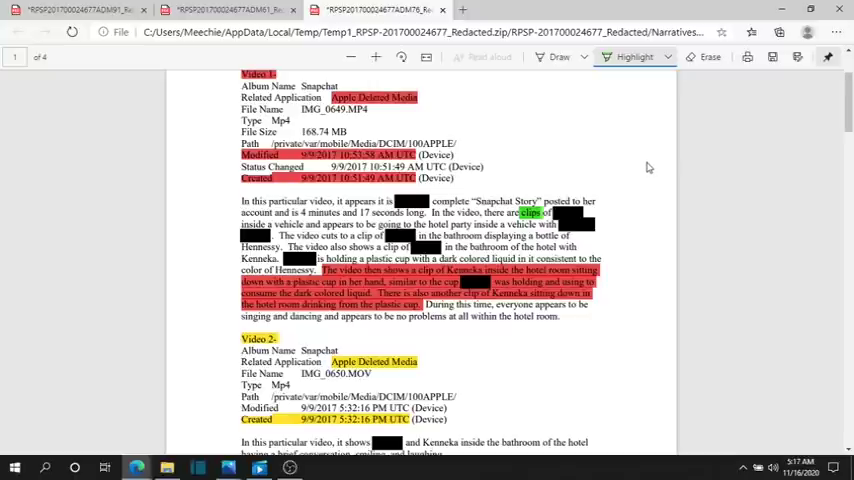
mouse_move(576, 173)
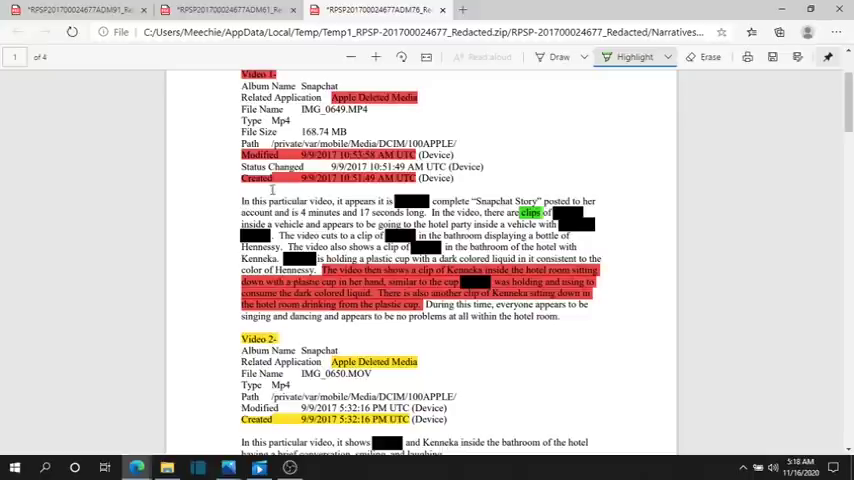
mouse_move(487, 172)
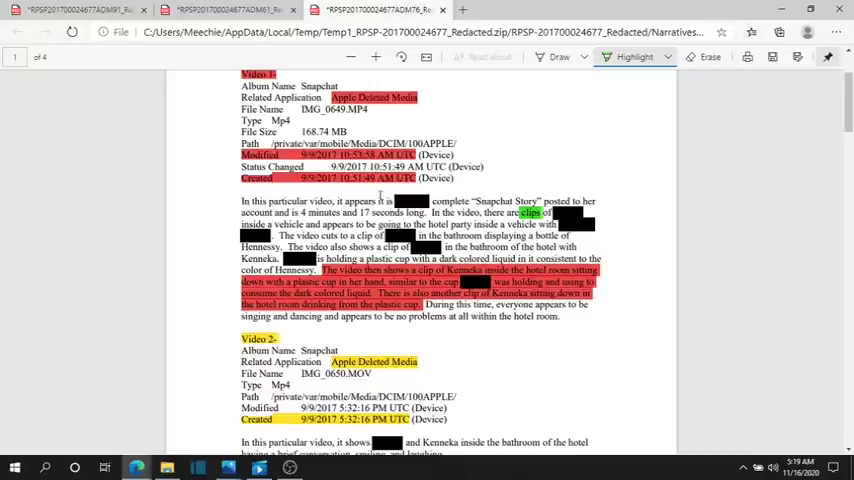
scroll("down", 3)
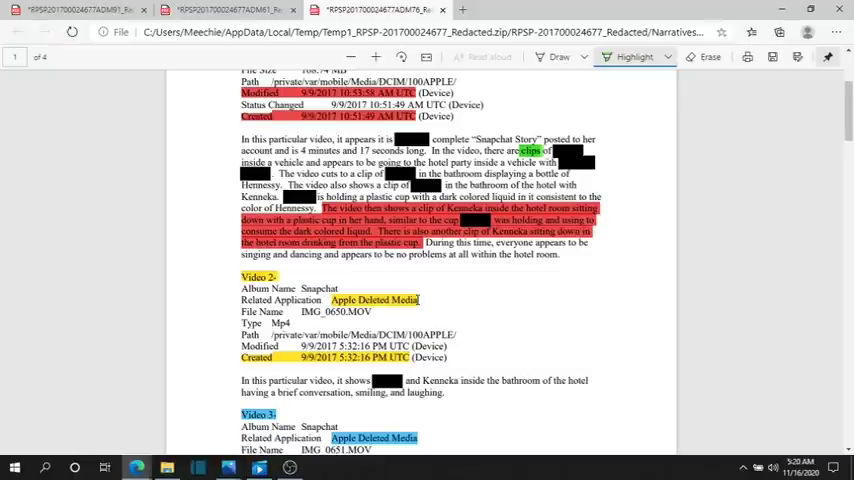
left_click(421, 300)
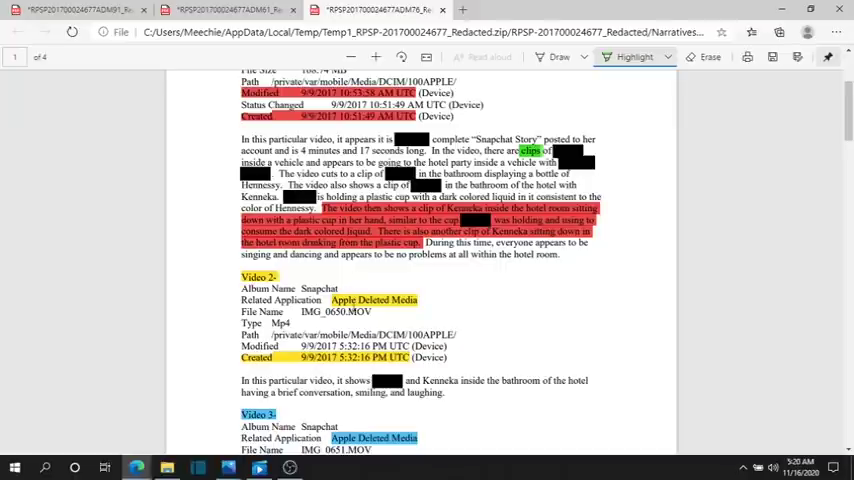
mouse_move(438, 308)
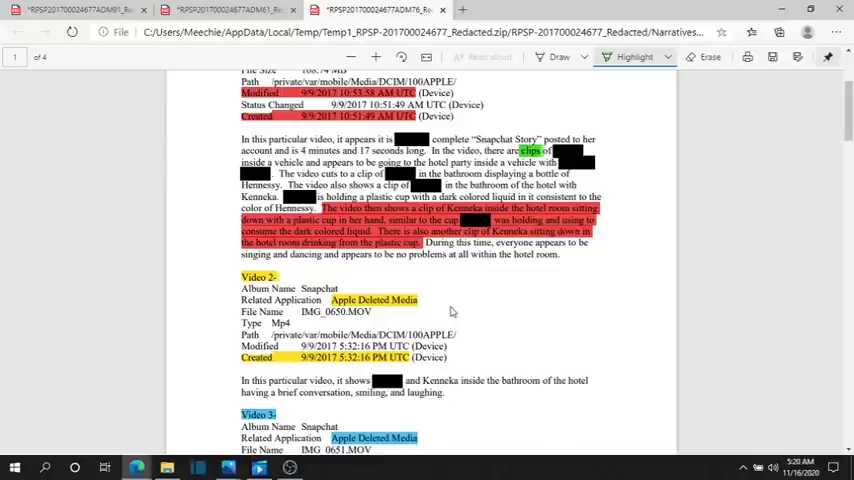
mouse_move(452, 311)
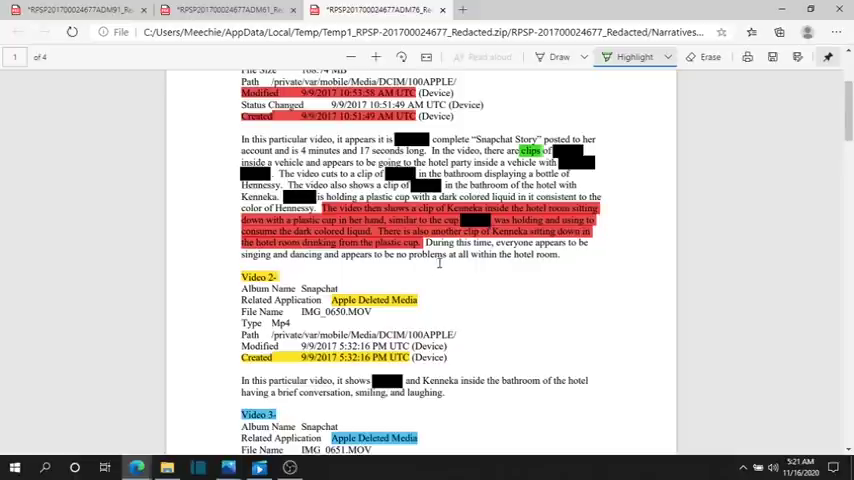
mouse_move(440, 263)
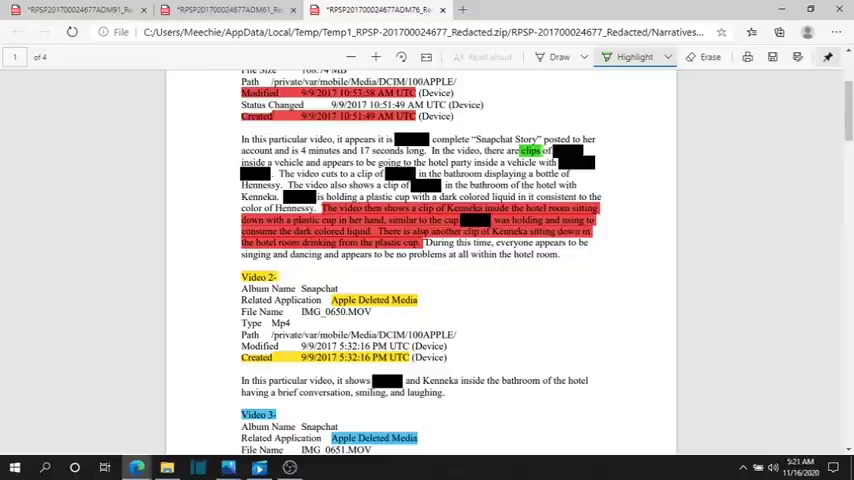
mouse_move(356, 290)
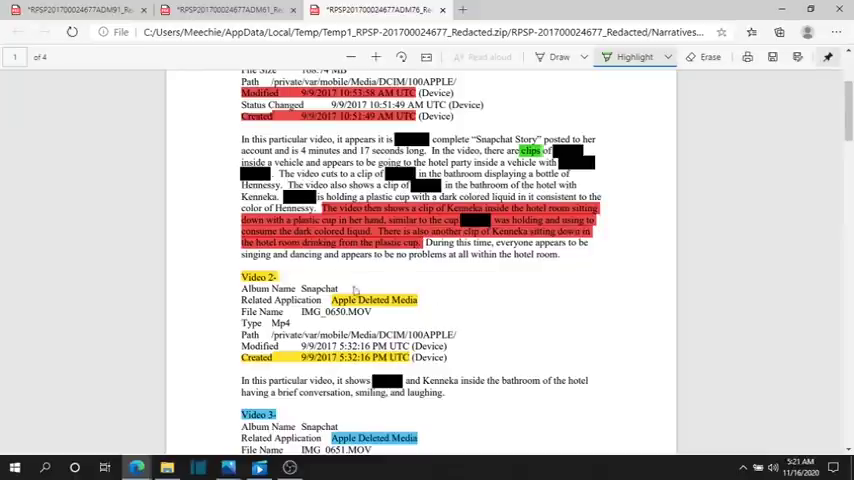
mouse_move(428, 278)
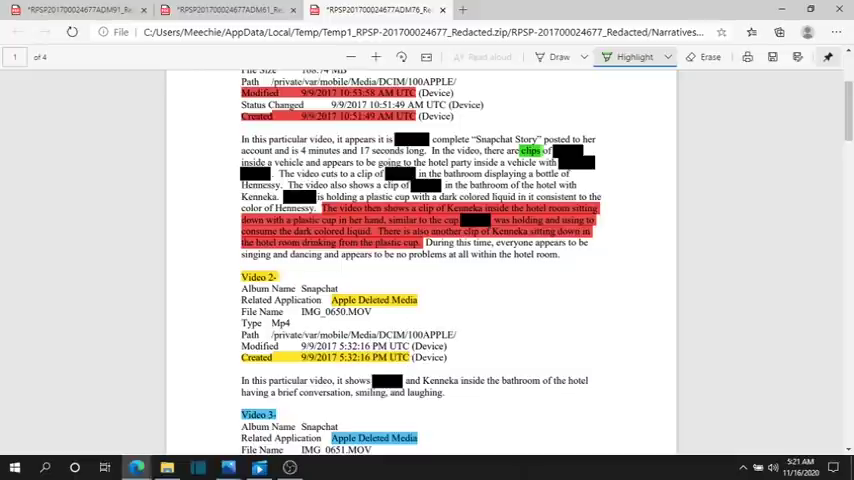
mouse_move(504, 316)
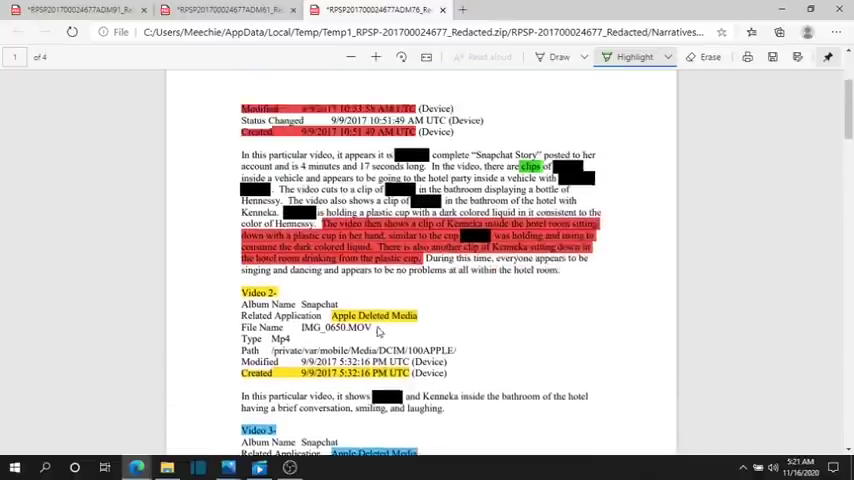
scroll("up", 3)
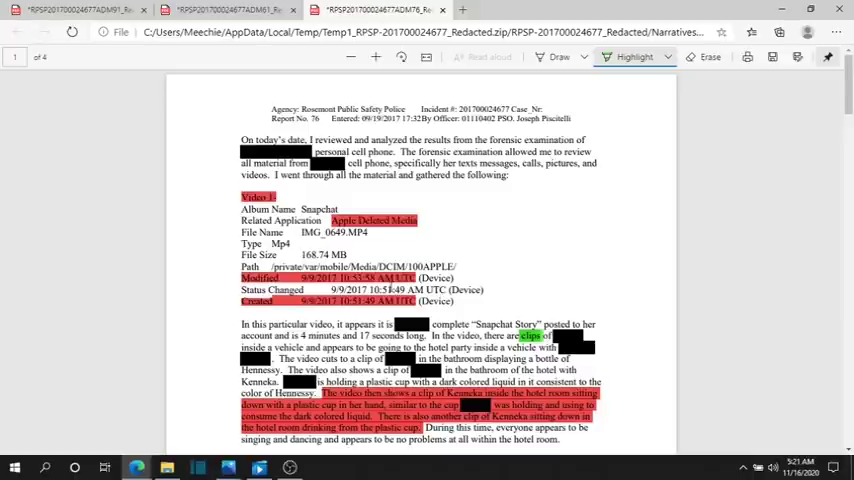
scroll("down", 3)
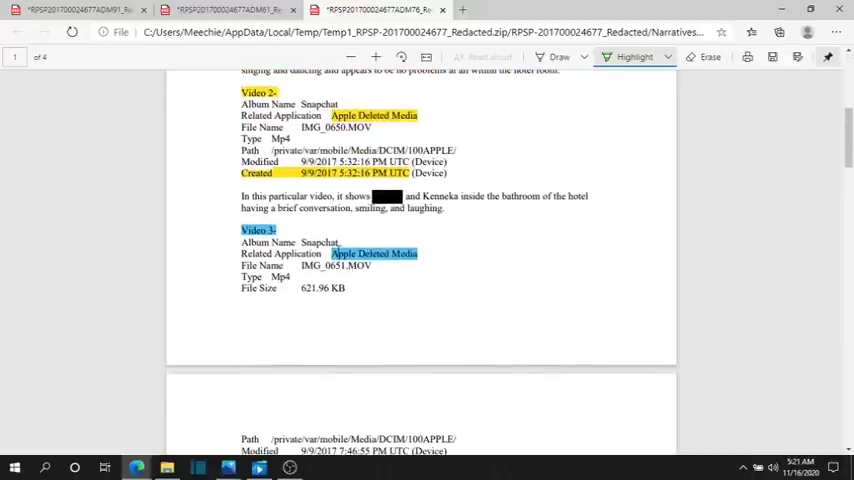
scroll("down", 3)
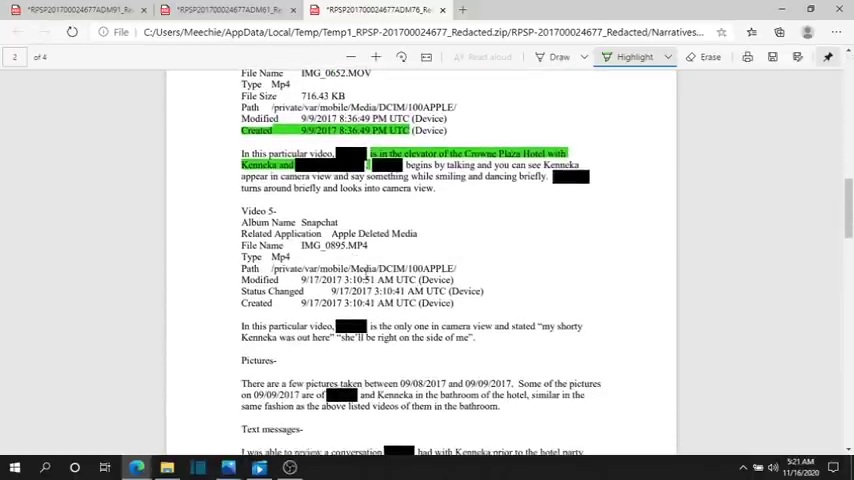
scroll("up", 3)
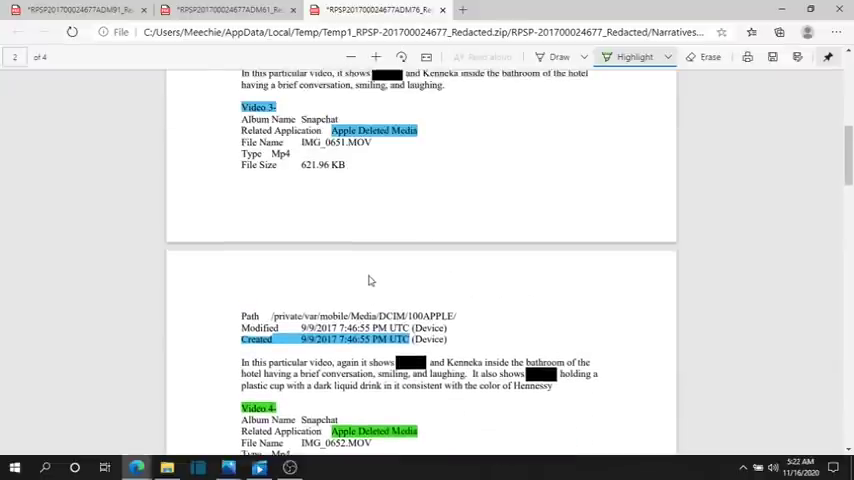
scroll("up", 3)
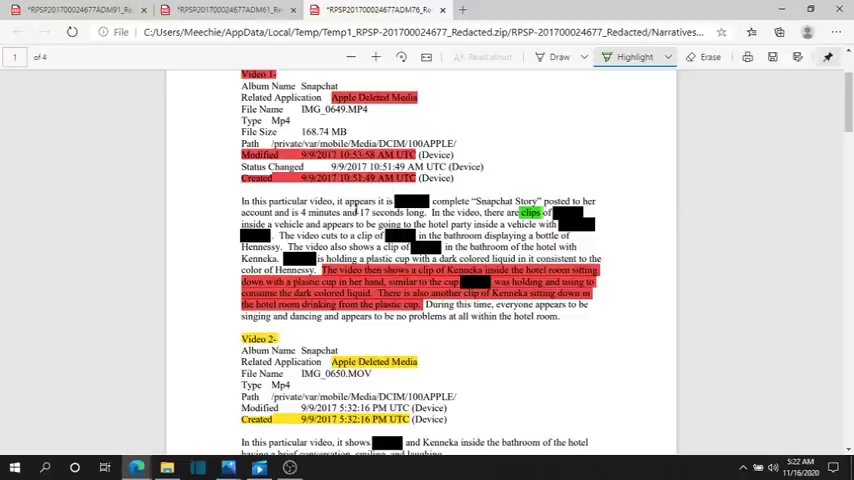
scroll("down", 3)
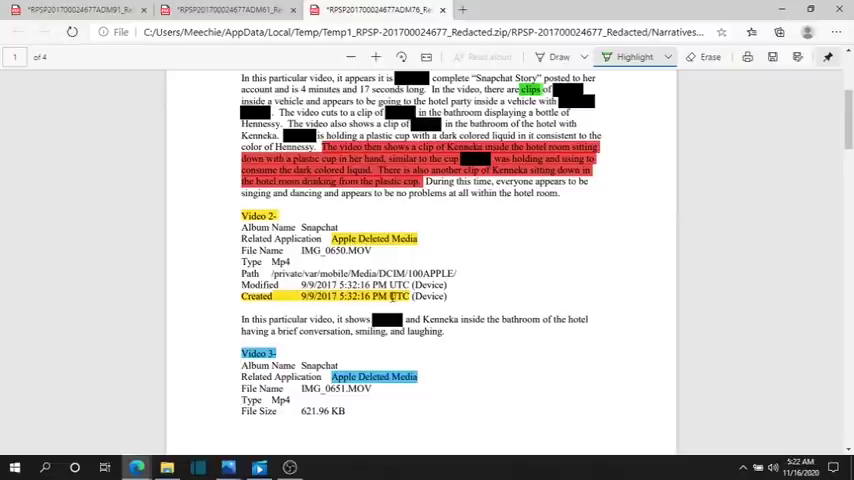
scroll("down", 3)
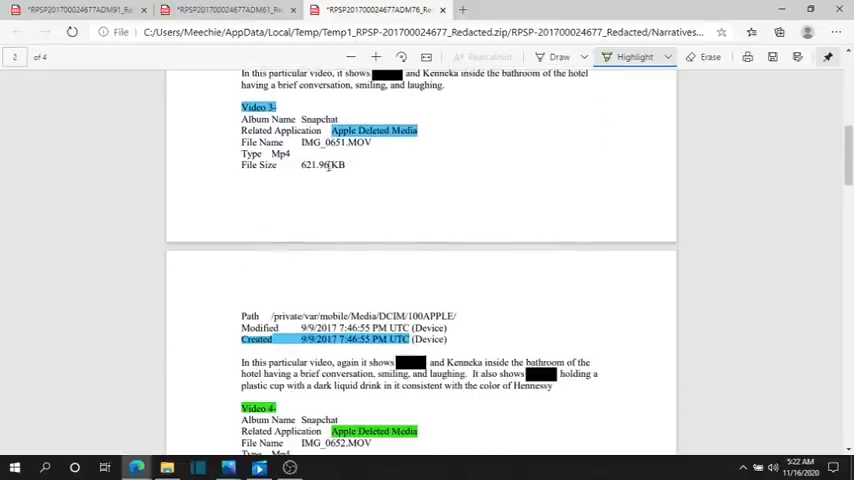
scroll("down", 3)
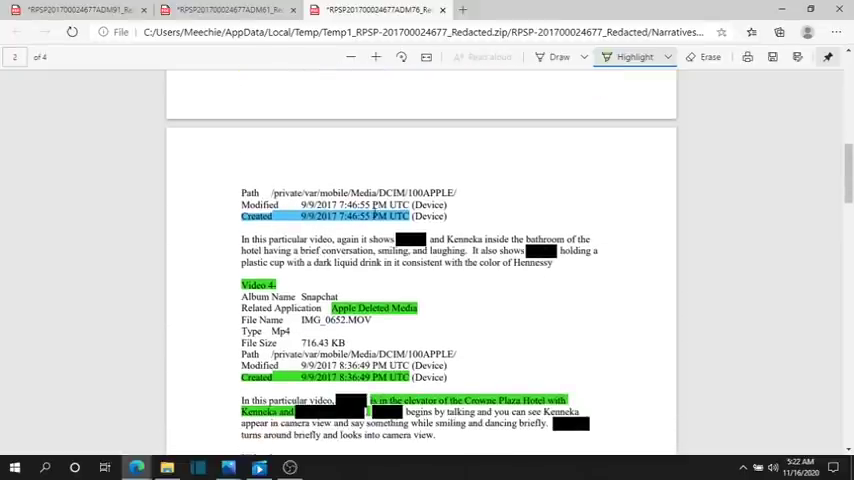
scroll("down", 3)
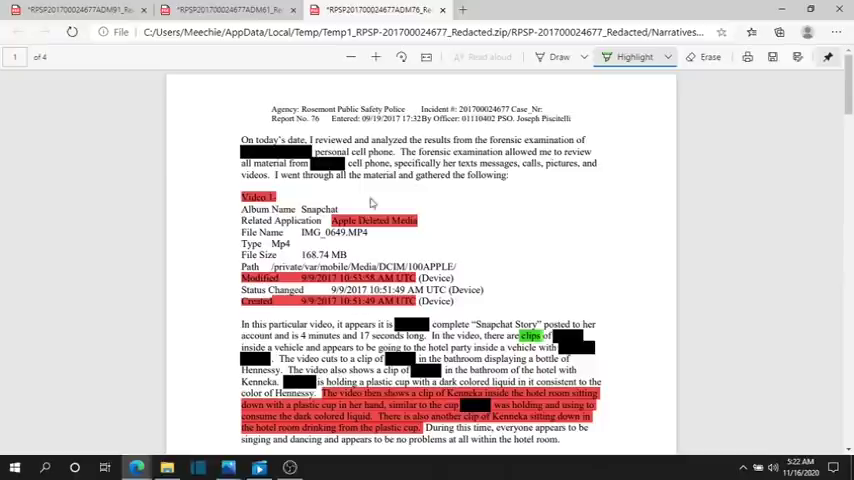
mouse_move(614, 288)
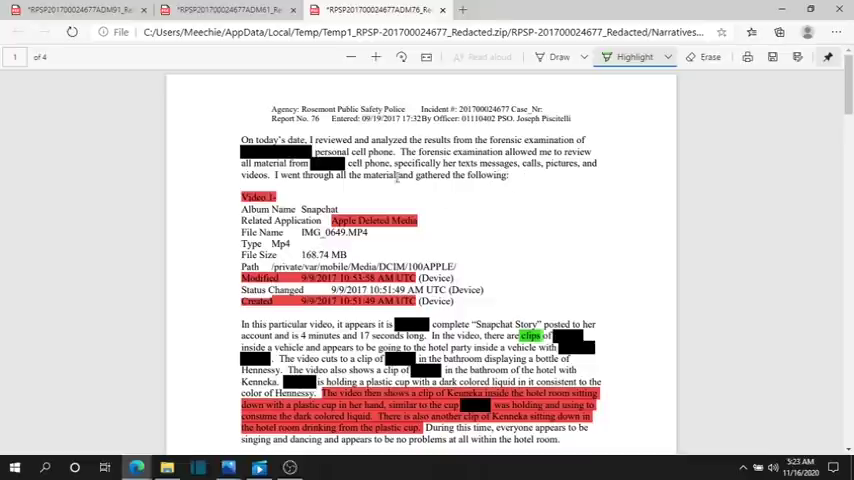
mouse_move(561, 210)
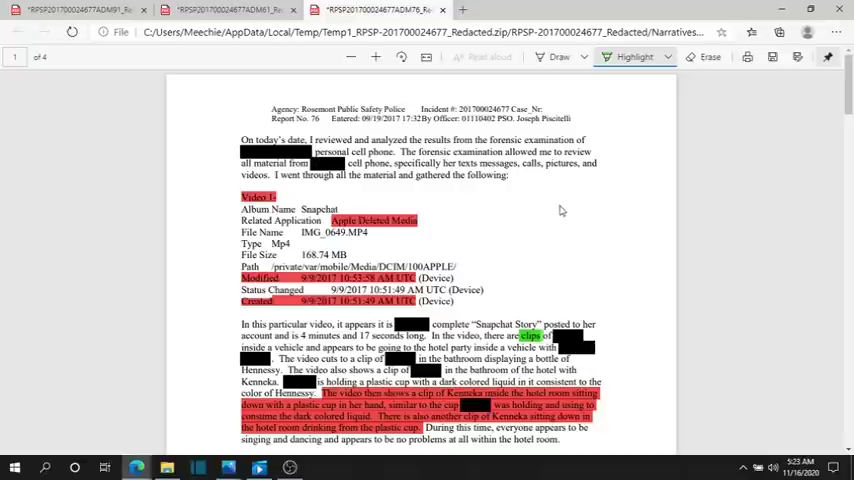
mouse_move(444, 199)
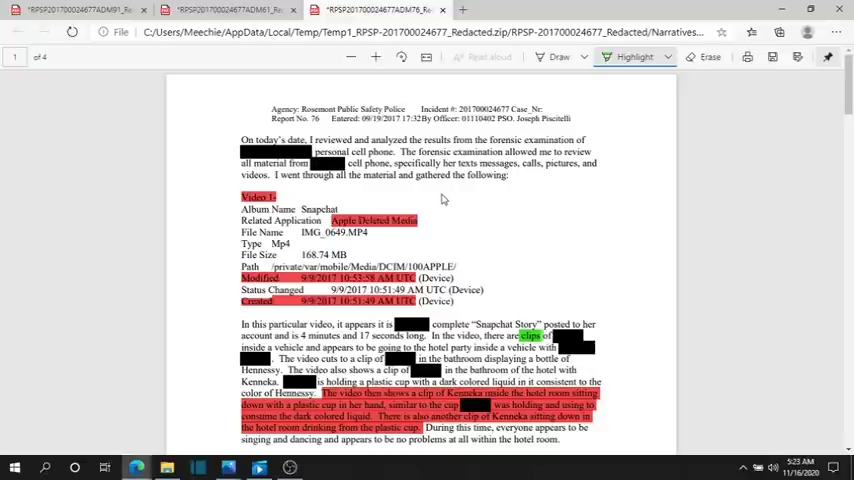
mouse_move(594, 232)
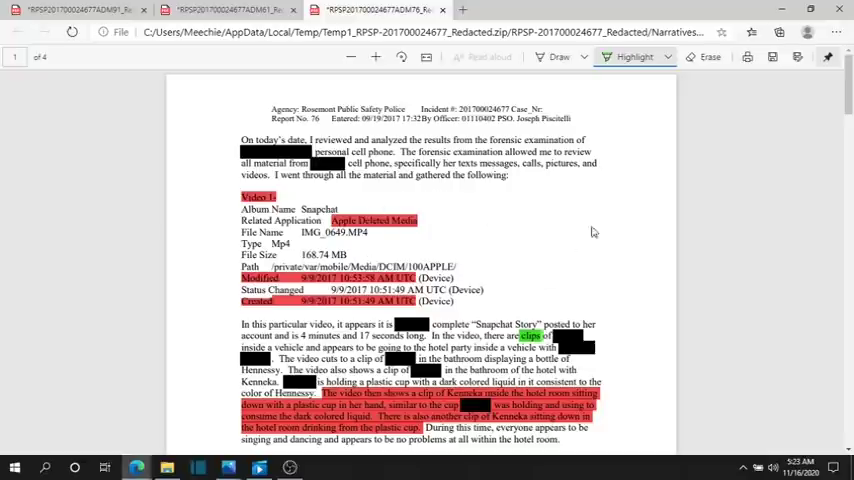
scroll("down", 3)
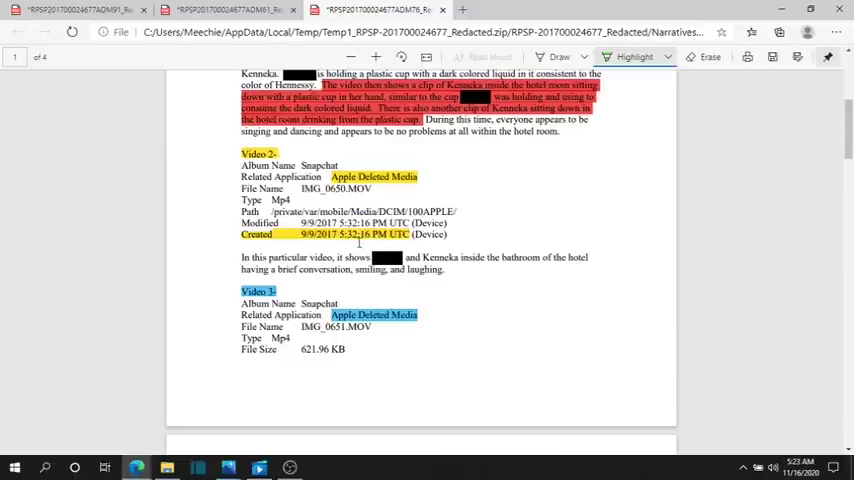
scroll("up", 3)
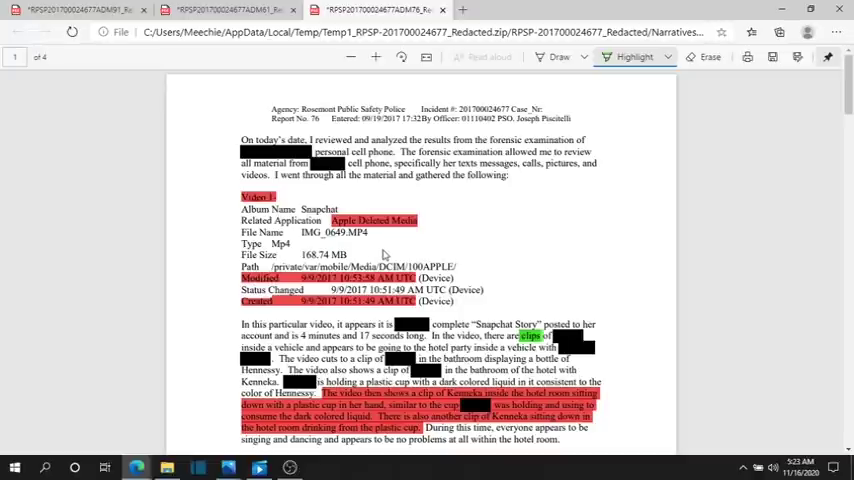
mouse_move(440, 230)
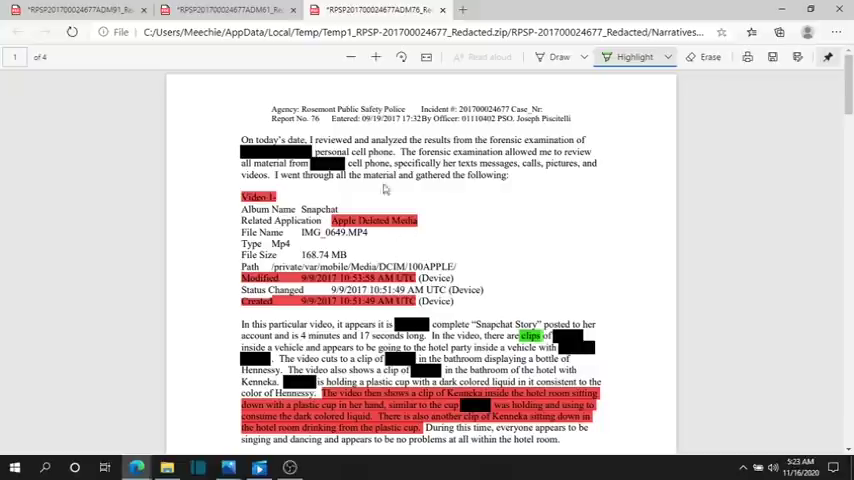
mouse_move(443, 194)
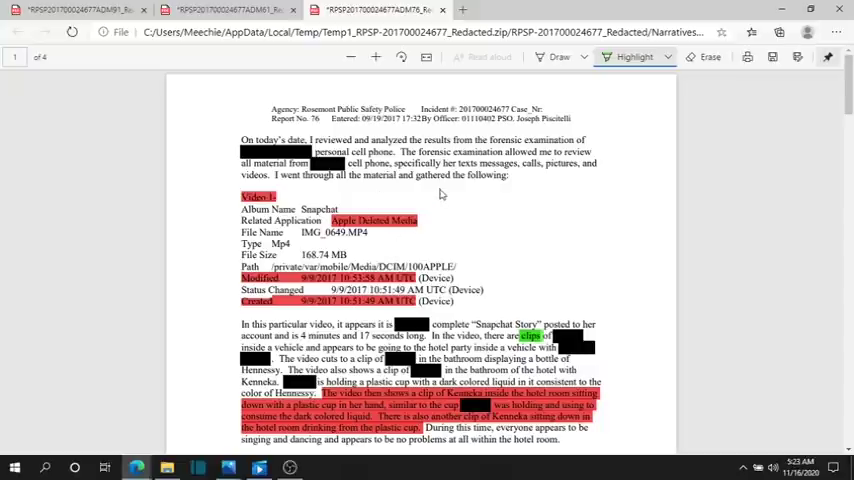
mouse_move(419, 237)
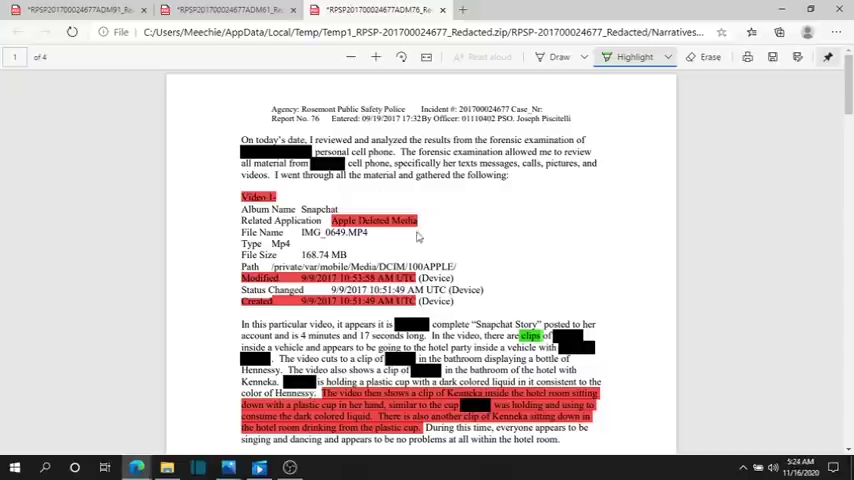
mouse_move(428, 240)
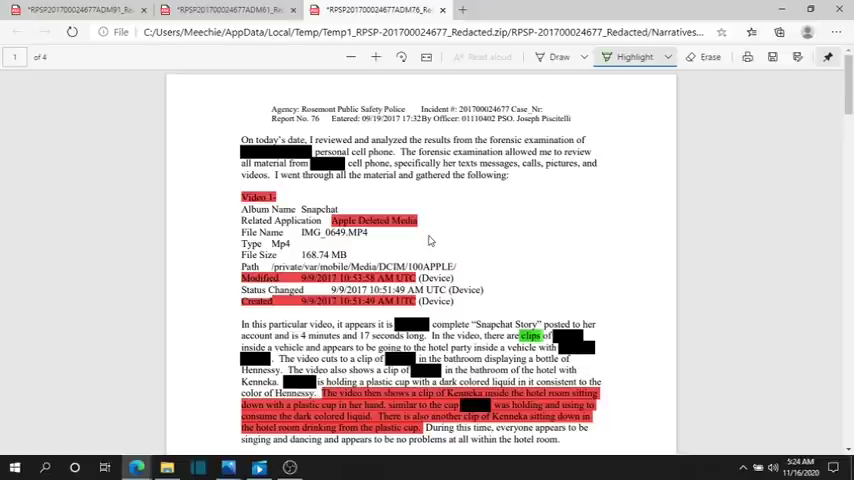